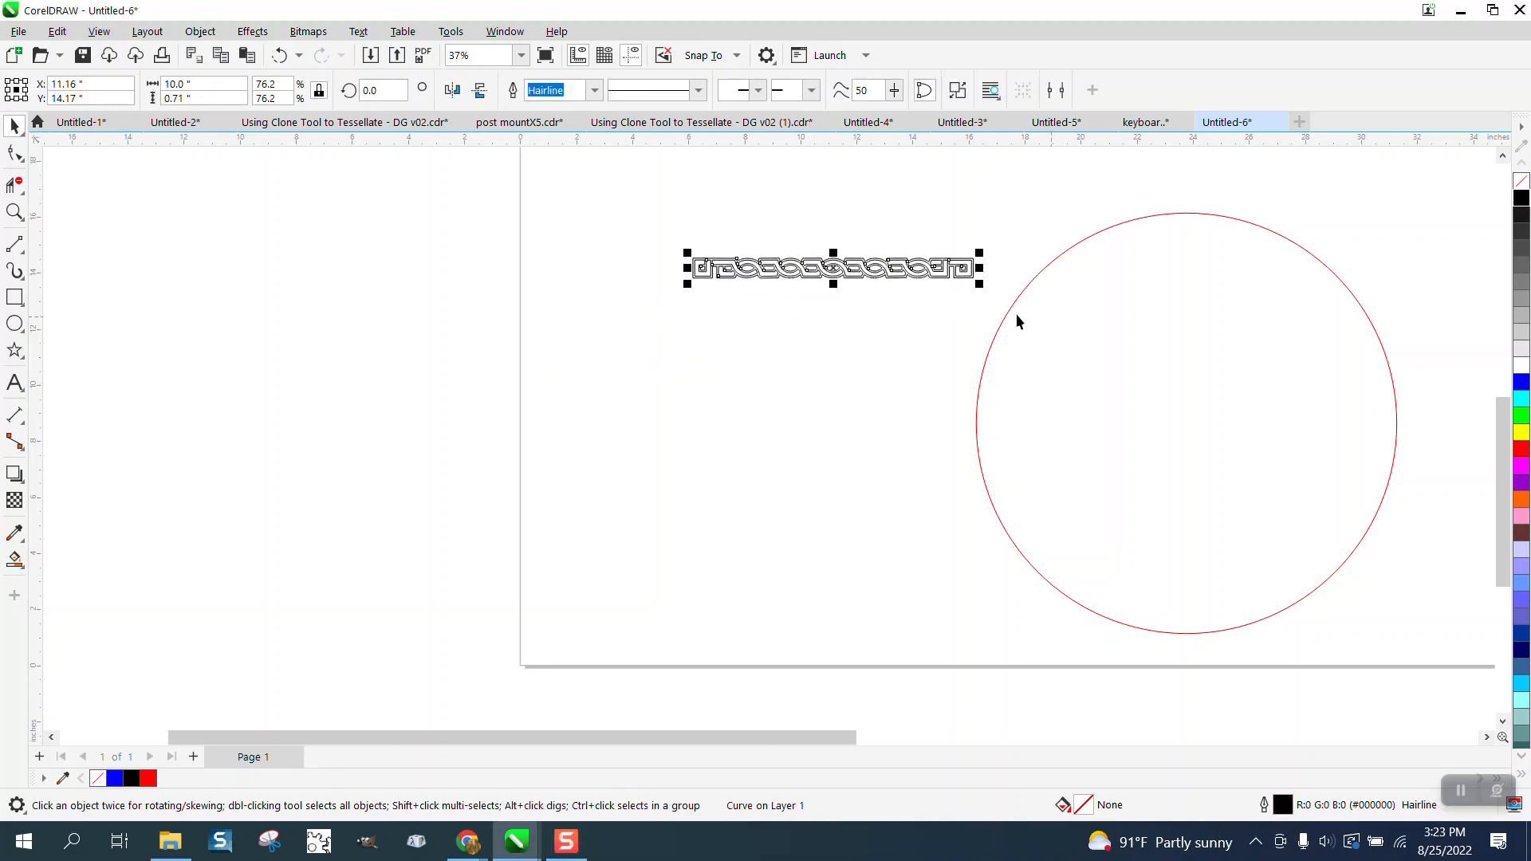
mouse_move(785, 299)
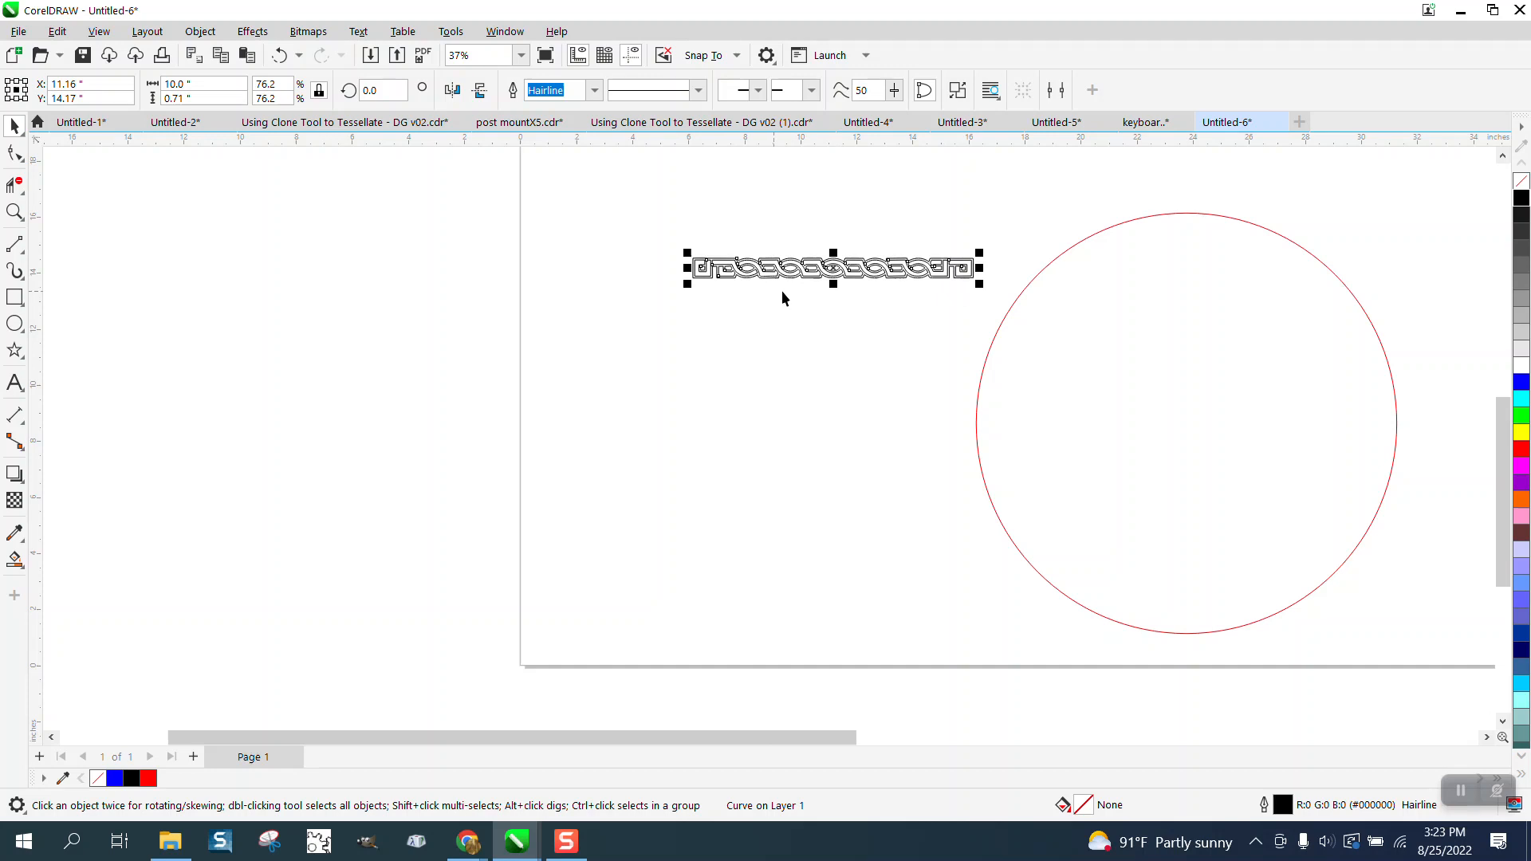
mouse_move(1075, 315)
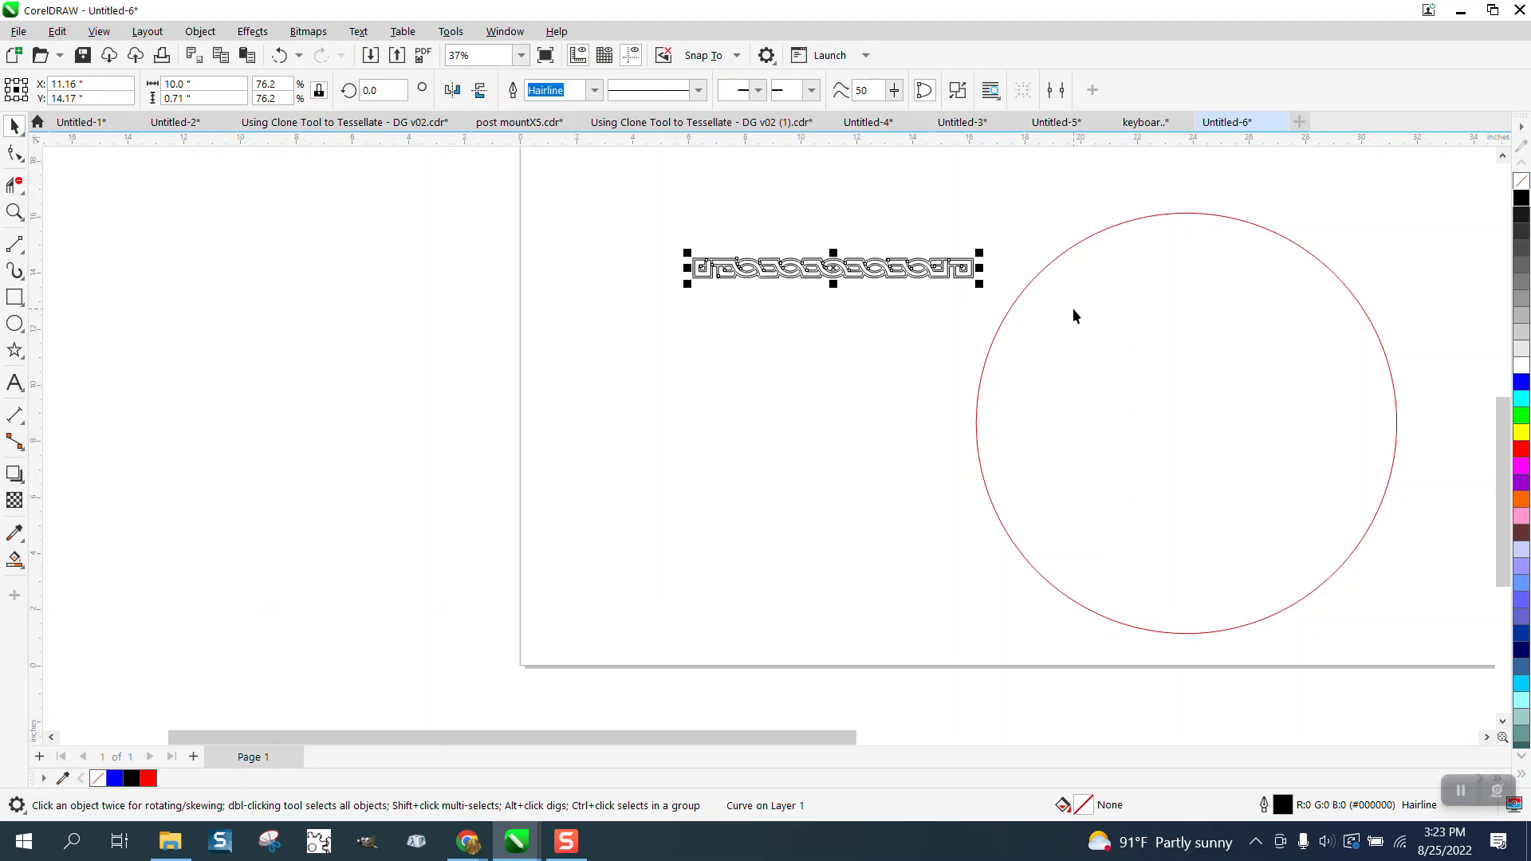
mouse_move(1010, 308)
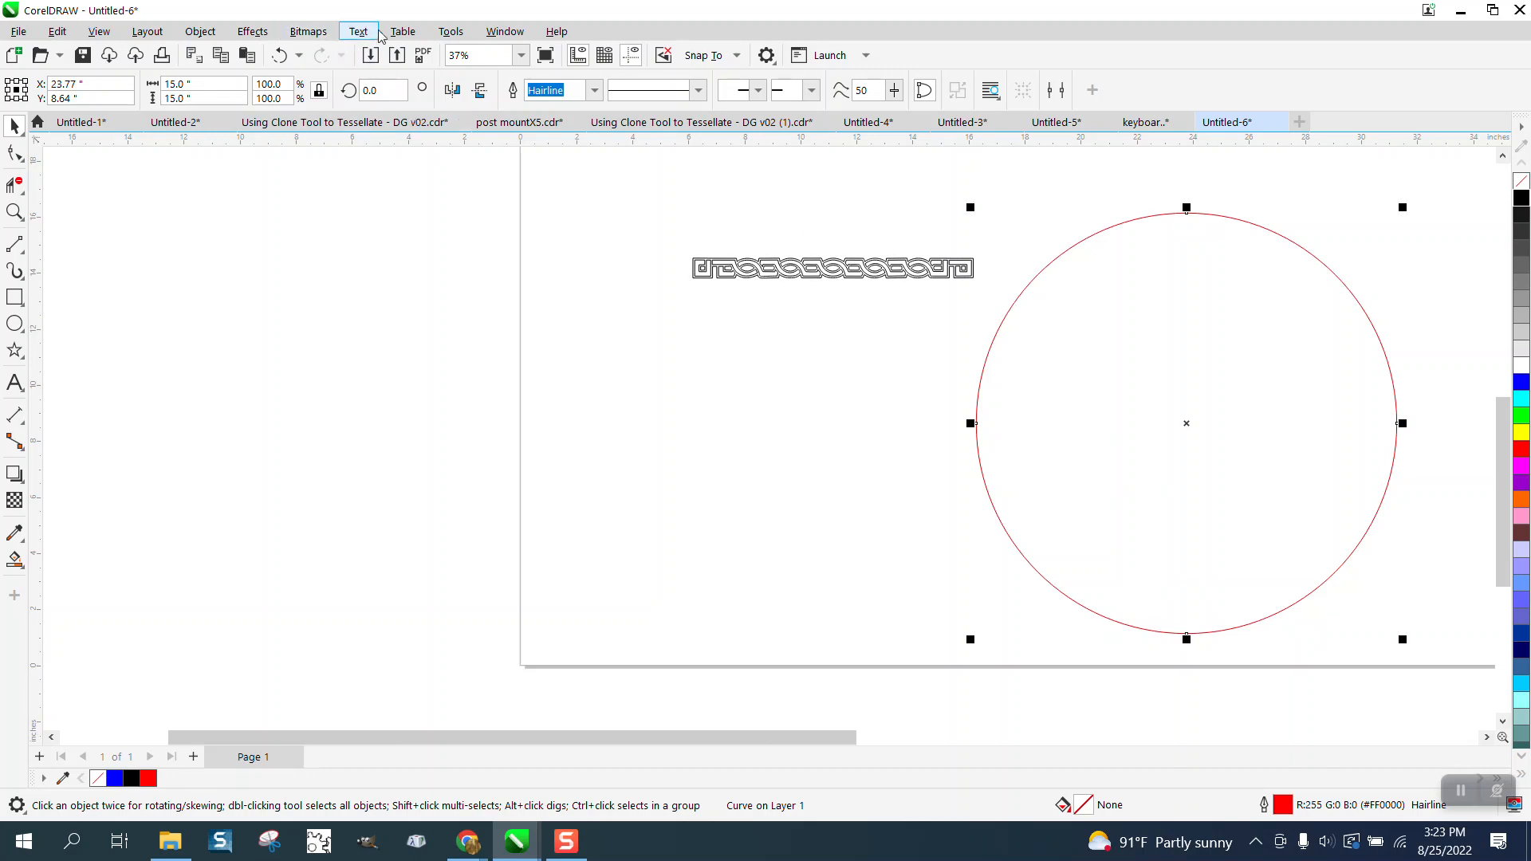
- With the red circle active, open the Window menu to reach its Dockers submenu
click(505, 31)
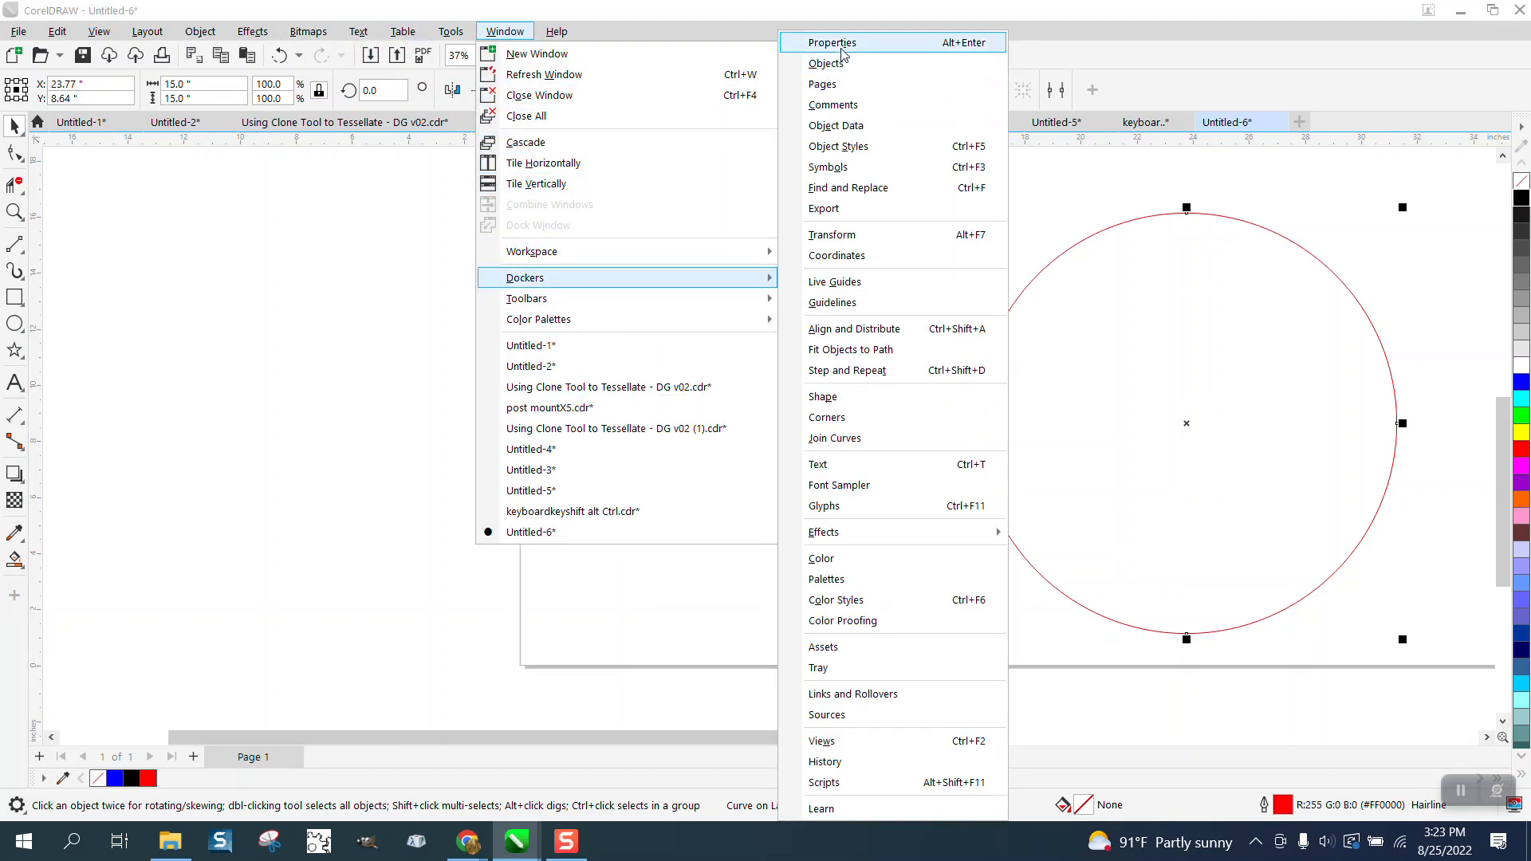
- Open the Properties docker's Curve tab showing 295 nodes and 32 sub-paths, then zoom into the border
click(830, 43)
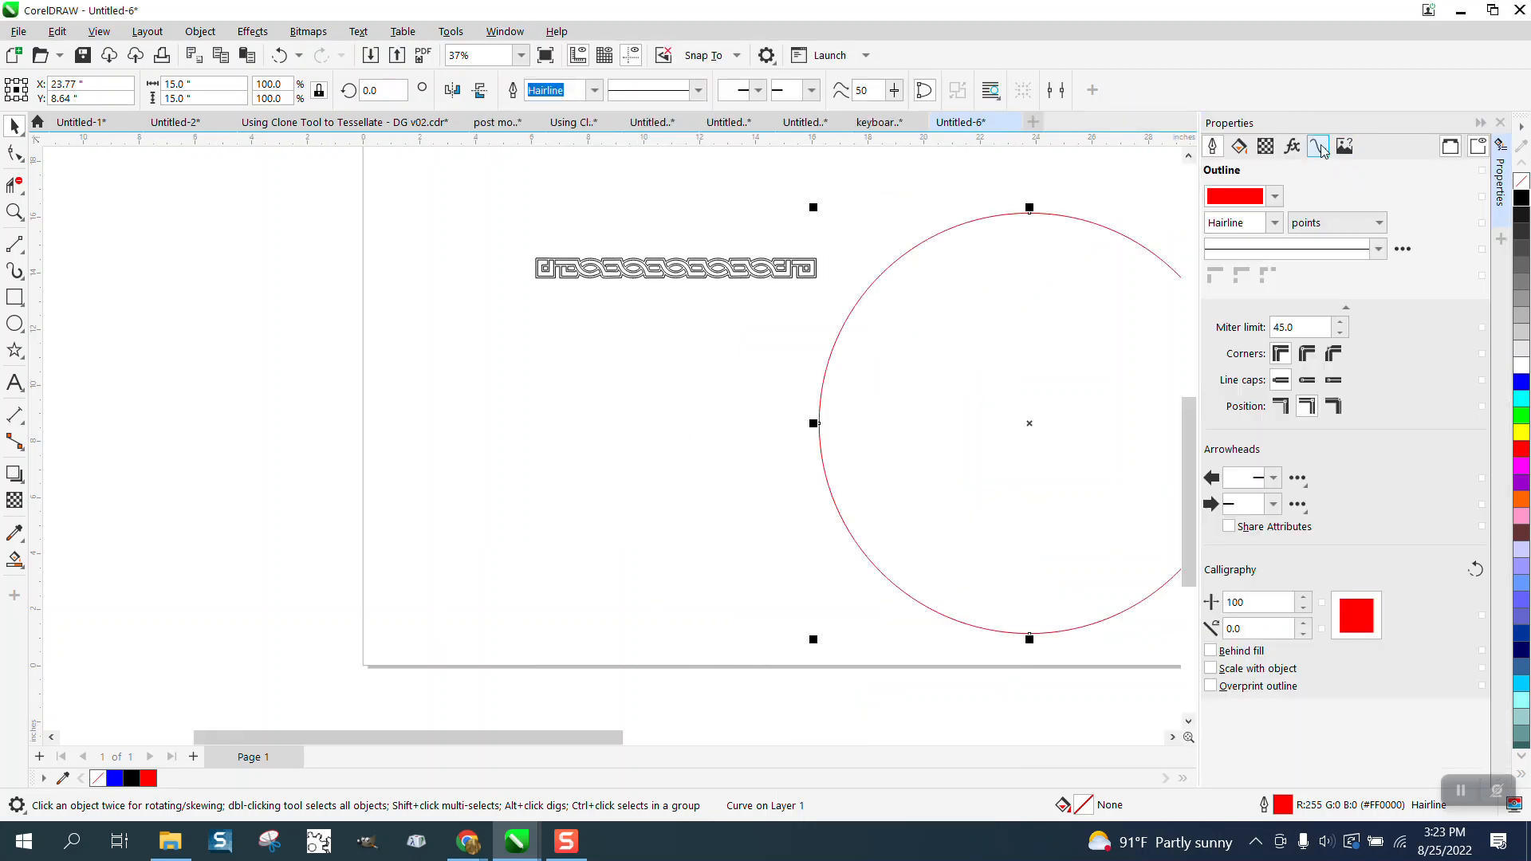
click(1317, 145)
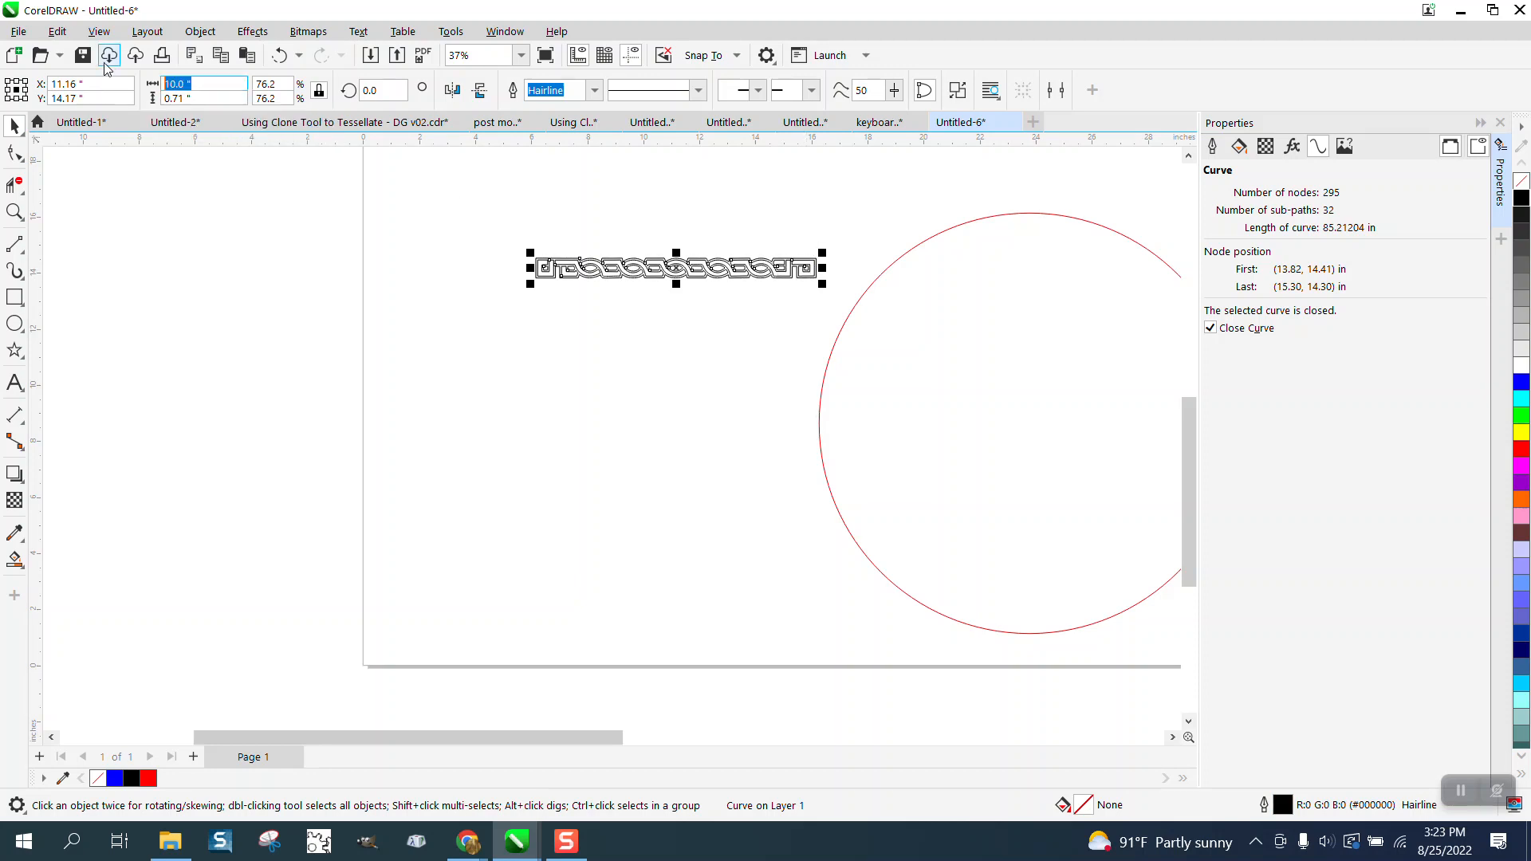
mouse_move(116, 56)
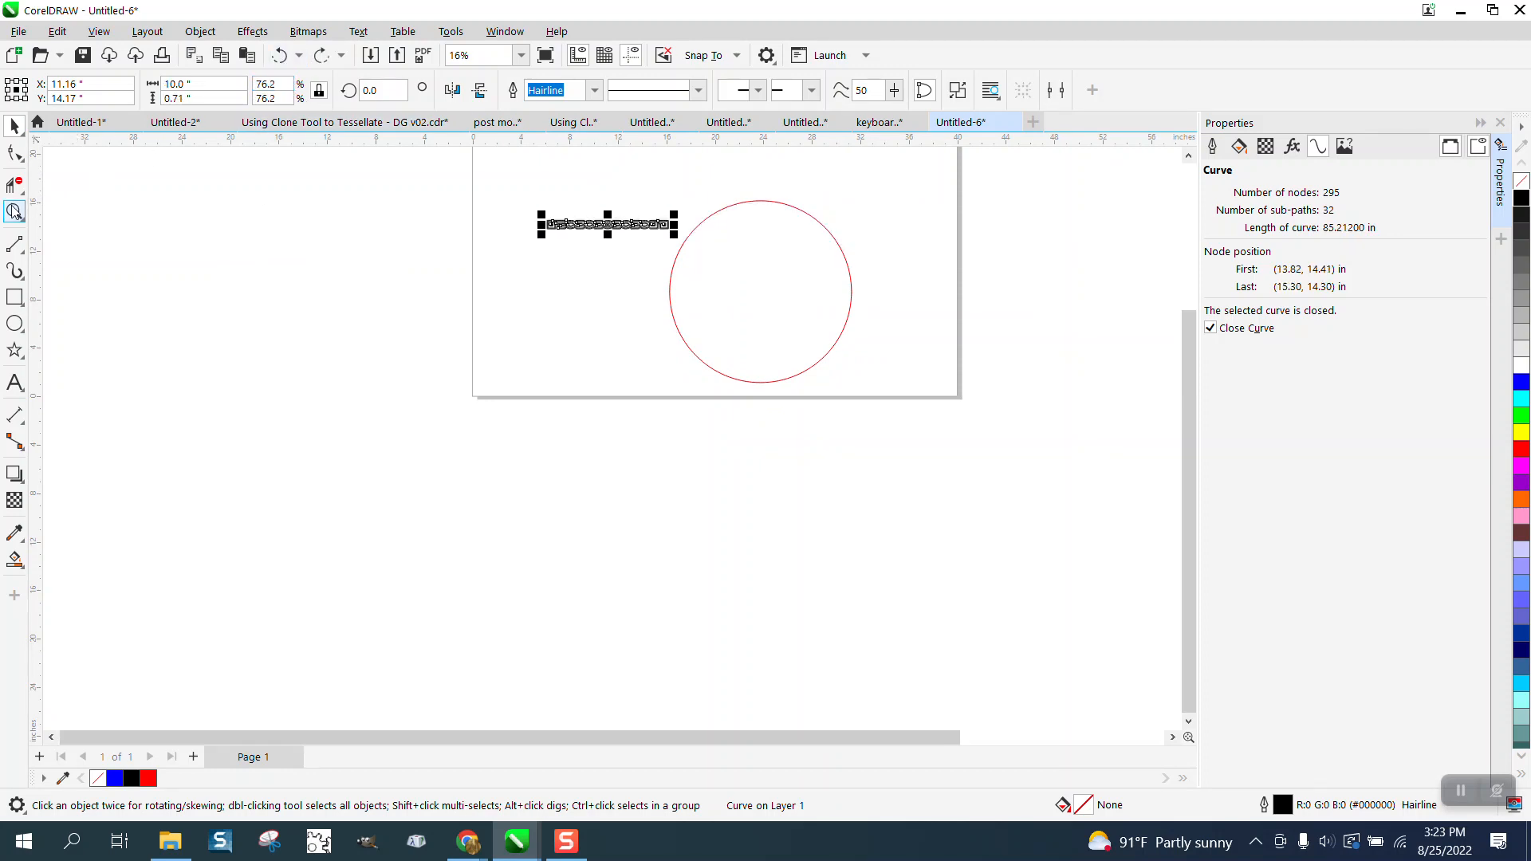
click(14, 211)
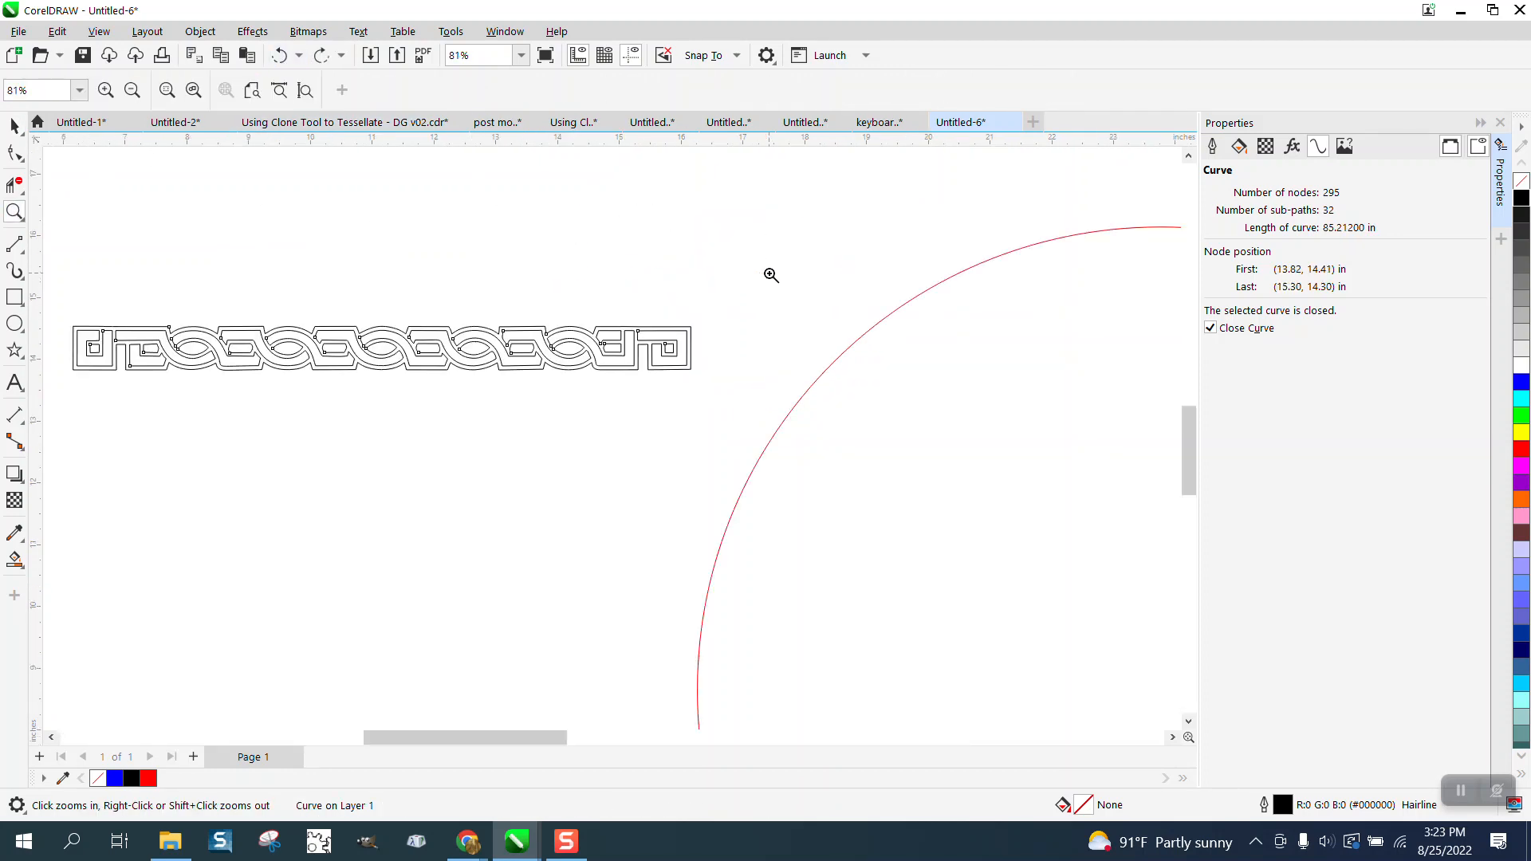
mouse_move(677, 243)
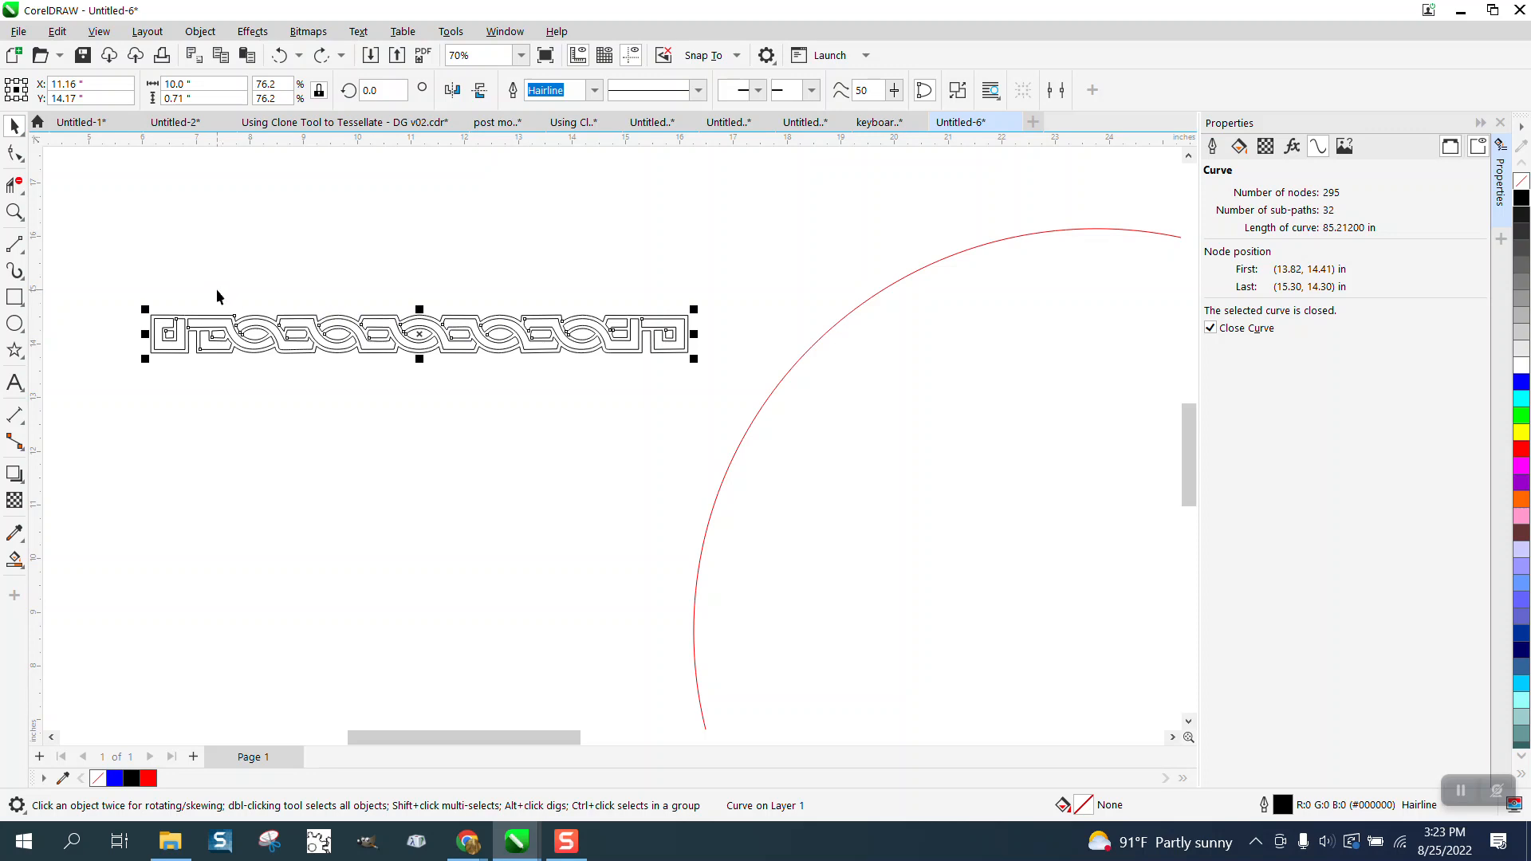
mouse_move(232, 298)
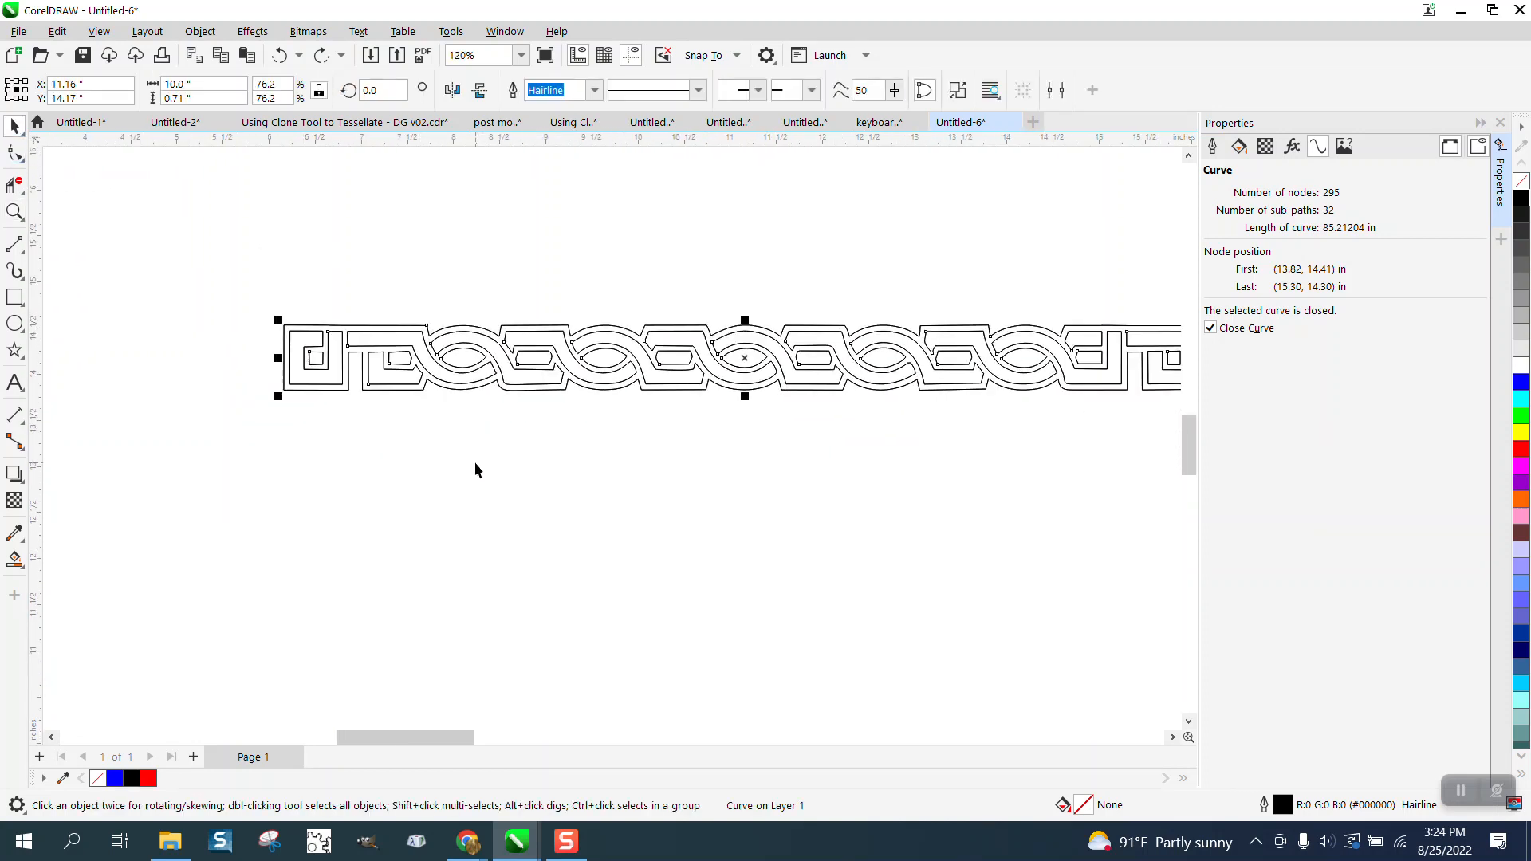
mouse_move(436, 465)
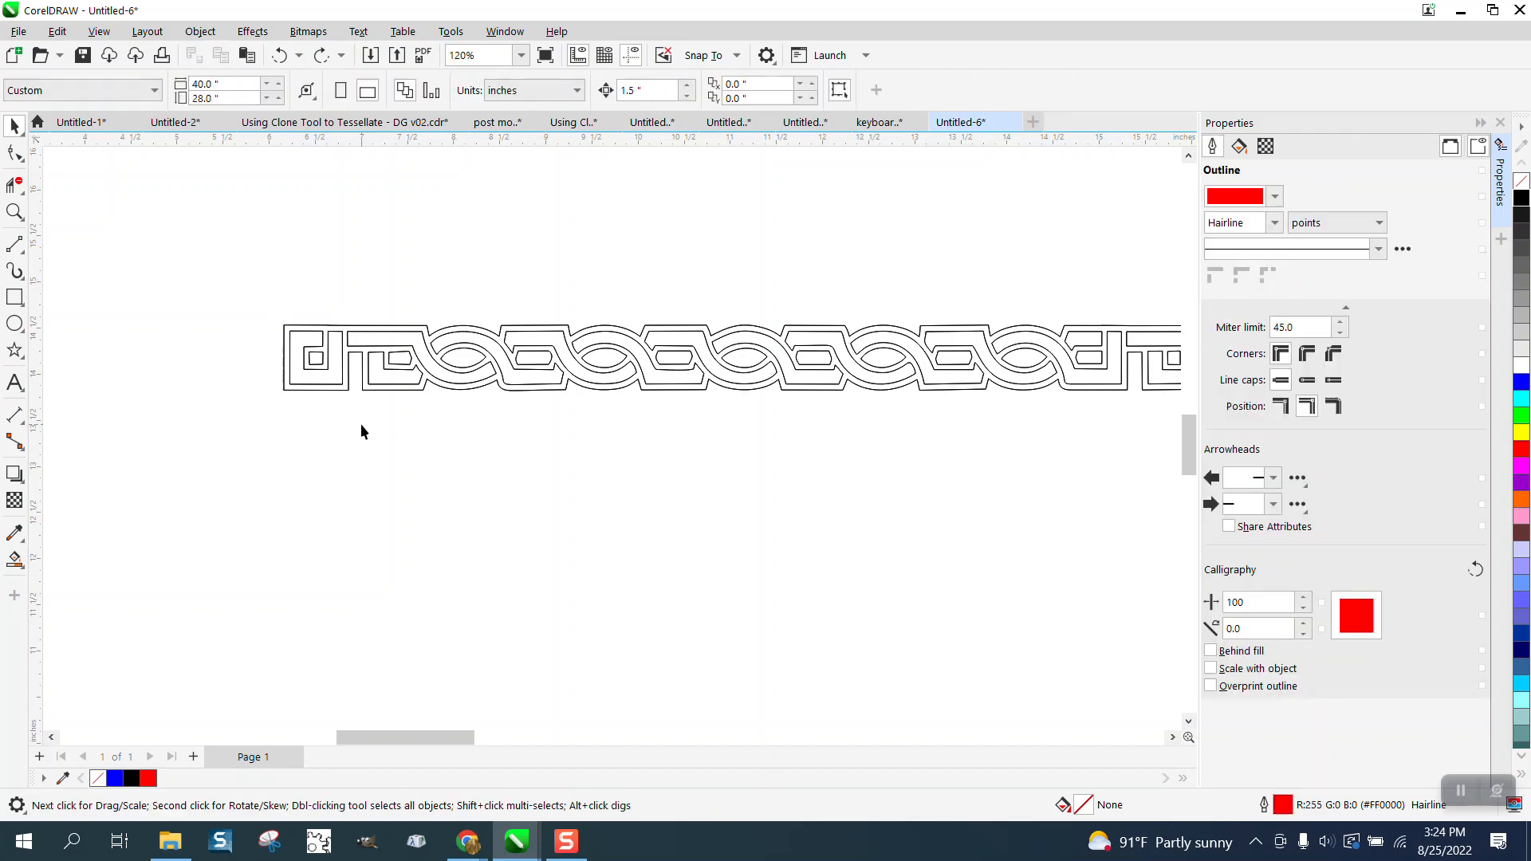
mouse_move(110, 405)
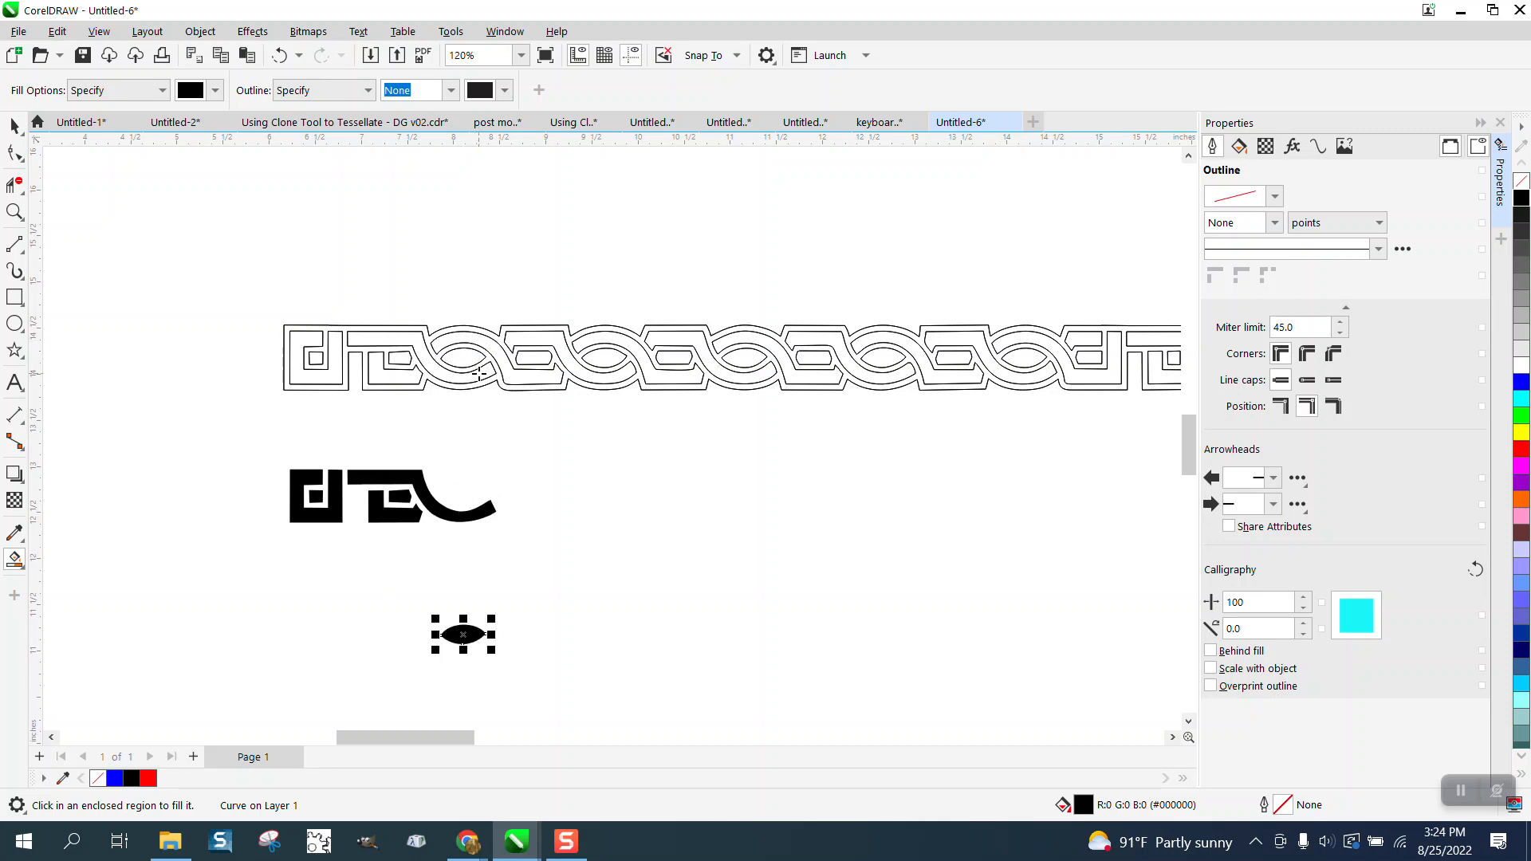
- Smart Fill each enclosed region, moving the 27 filled pieces below the original border
drag(463, 634, 456, 498)
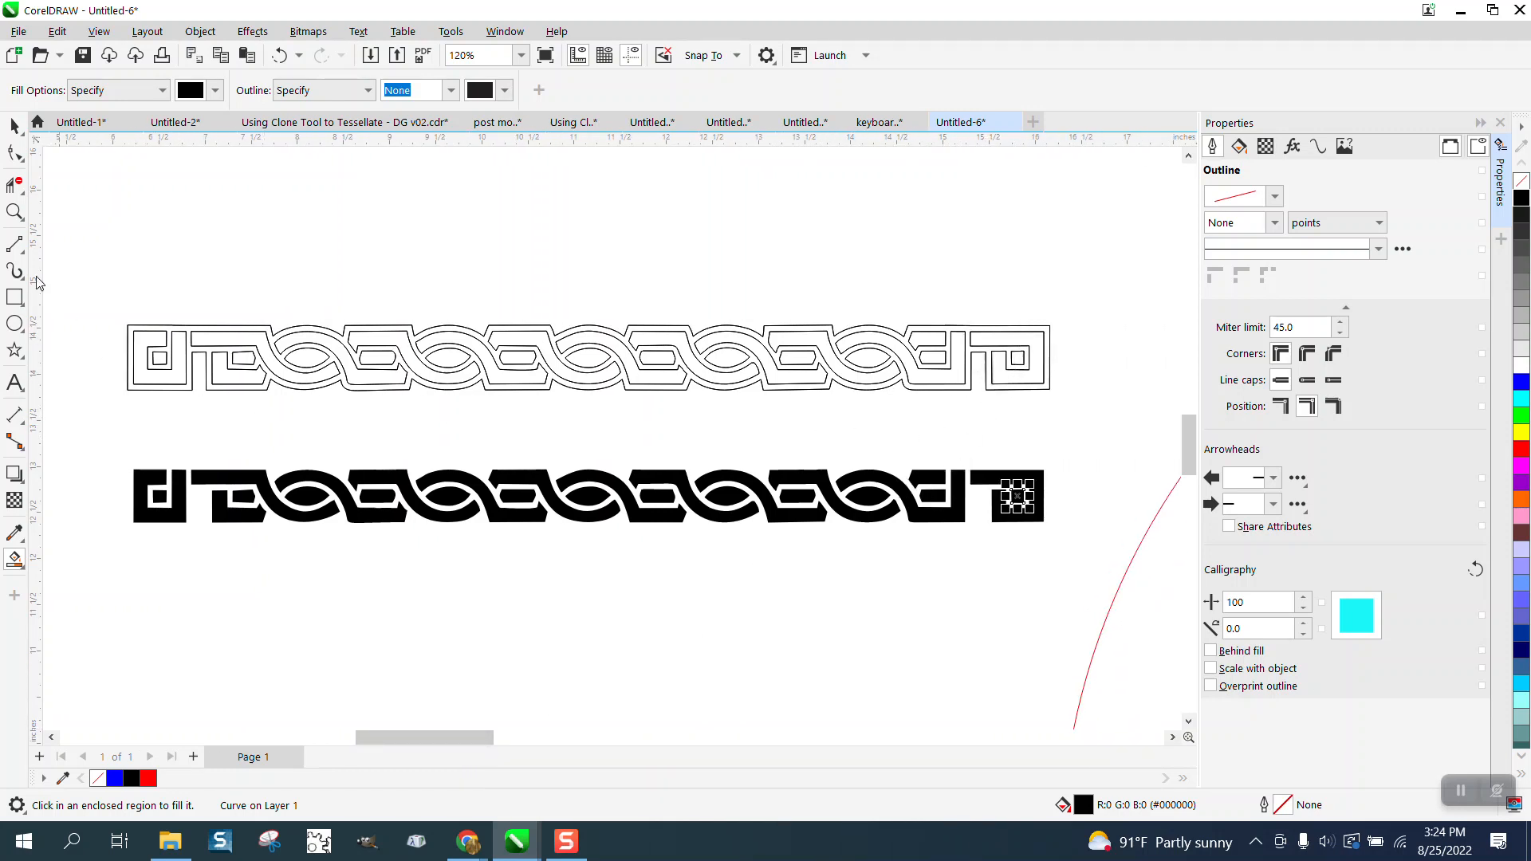
click(585, 508)
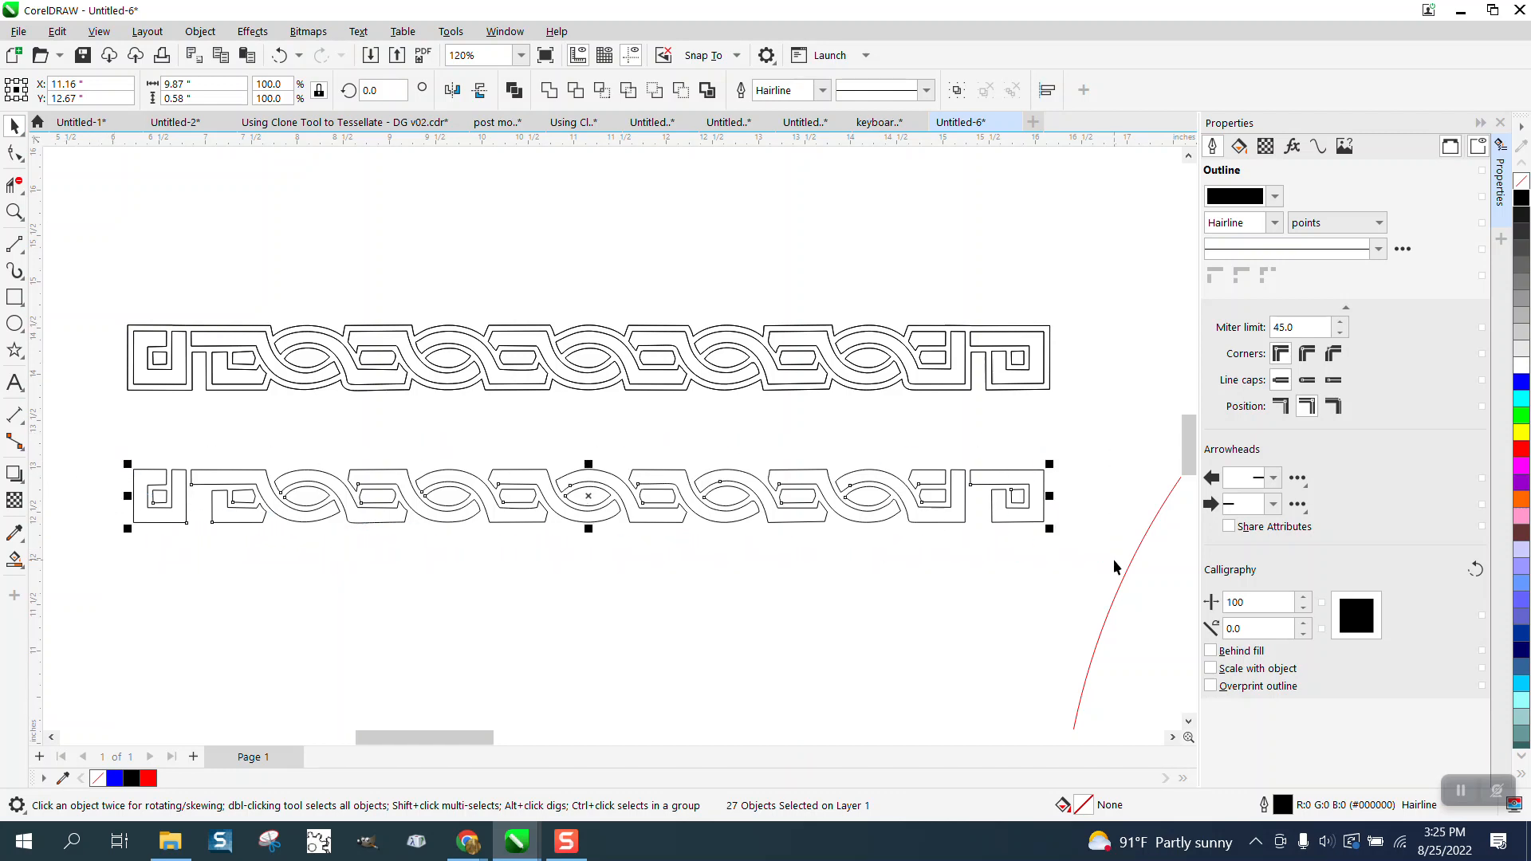
mouse_move(1420, 158)
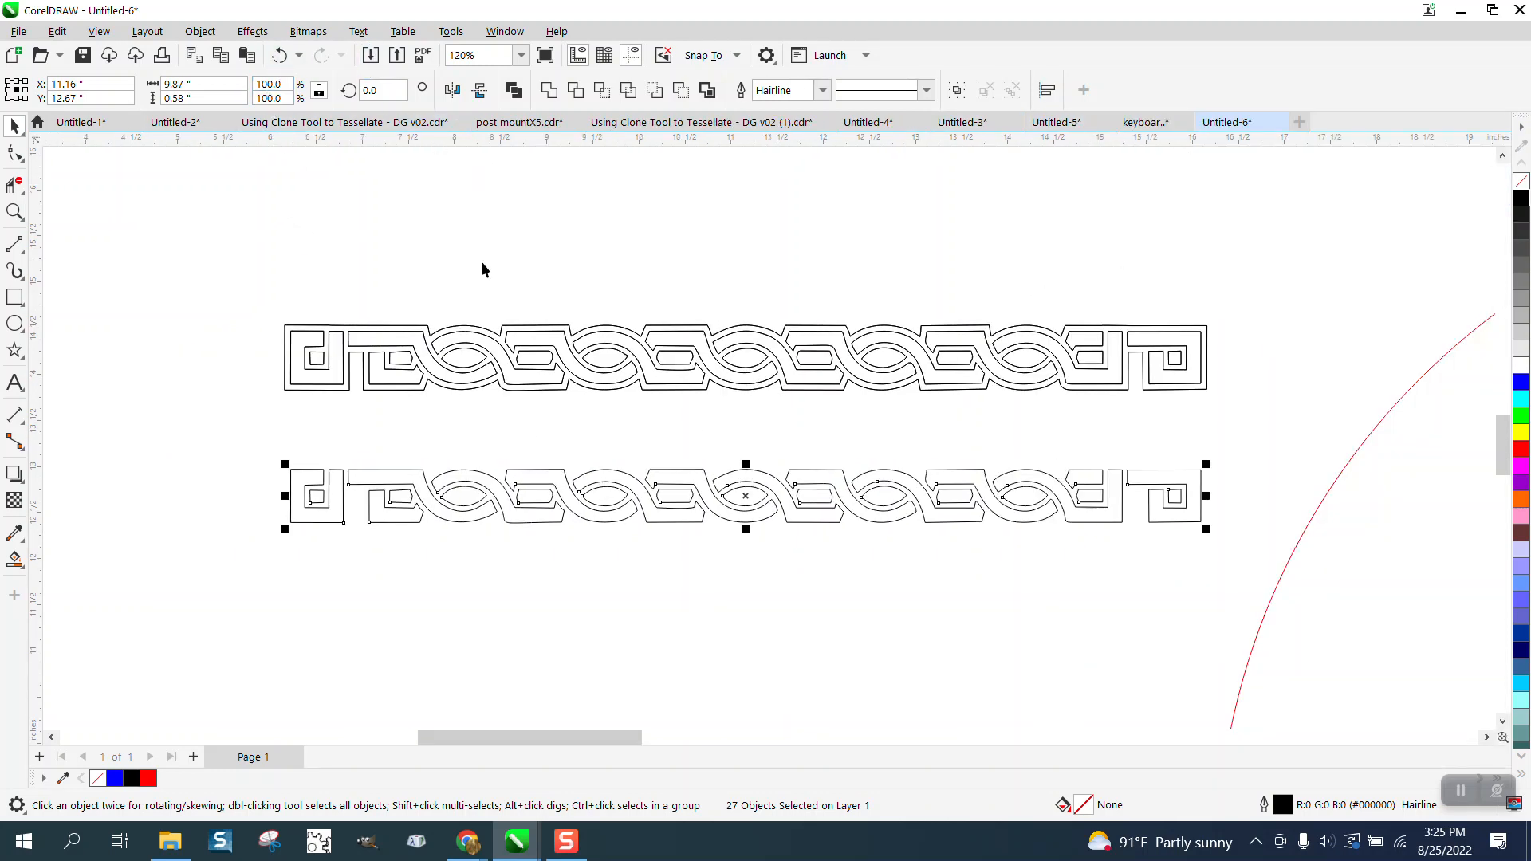
- Bring up the Contour docker from the Effects menu
click(200, 32)
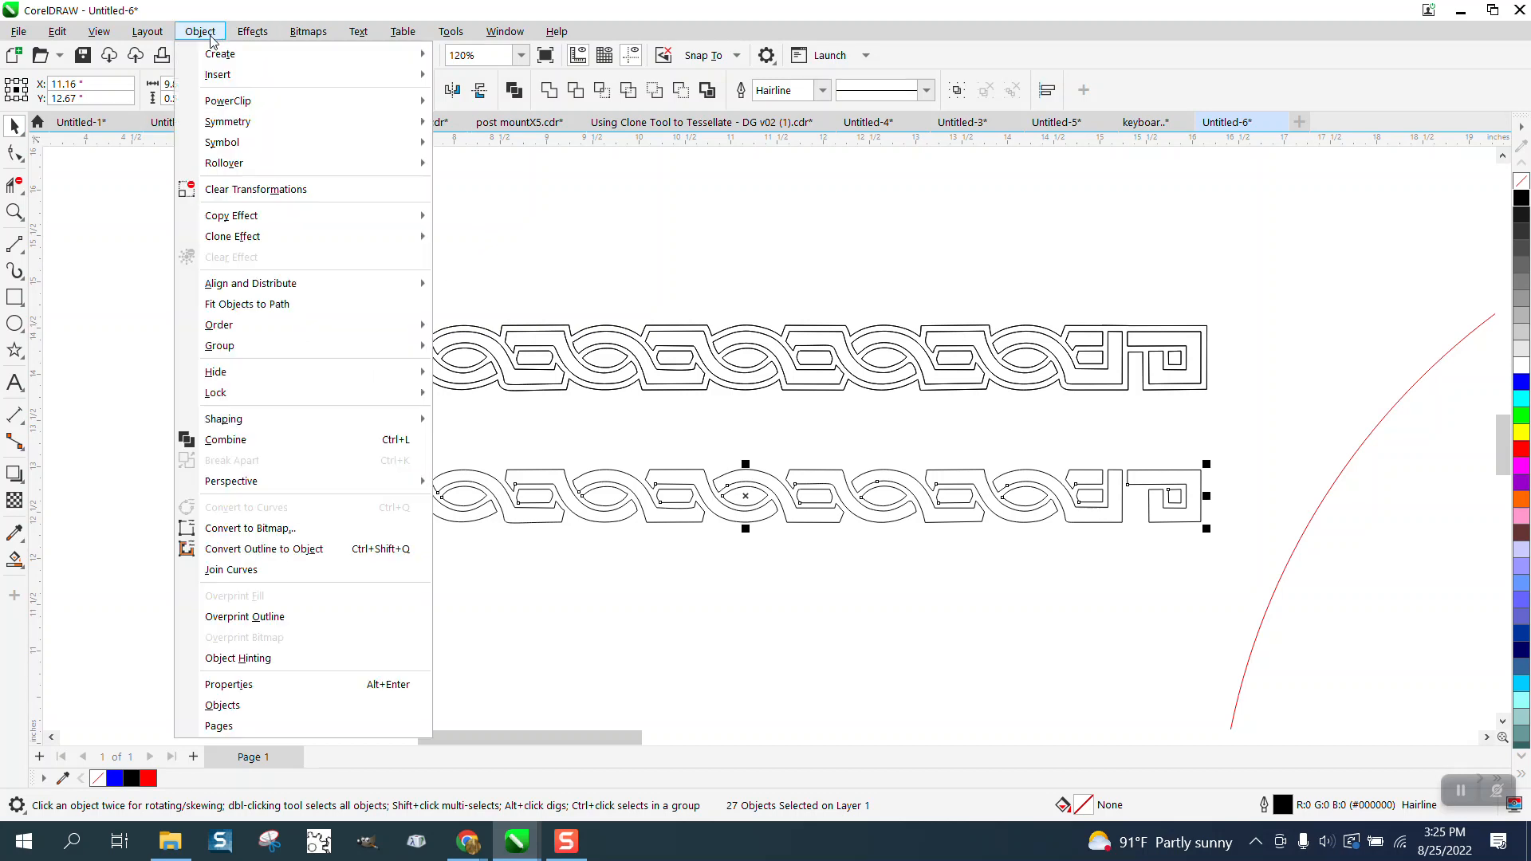
mouse_move(223, 392)
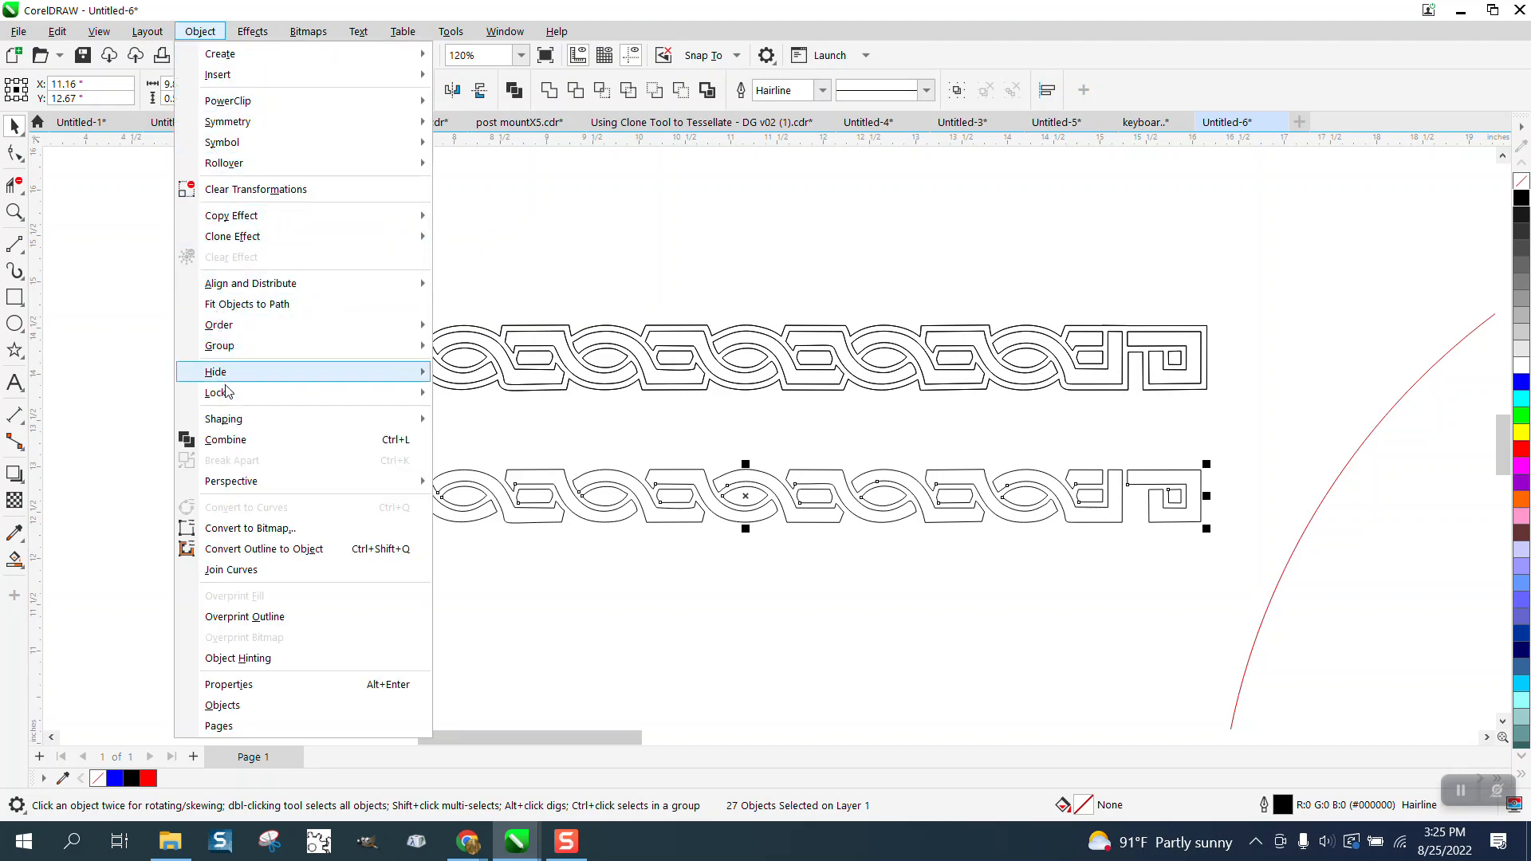
click(252, 31)
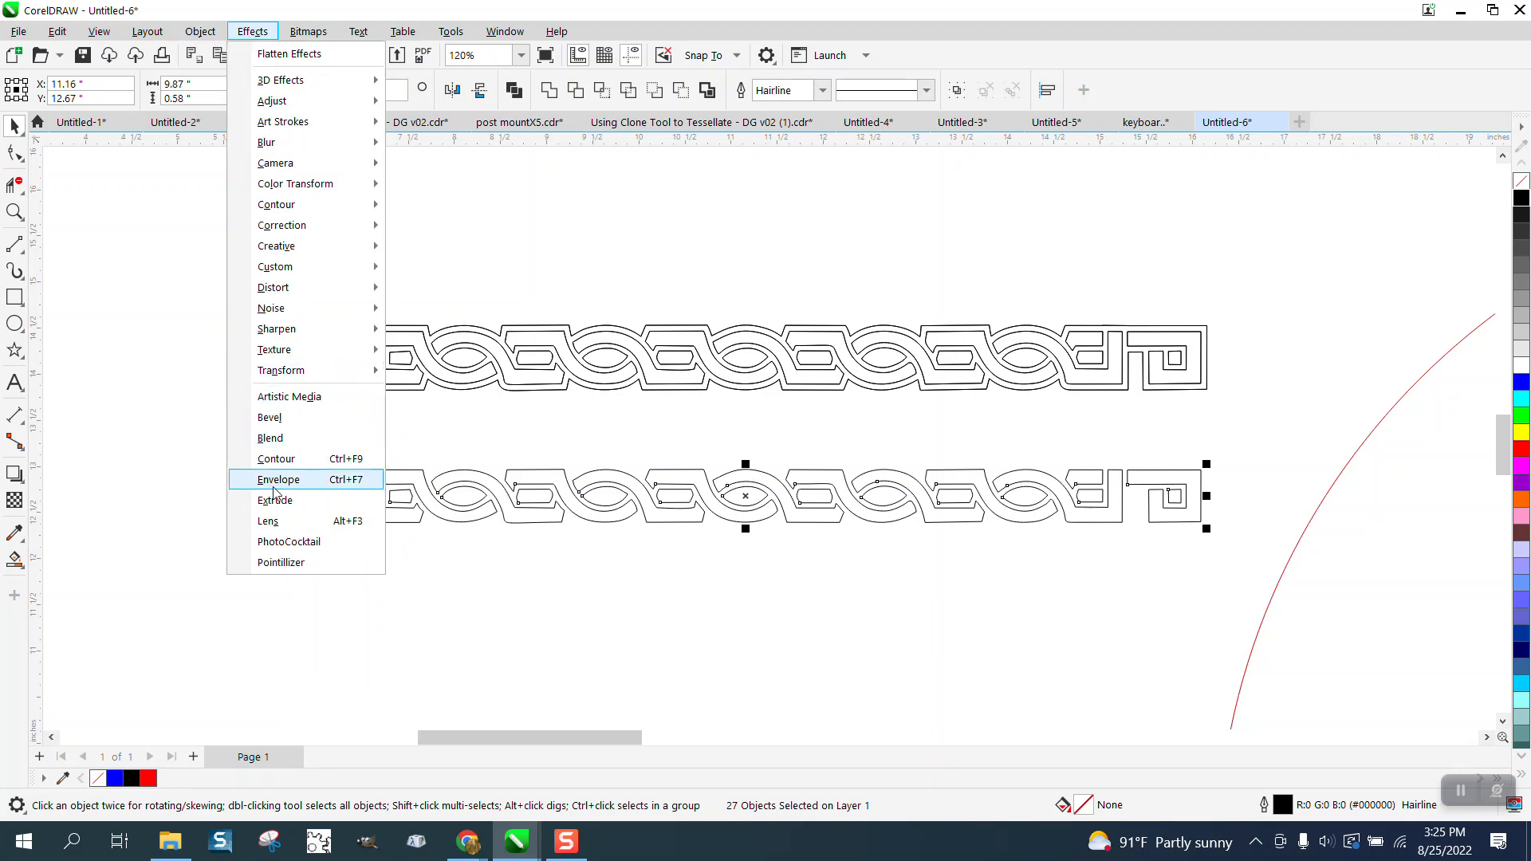
click(276, 459)
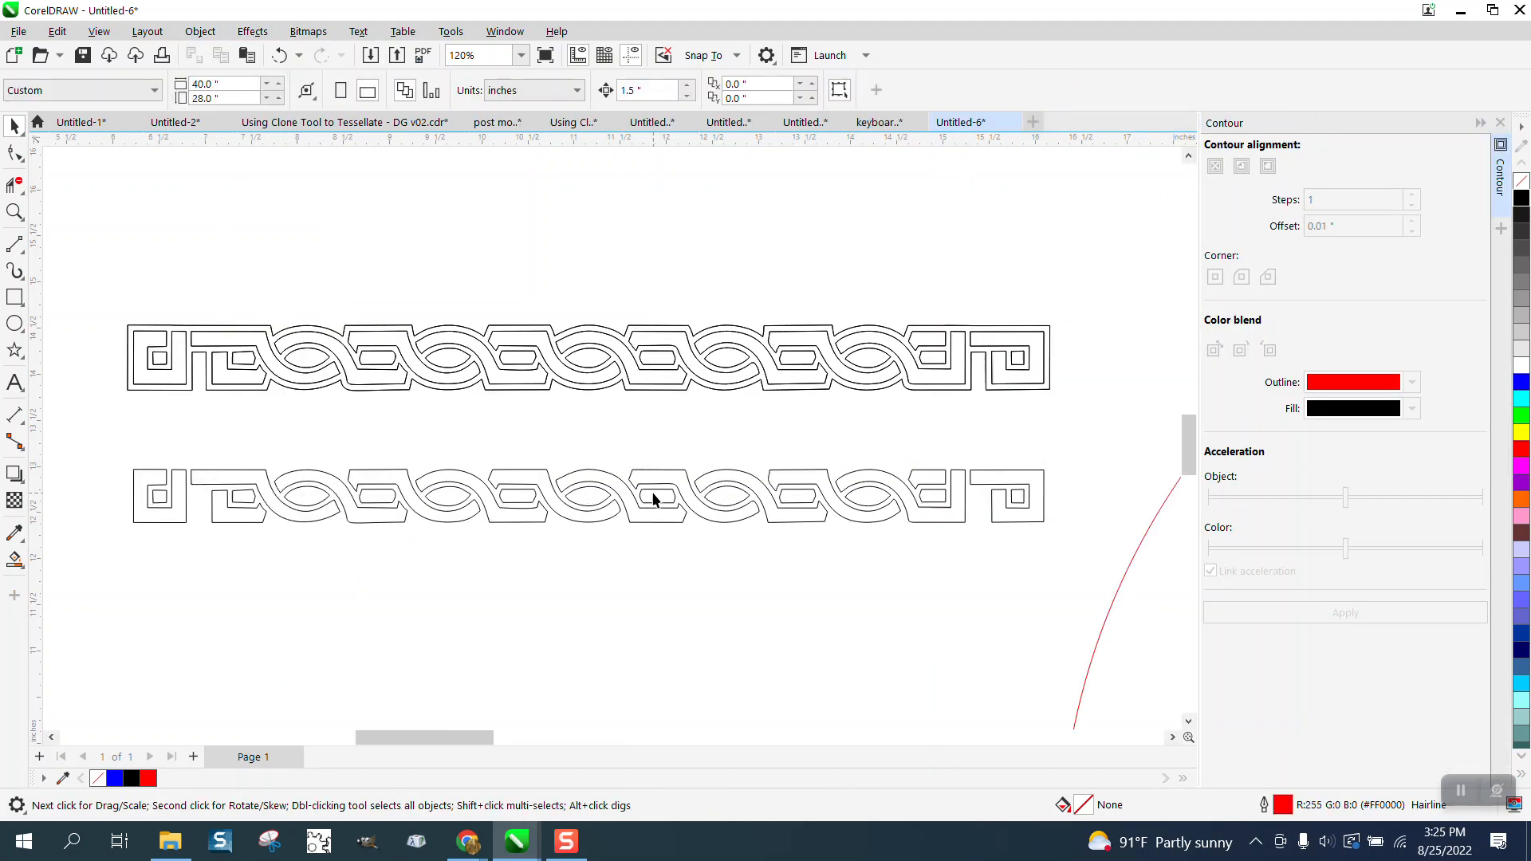
- Select the lower border's 27 pieces and group them into one object
click(656, 500)
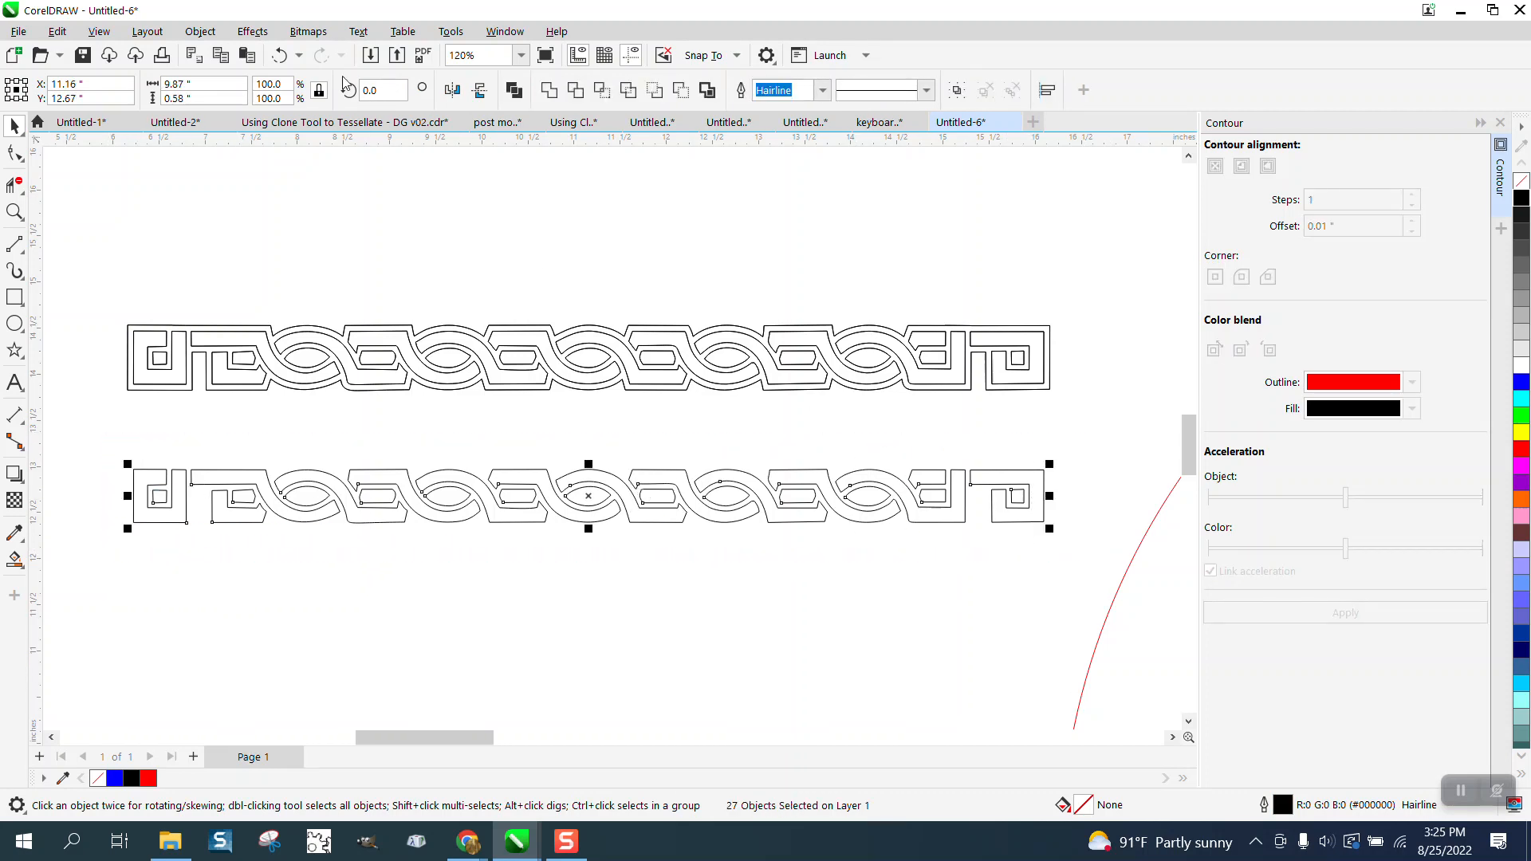
click(200, 30)
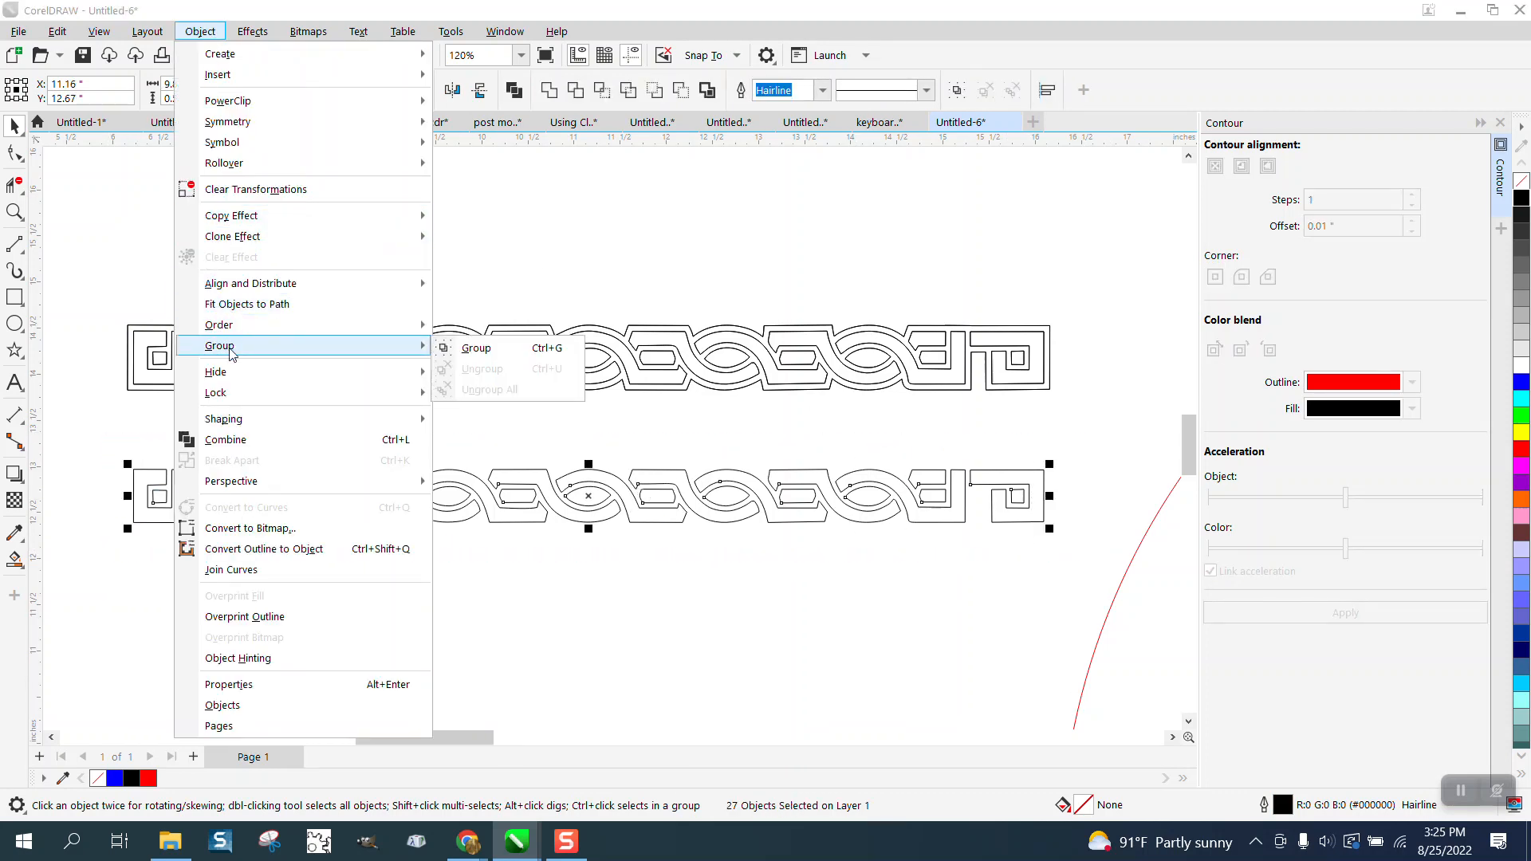
click(475, 347)
text(.25)
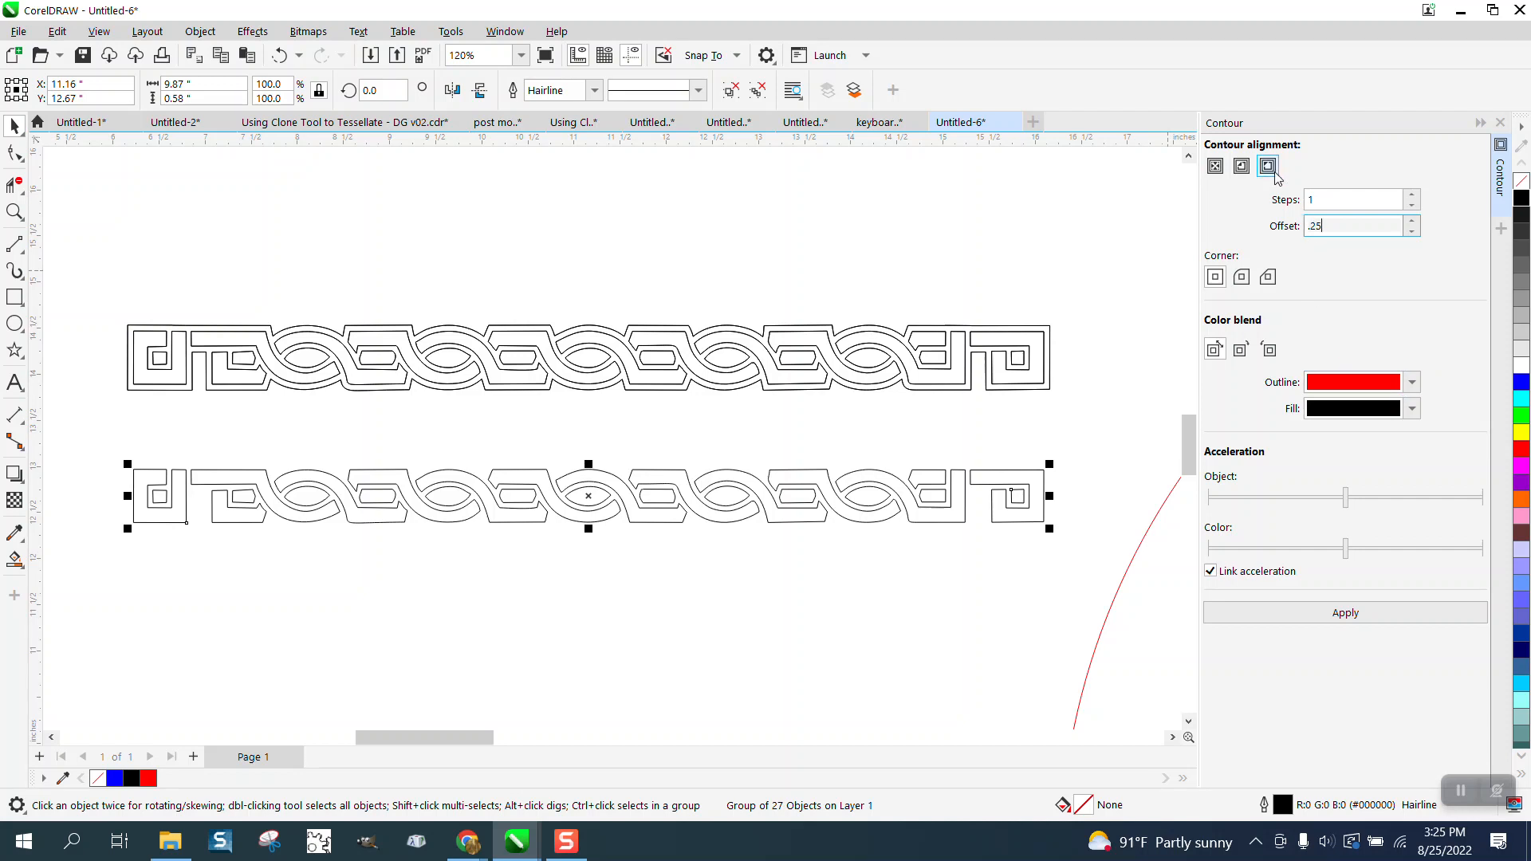
- Apply a 1-step outside mitered contour, adjusting the offset from 0.1 to 0.09 inch
click(1214, 277)
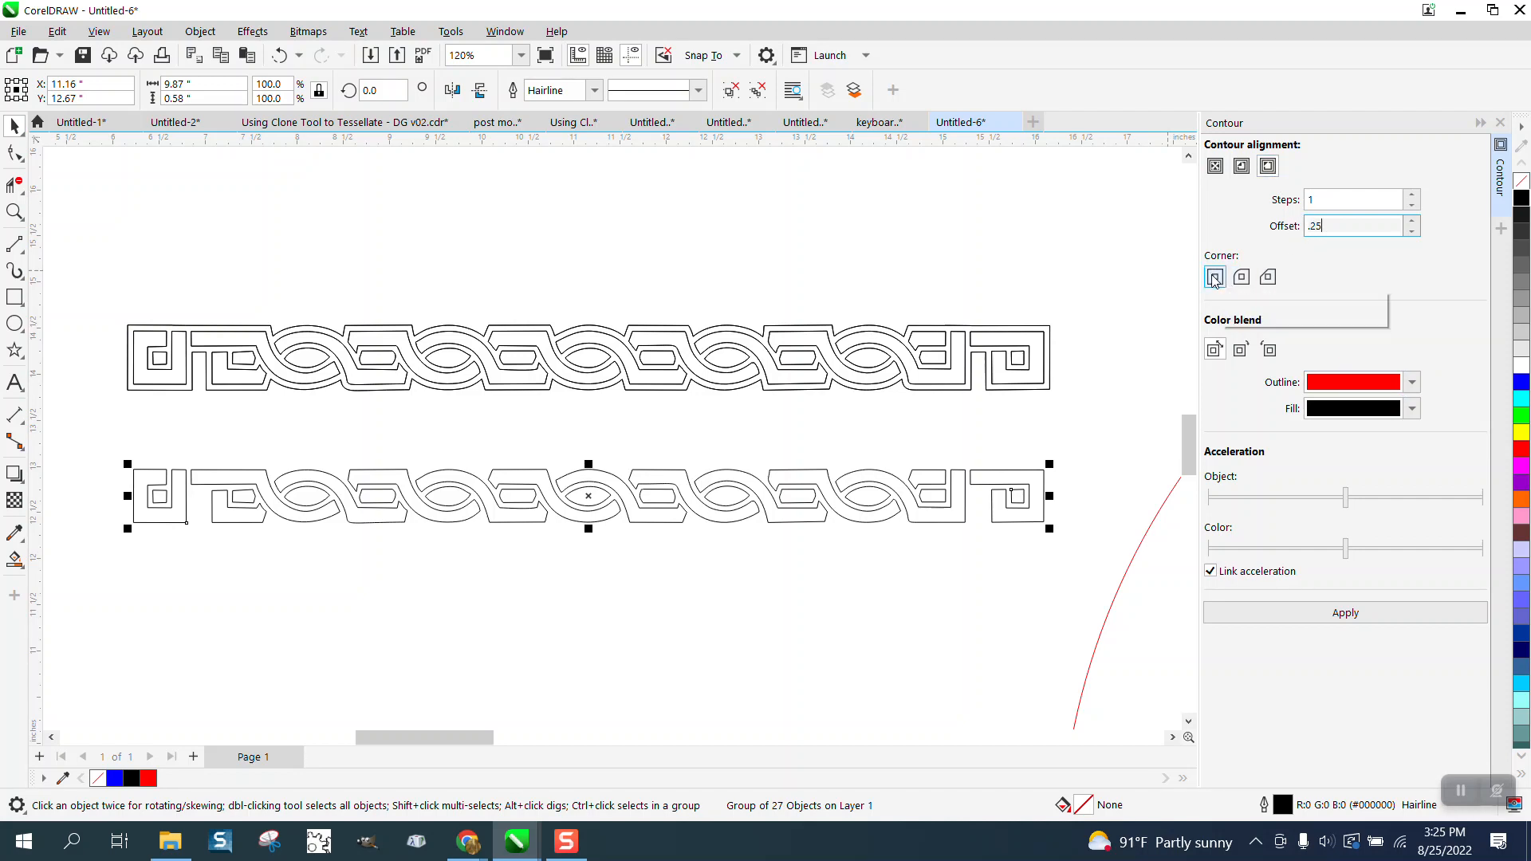
click(1345, 612)
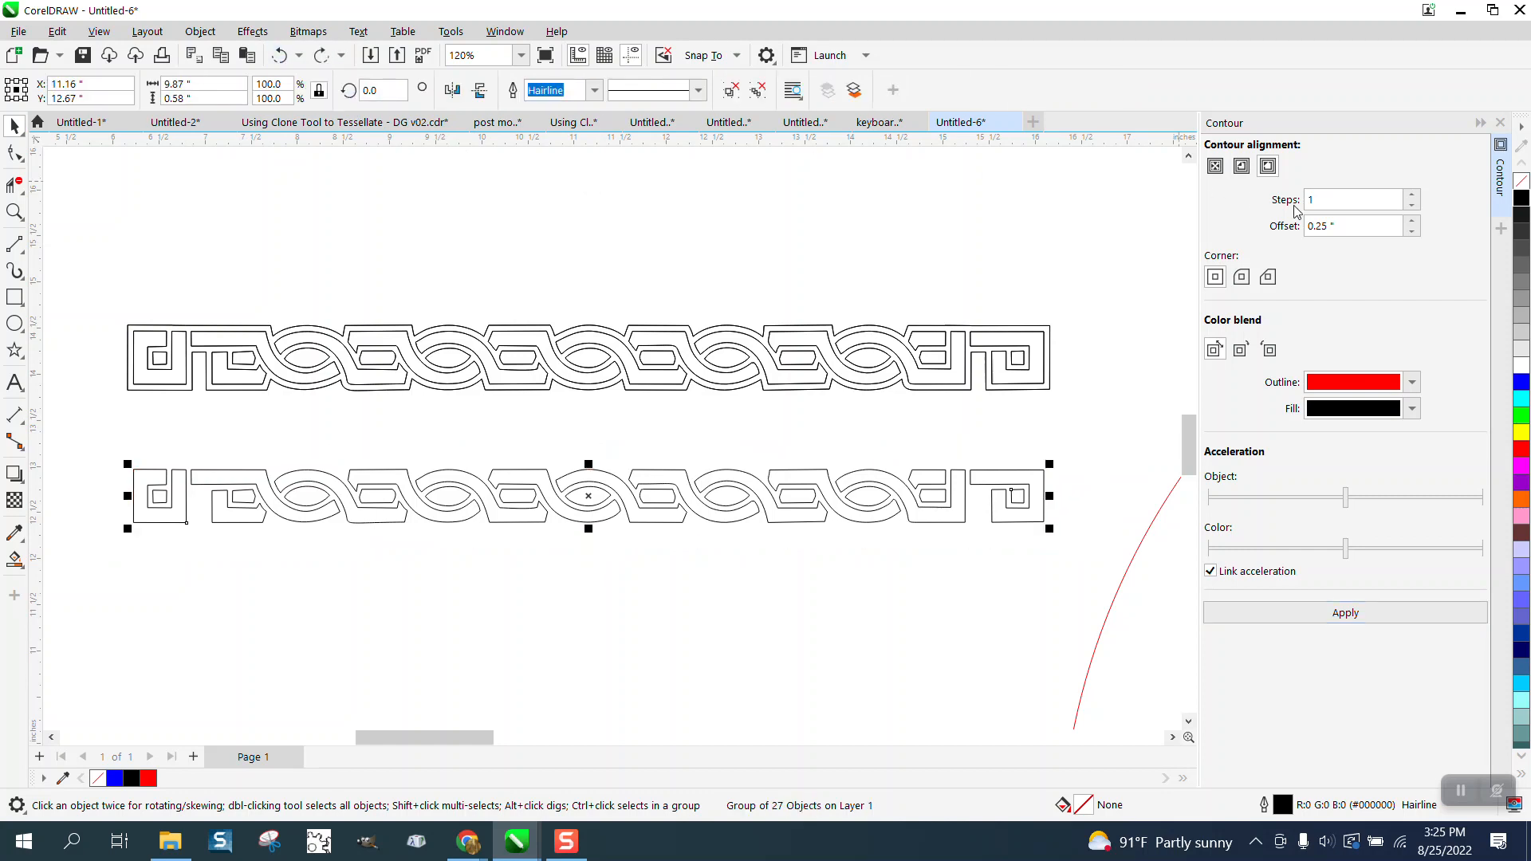
text(.1)
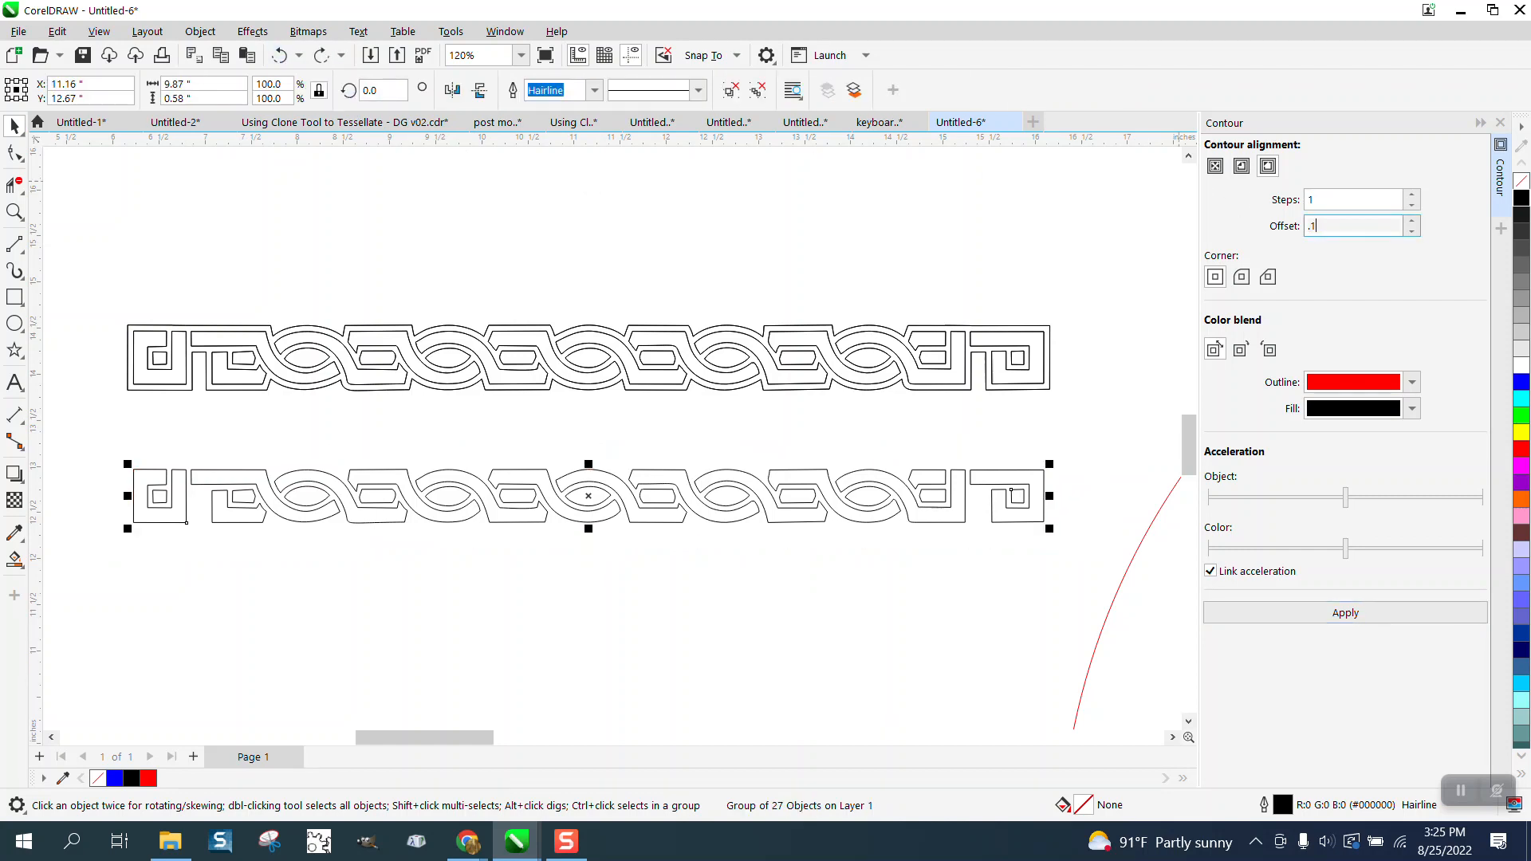
click(1345, 612)
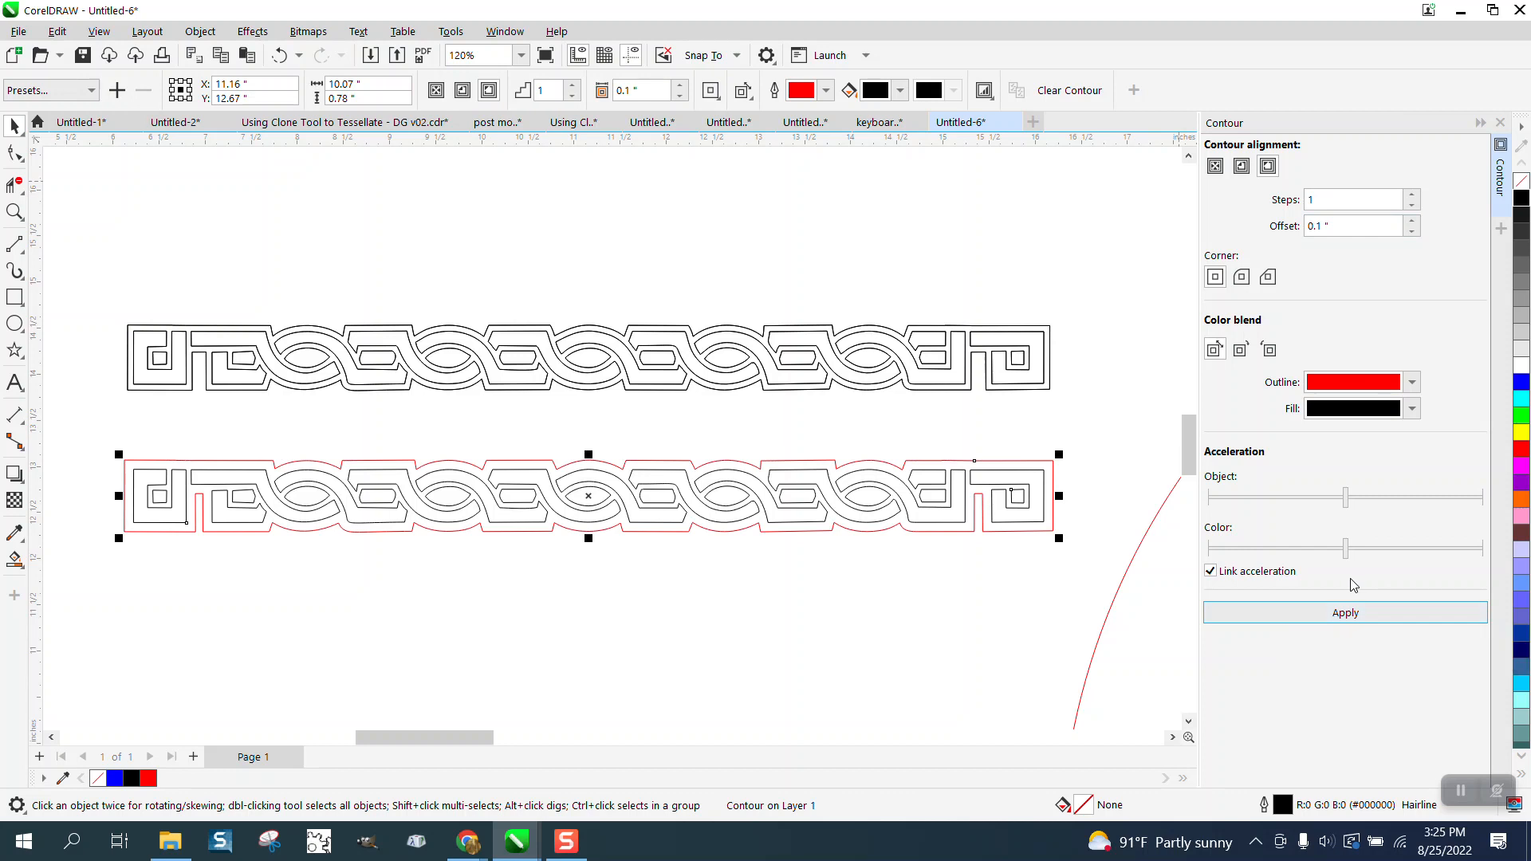
mouse_move(946, 533)
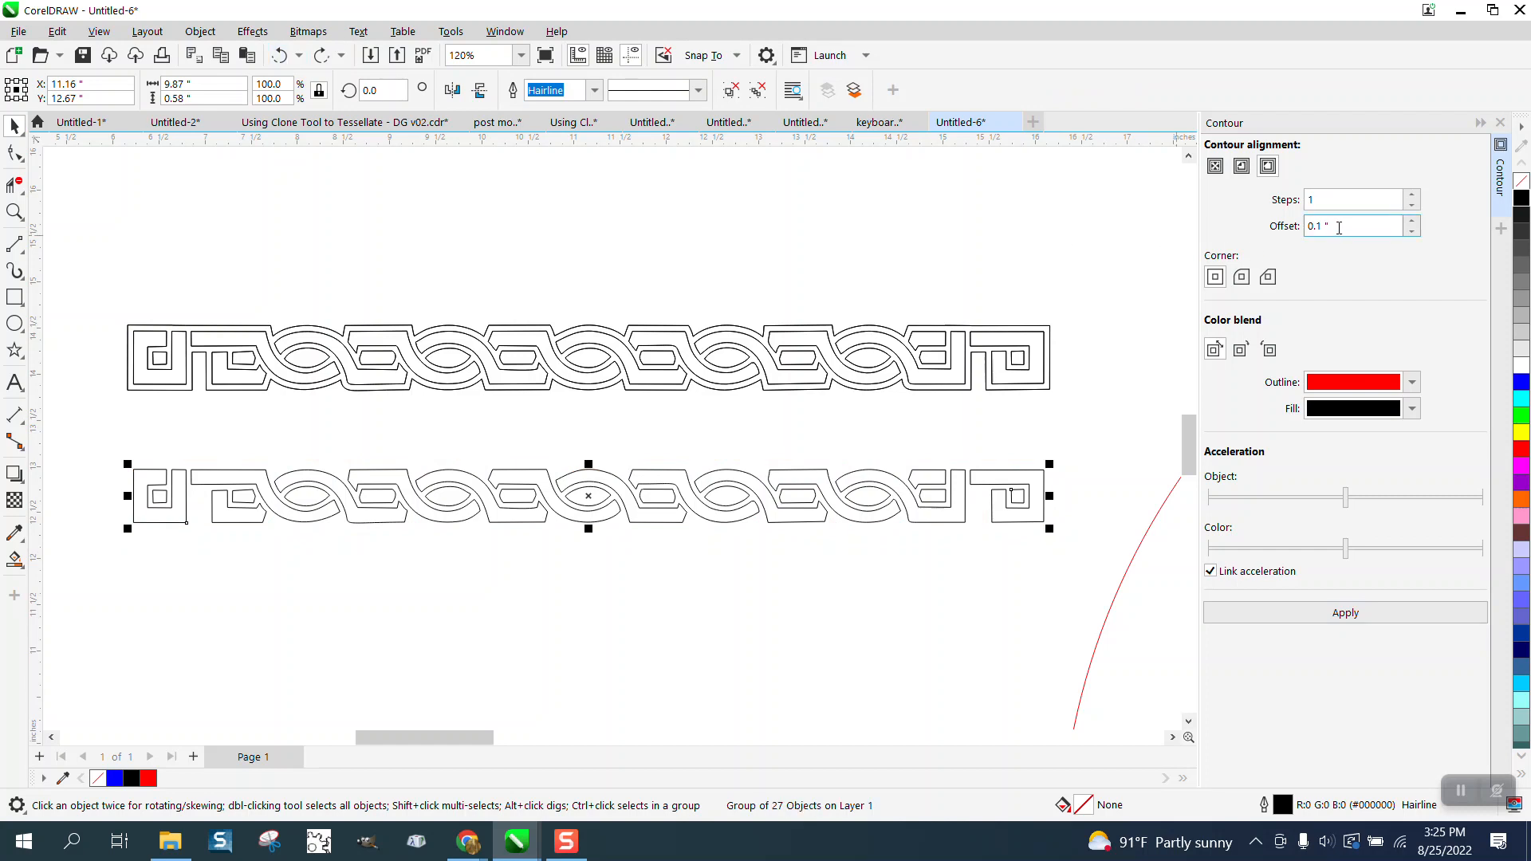
text(.09)
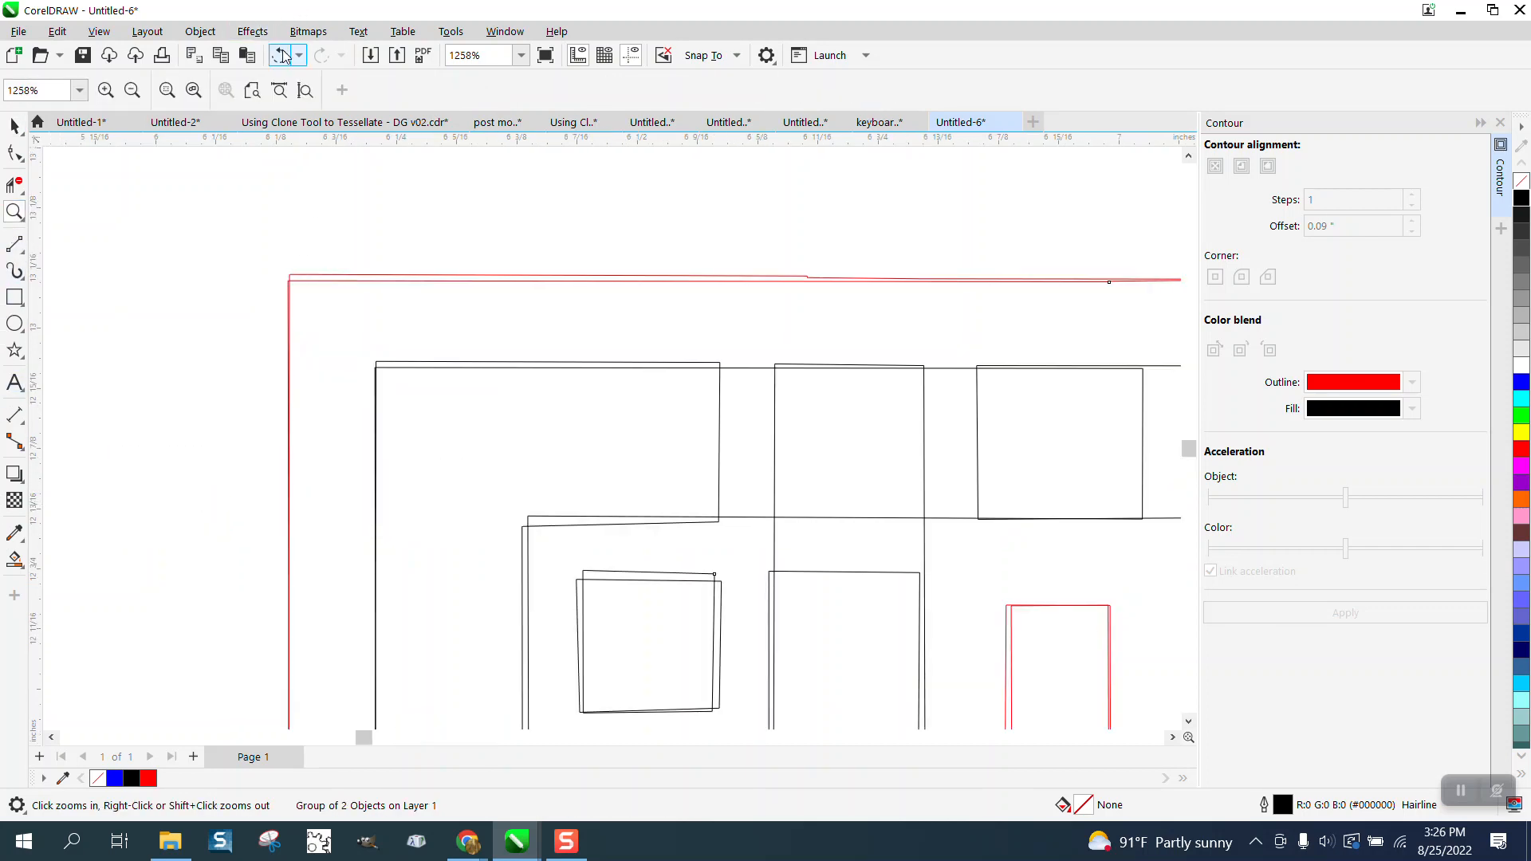
- Undo the red contour so both strips show only black outlines
click(281, 55)
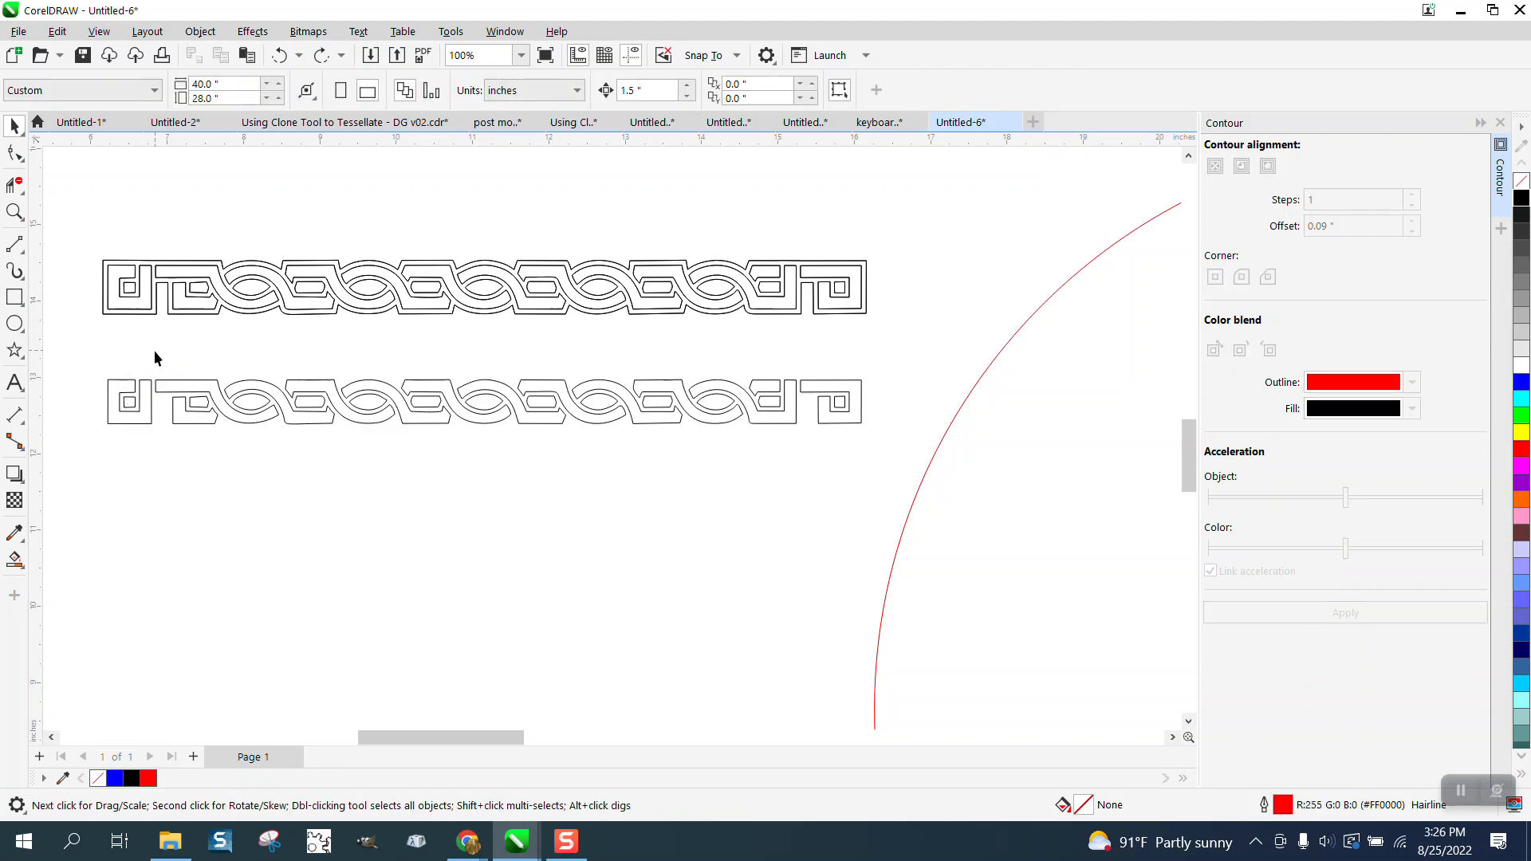
- Break apart the lower border, undo the stray pieces, and regroup its 27 parts
click(128, 401)
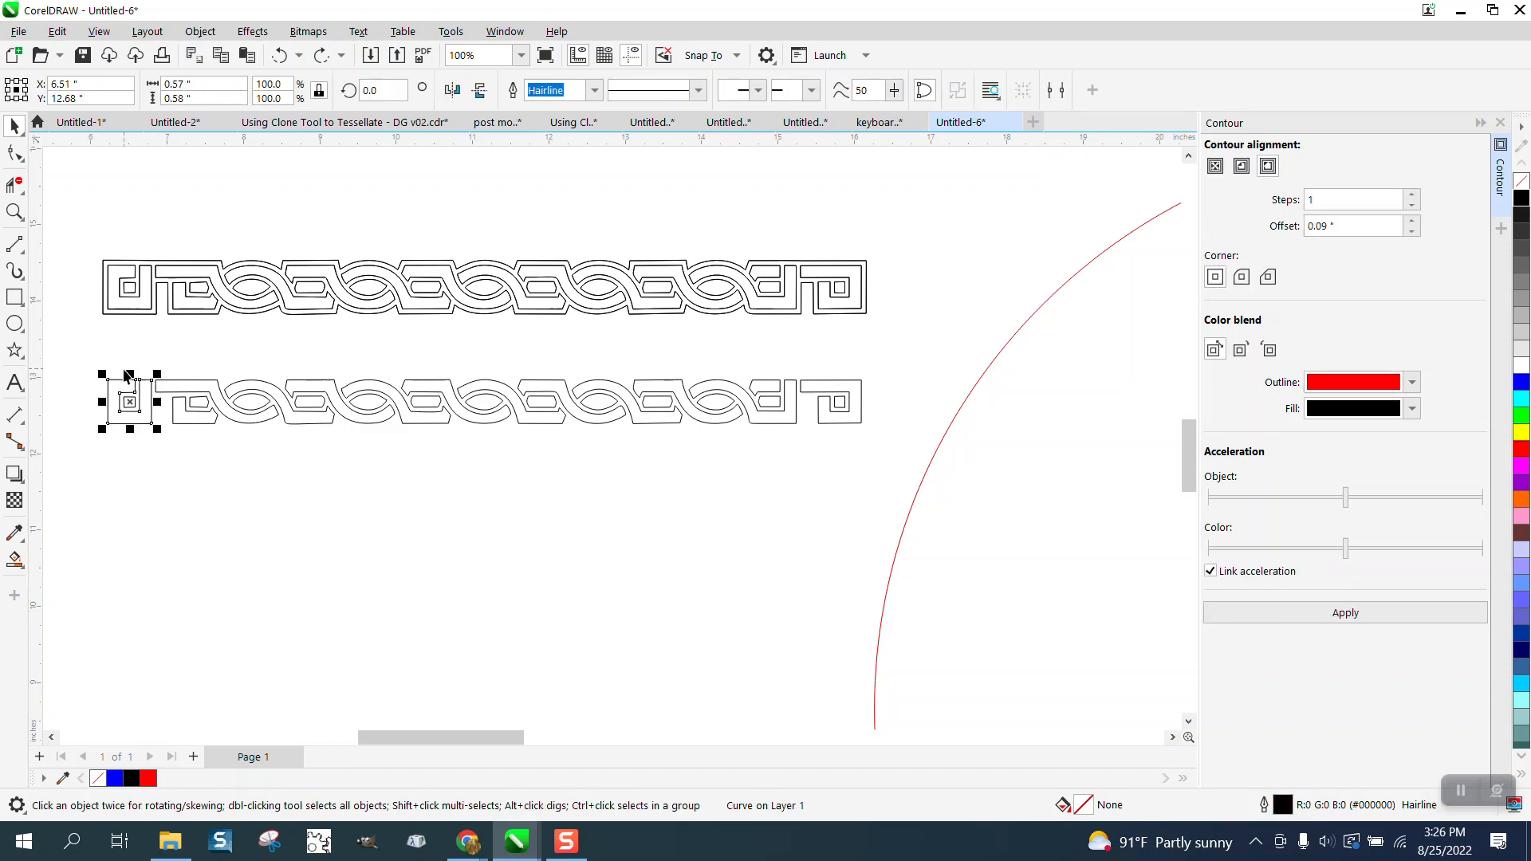
mouse_move(92, 395)
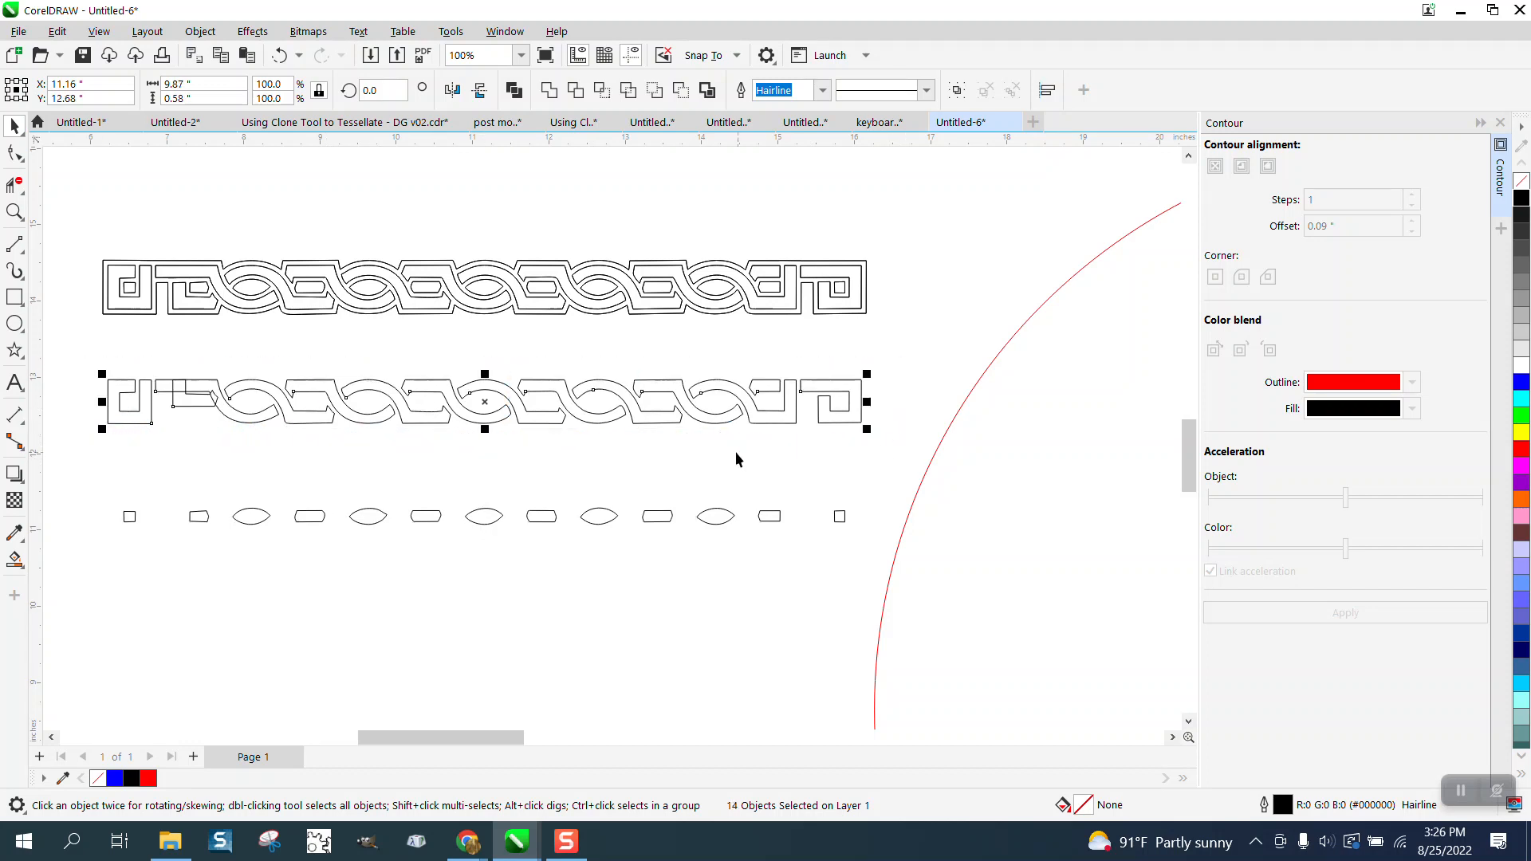
mouse_move(84, 494)
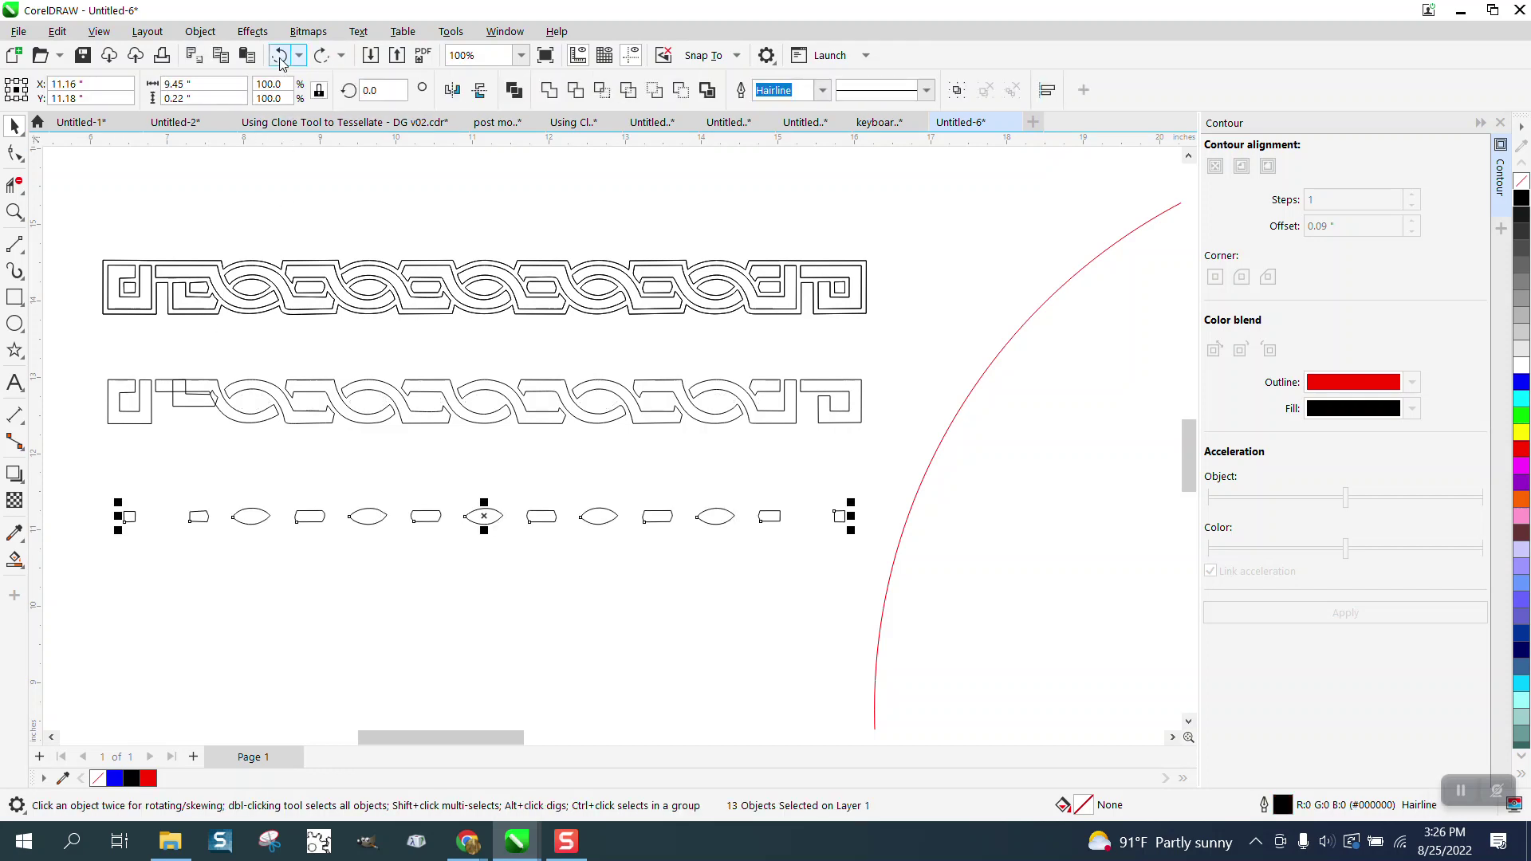
click(483, 402)
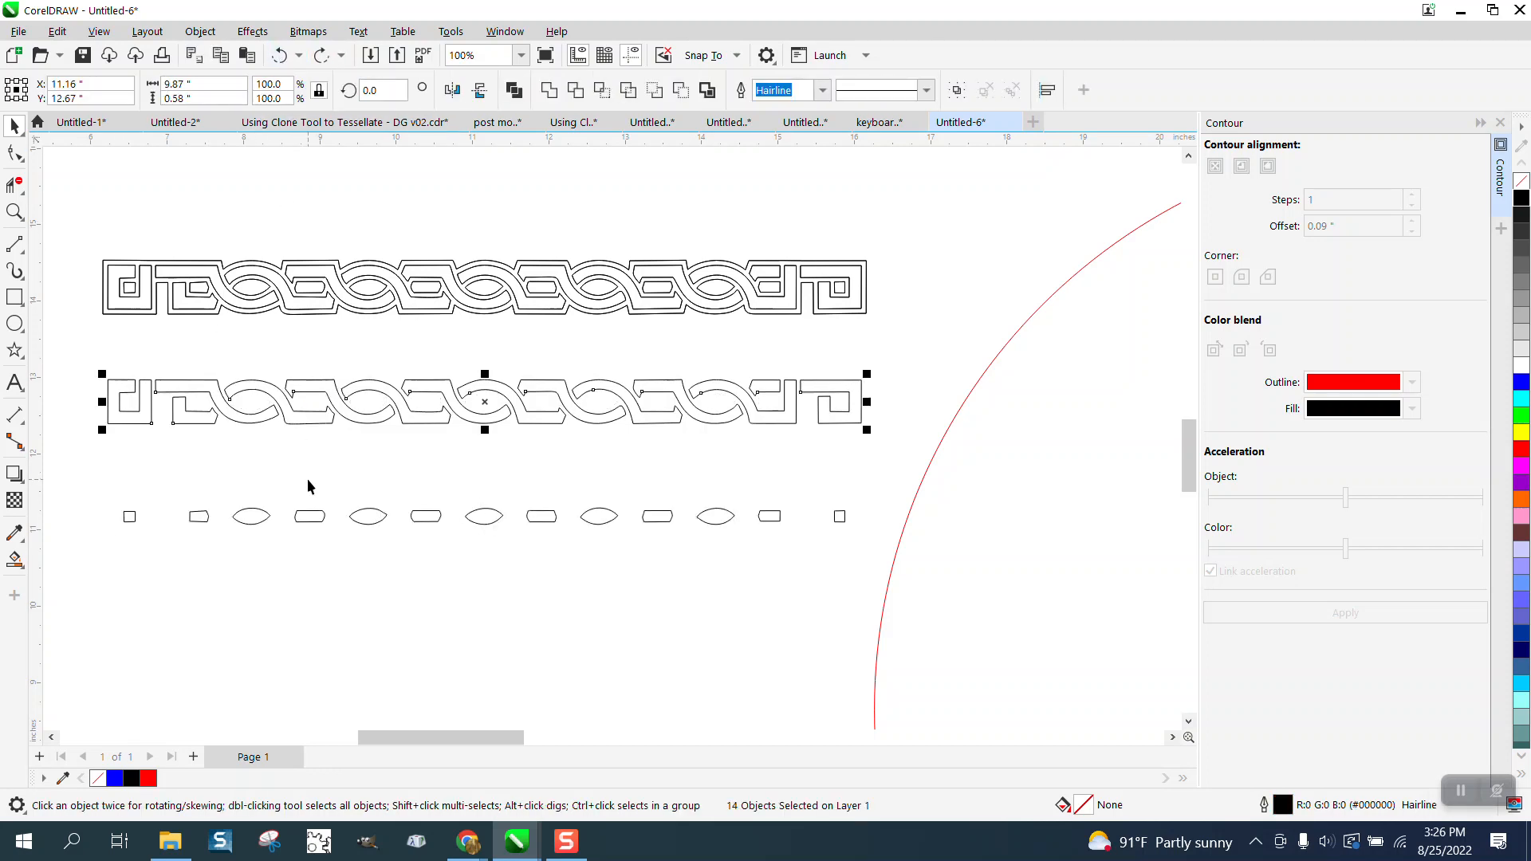
mouse_move(197, 434)
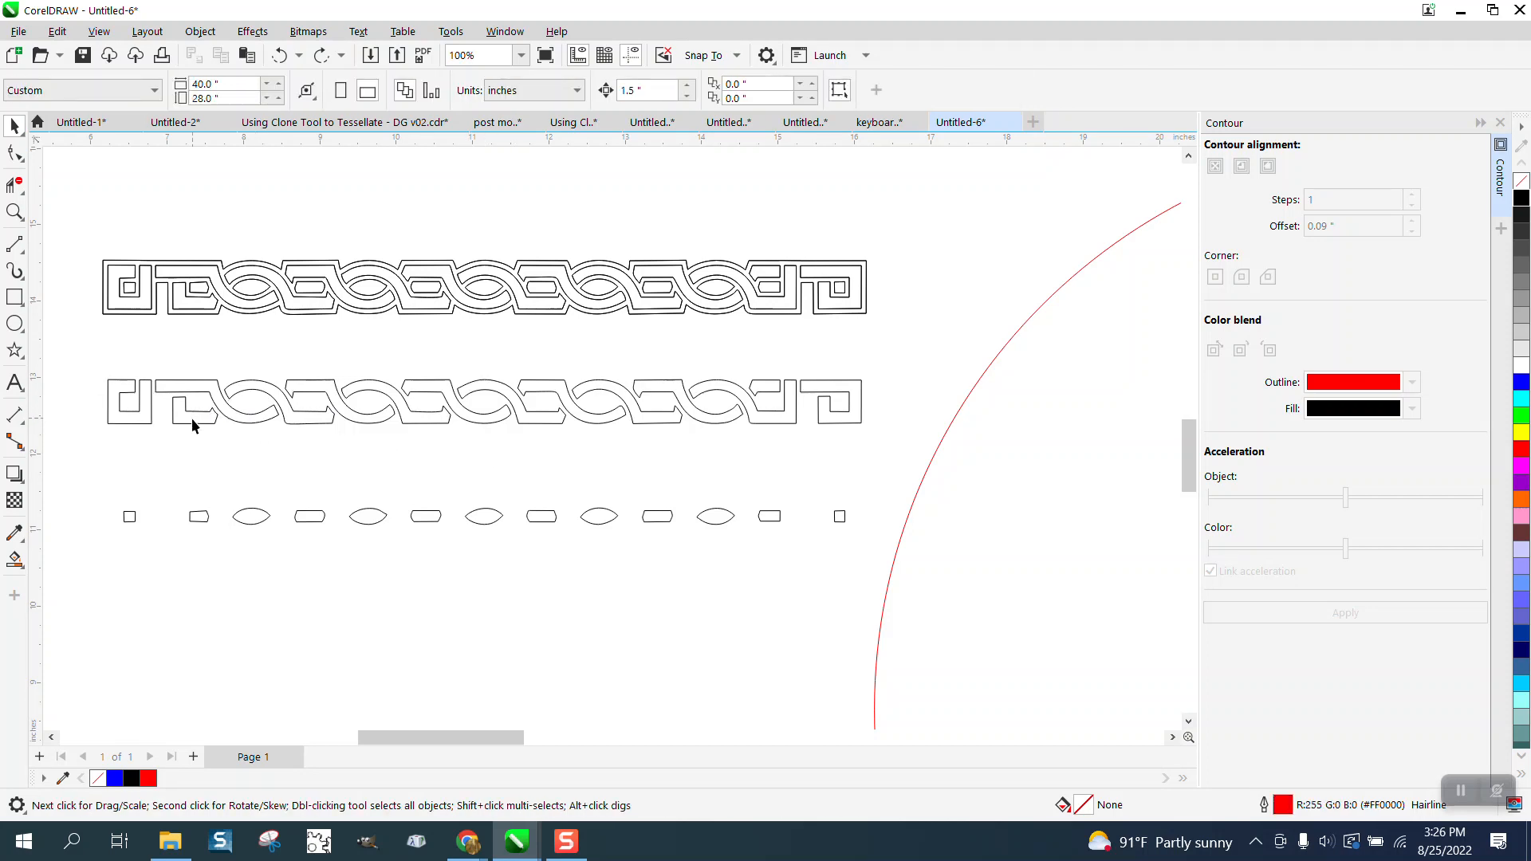
click(140, 405)
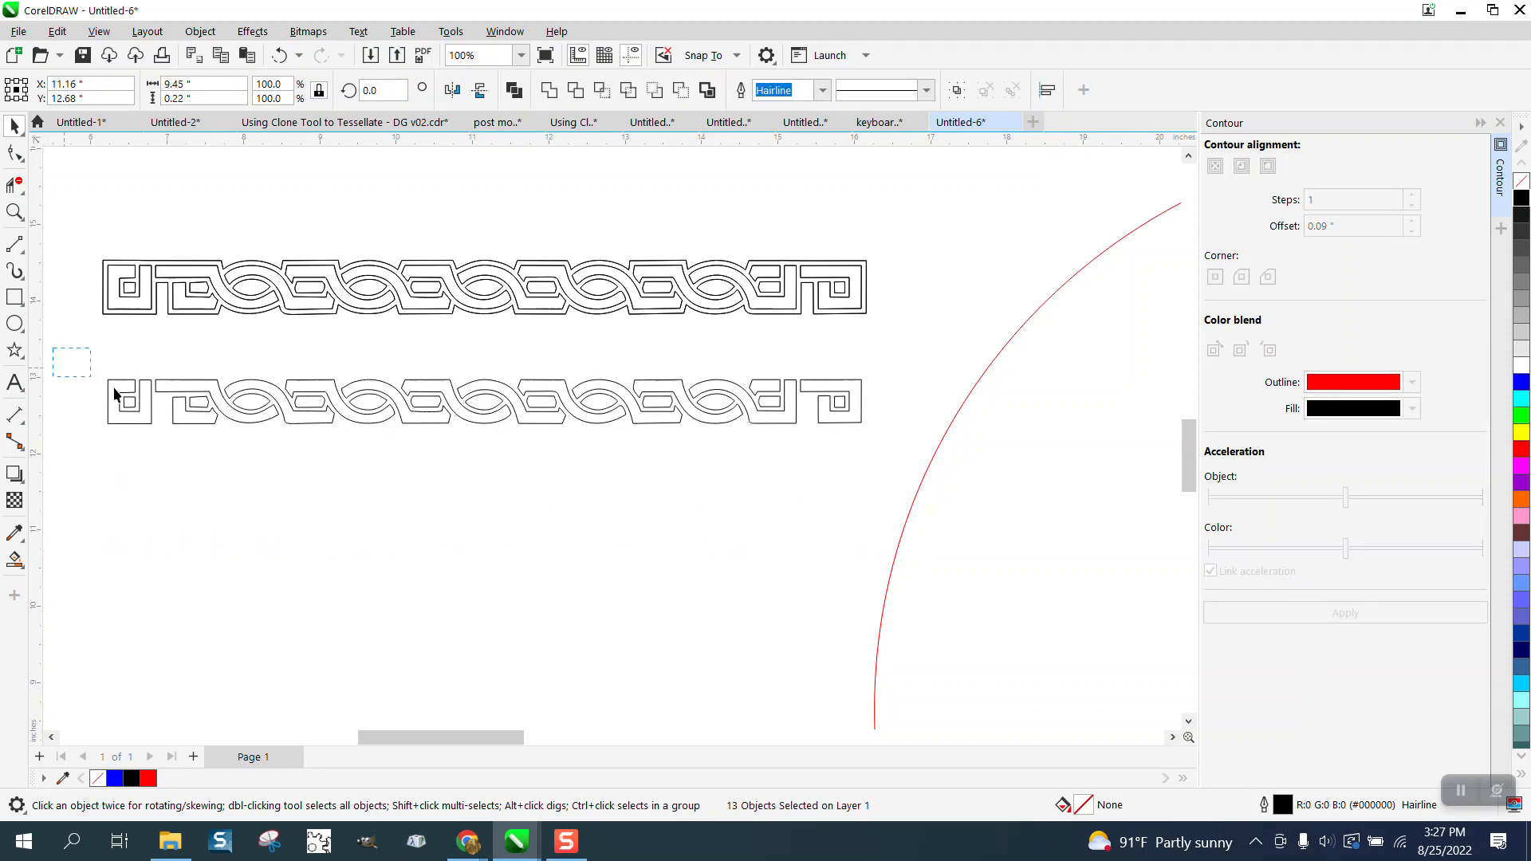
click(485, 420)
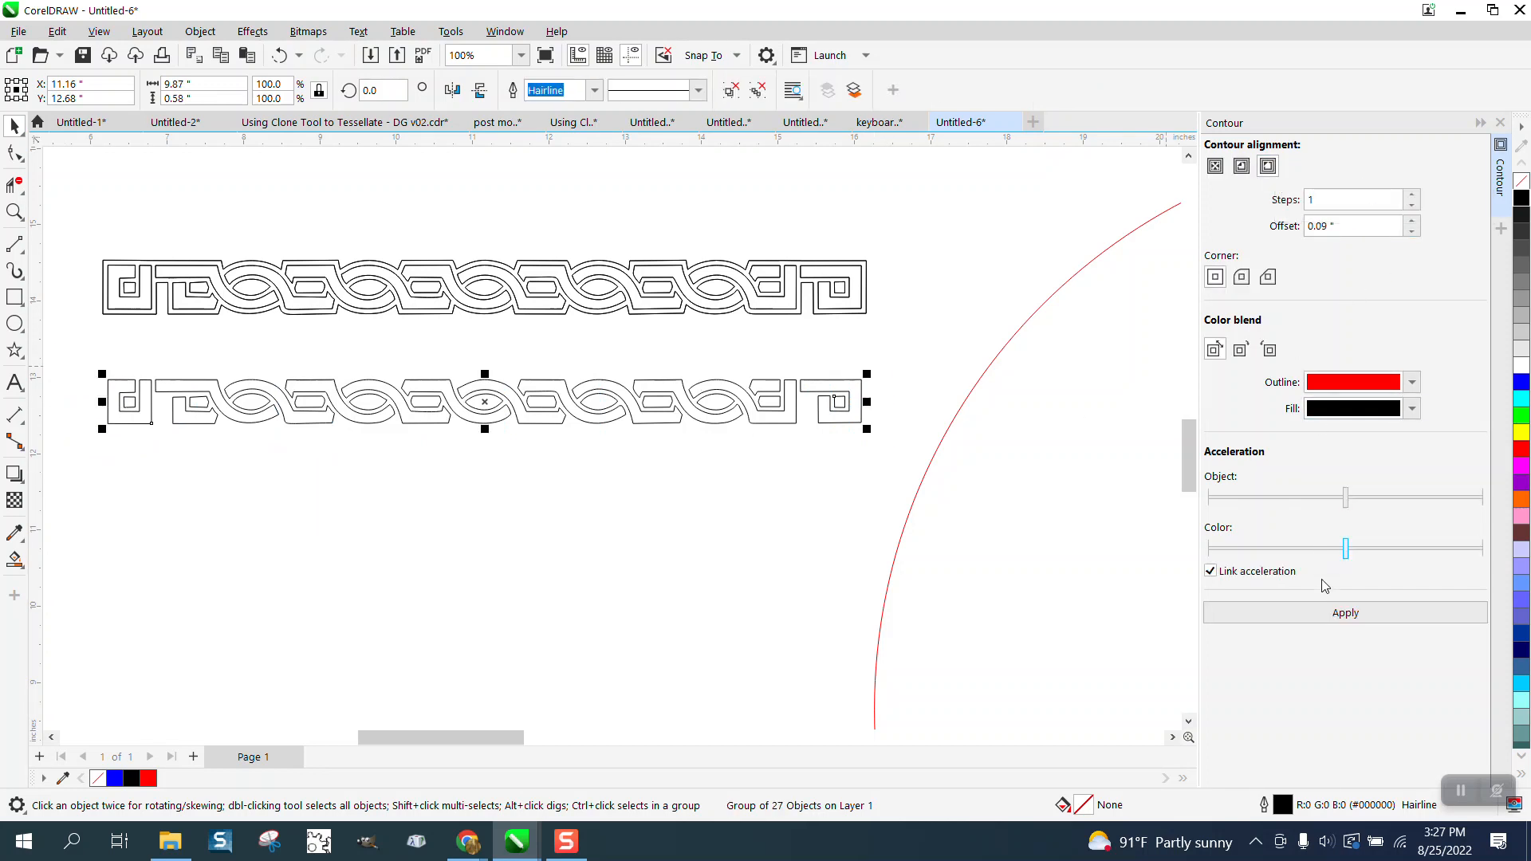
- Create a red Boundary curve from the grouped border and zoom into its left end
click(1345, 613)
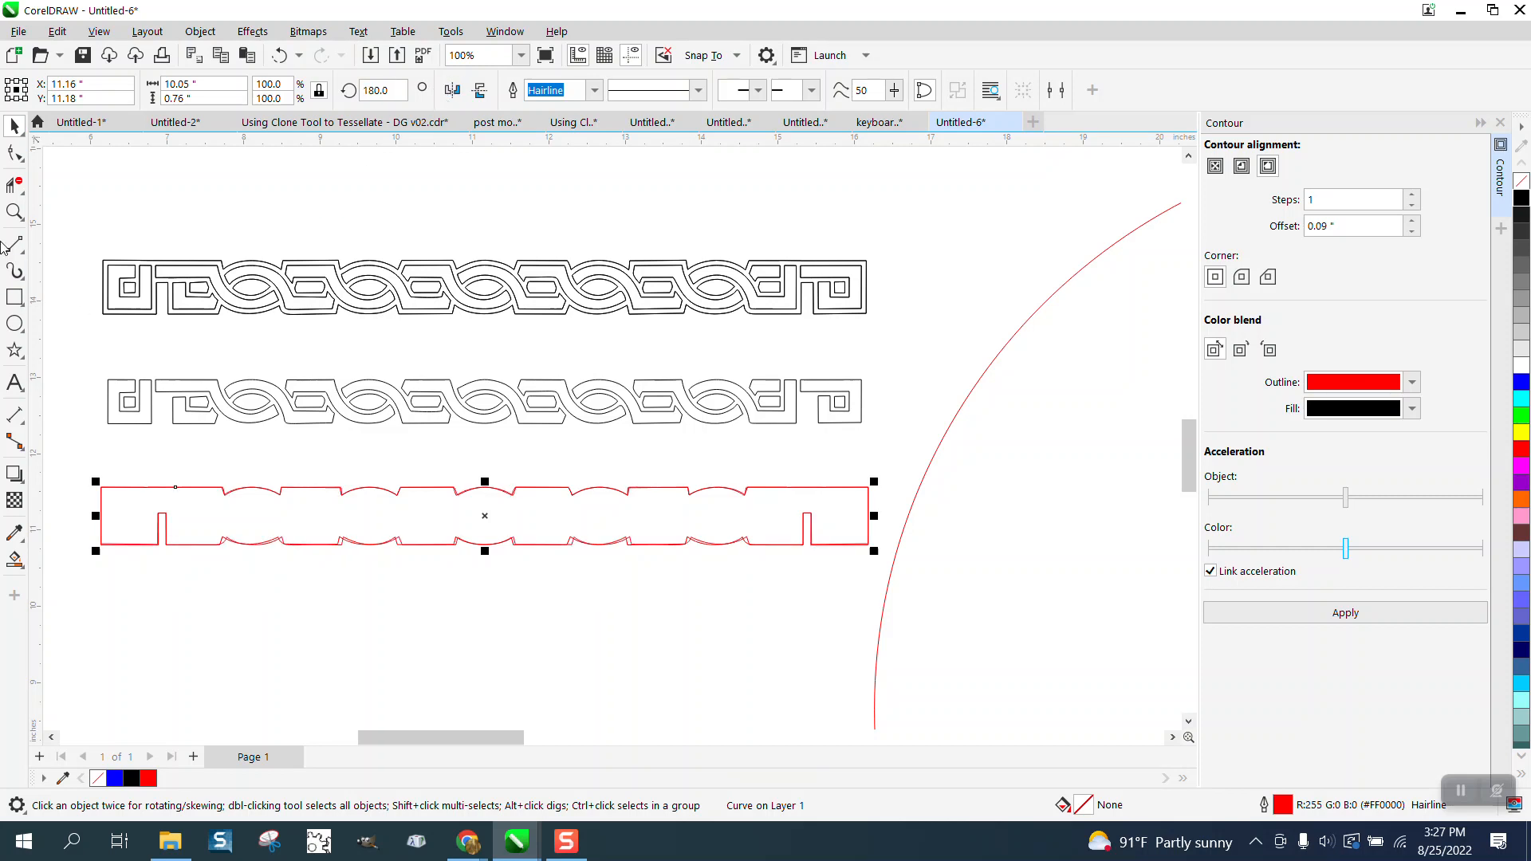
click(12, 214)
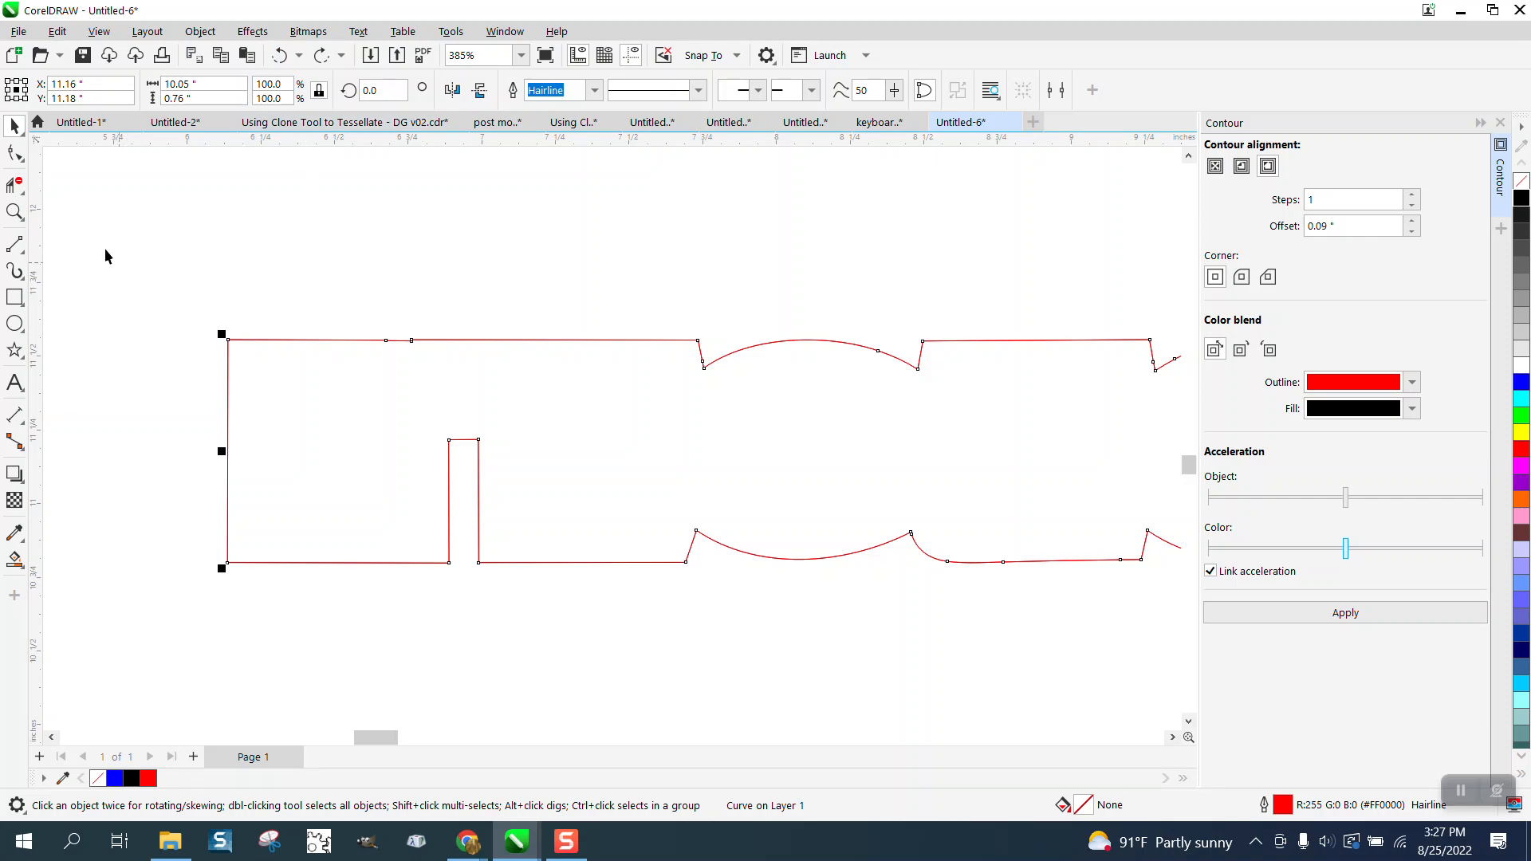
- Zoom in and inspect the red boundary curve's nodes at its left and right ends
click(538, 383)
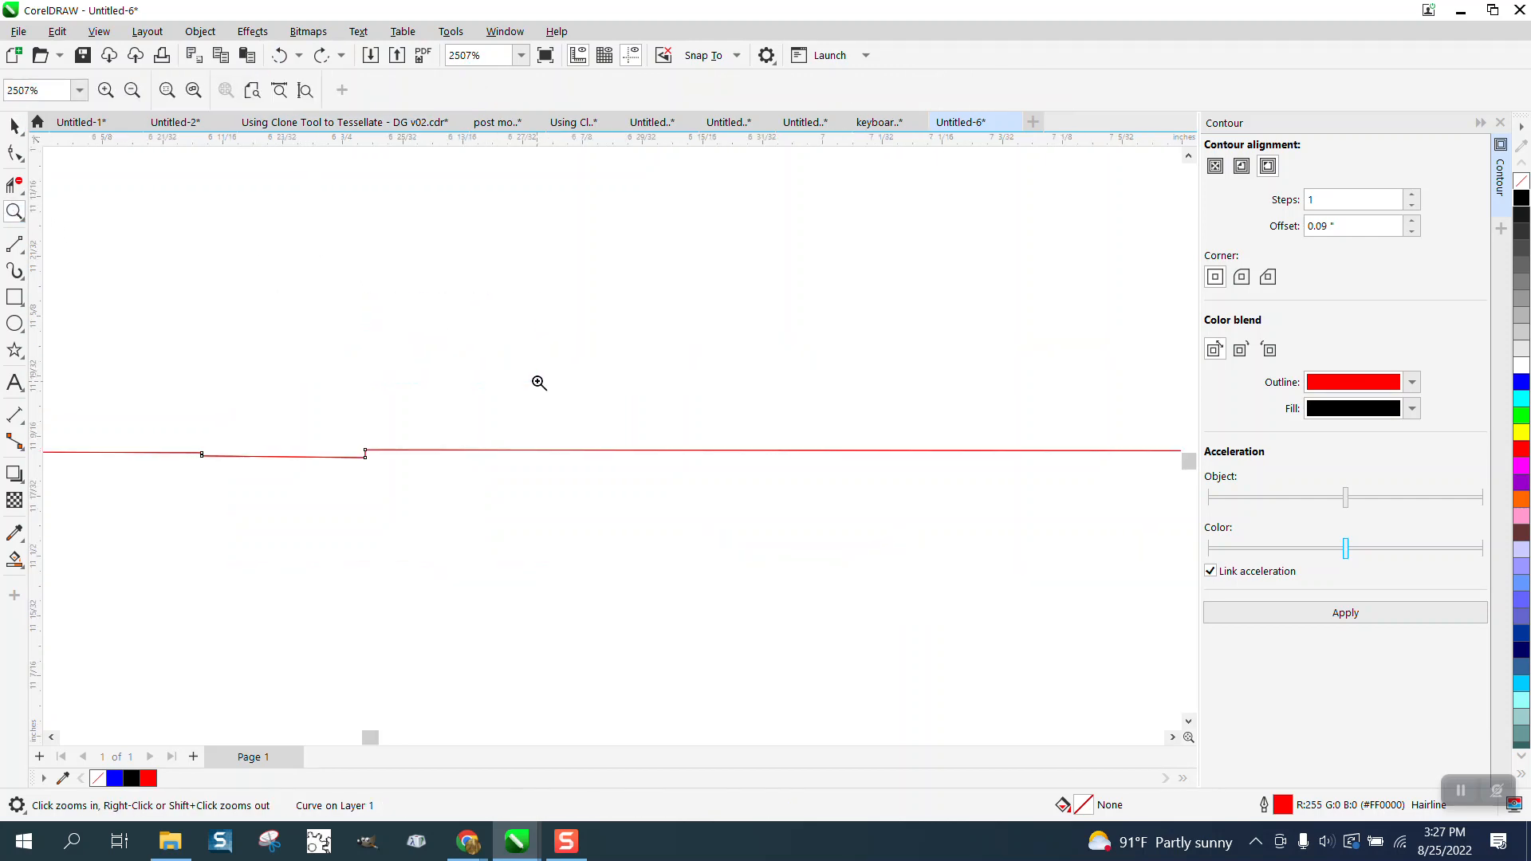
click(539, 383)
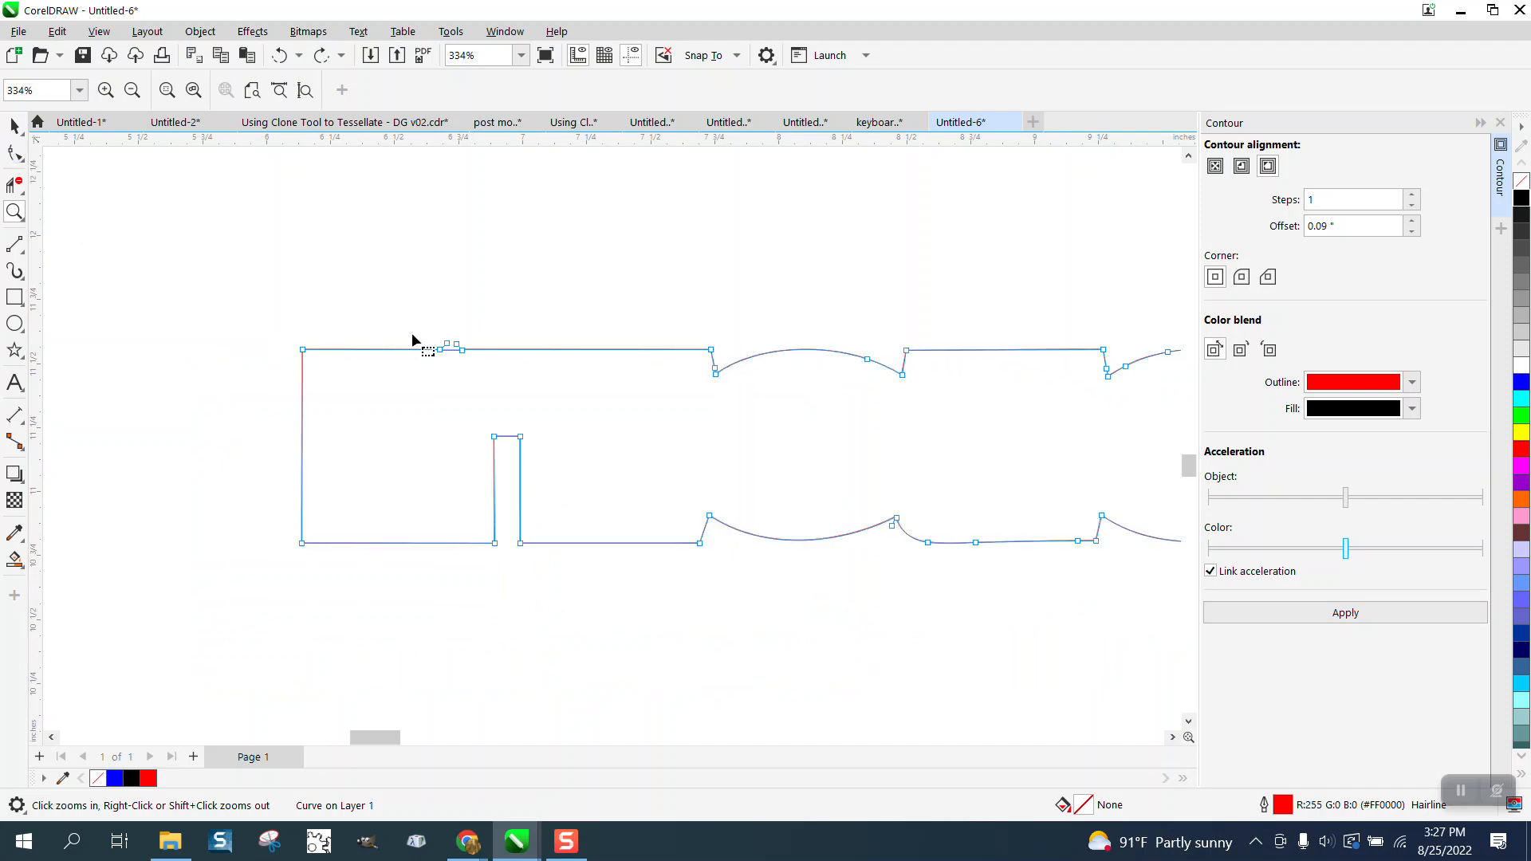
click(11, 152)
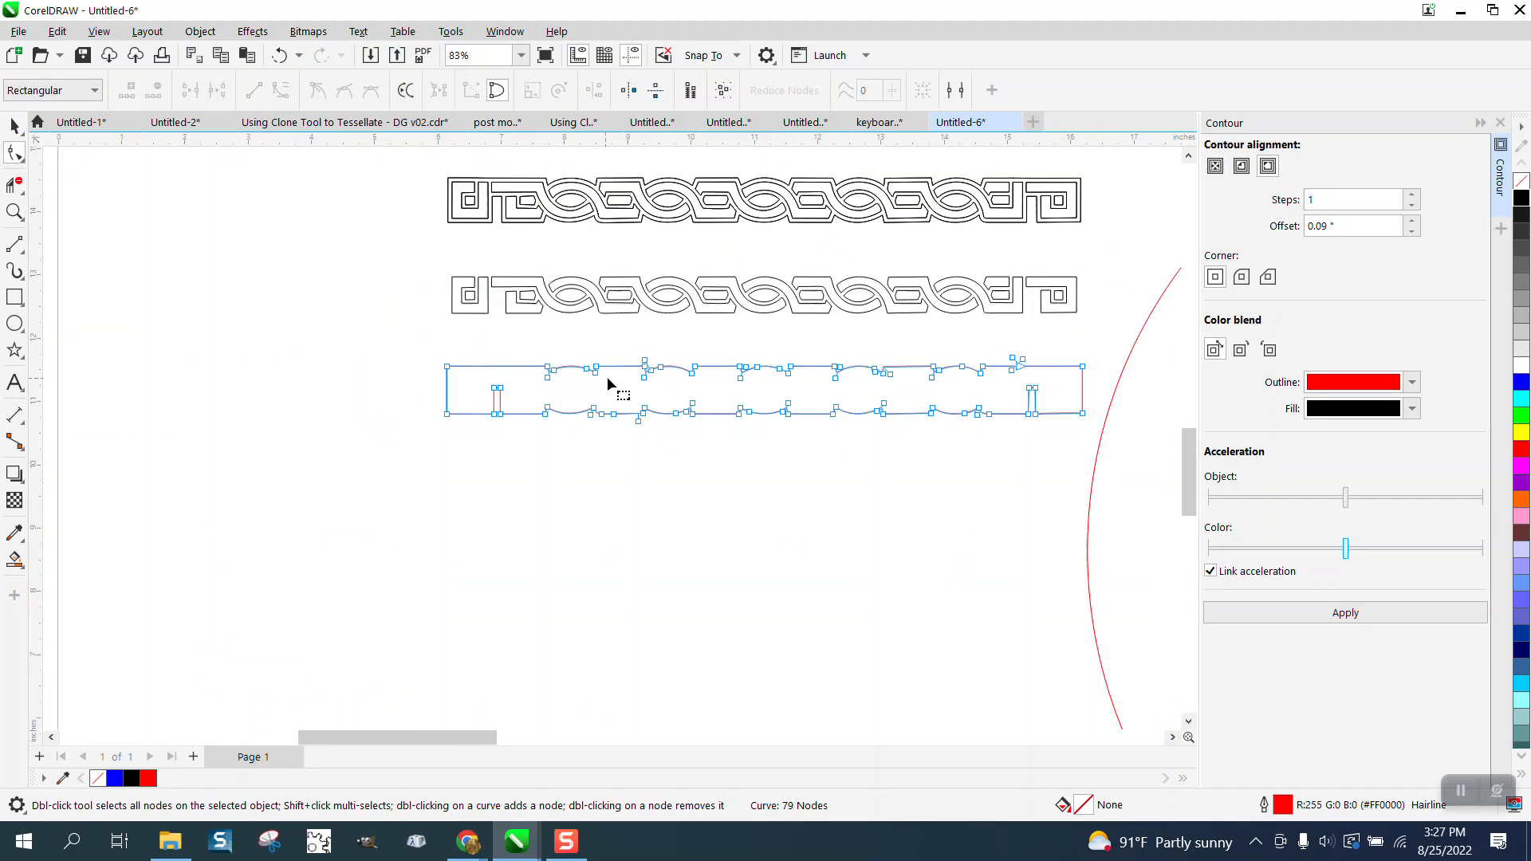
click(12, 212)
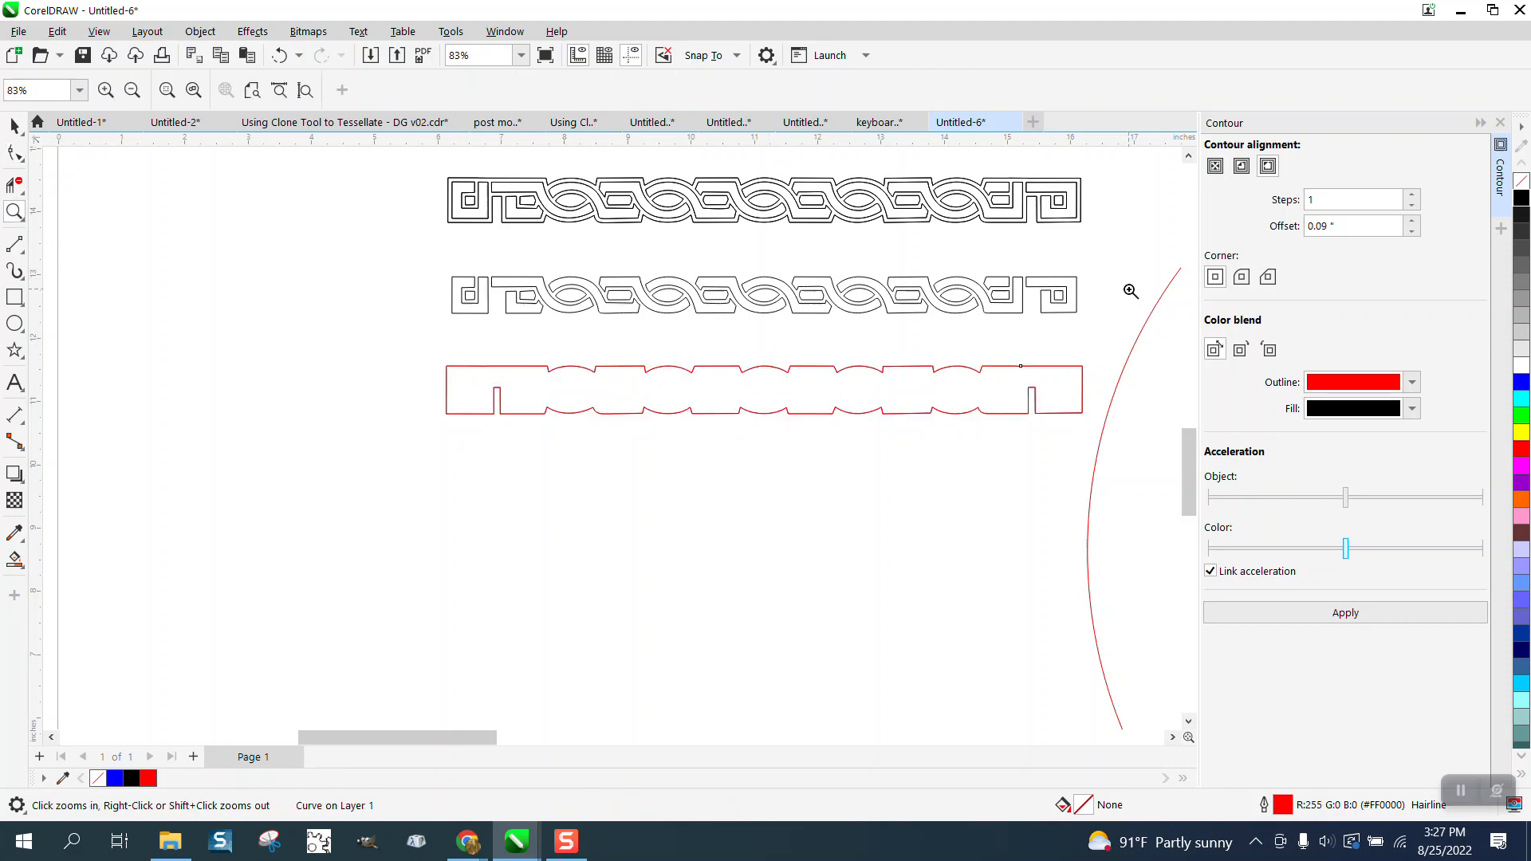
click(1130, 291)
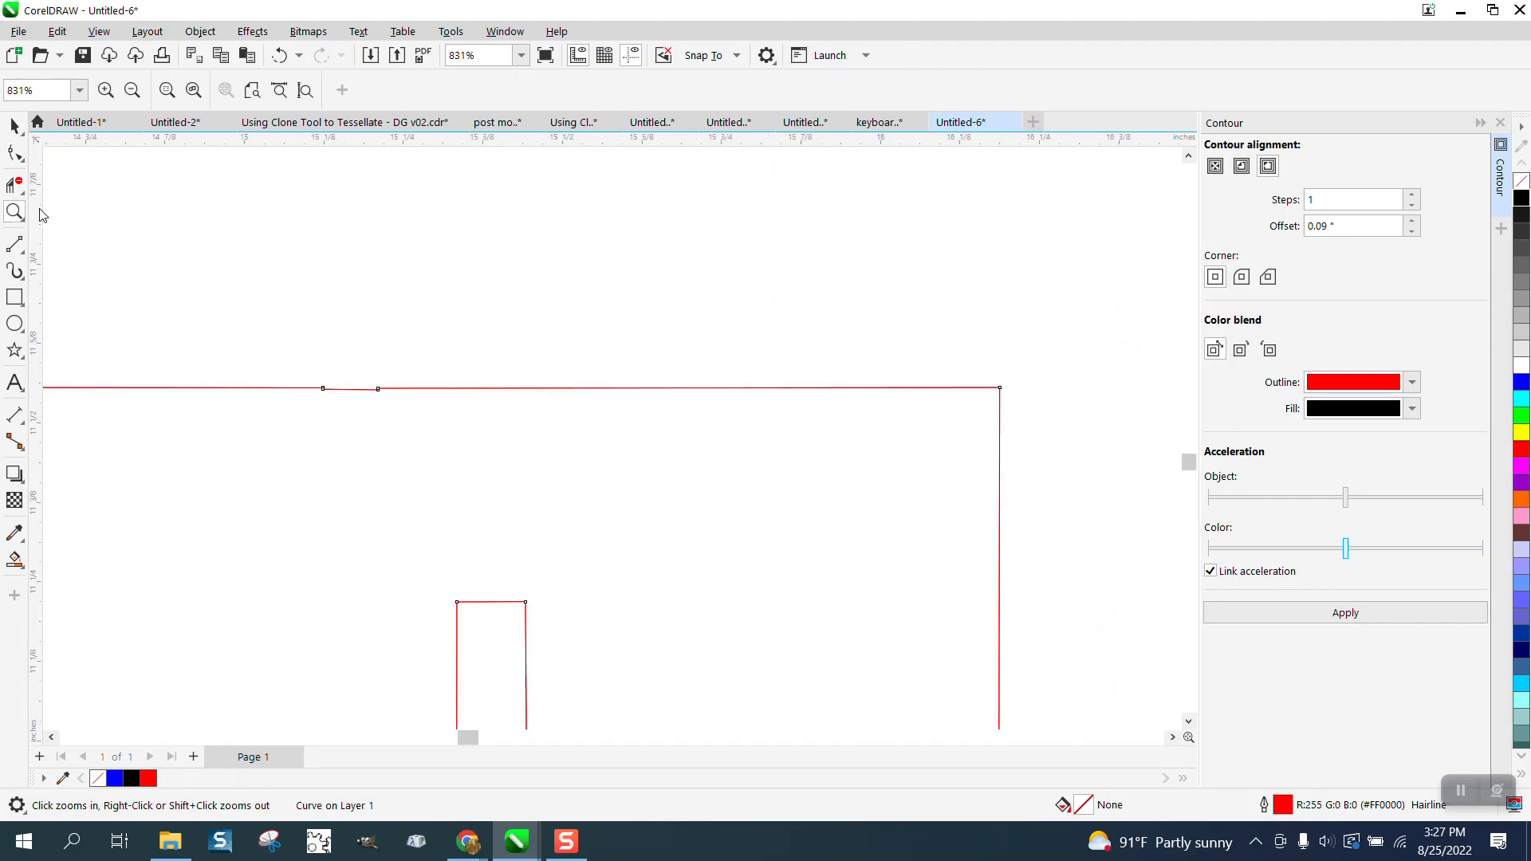
click(12, 153)
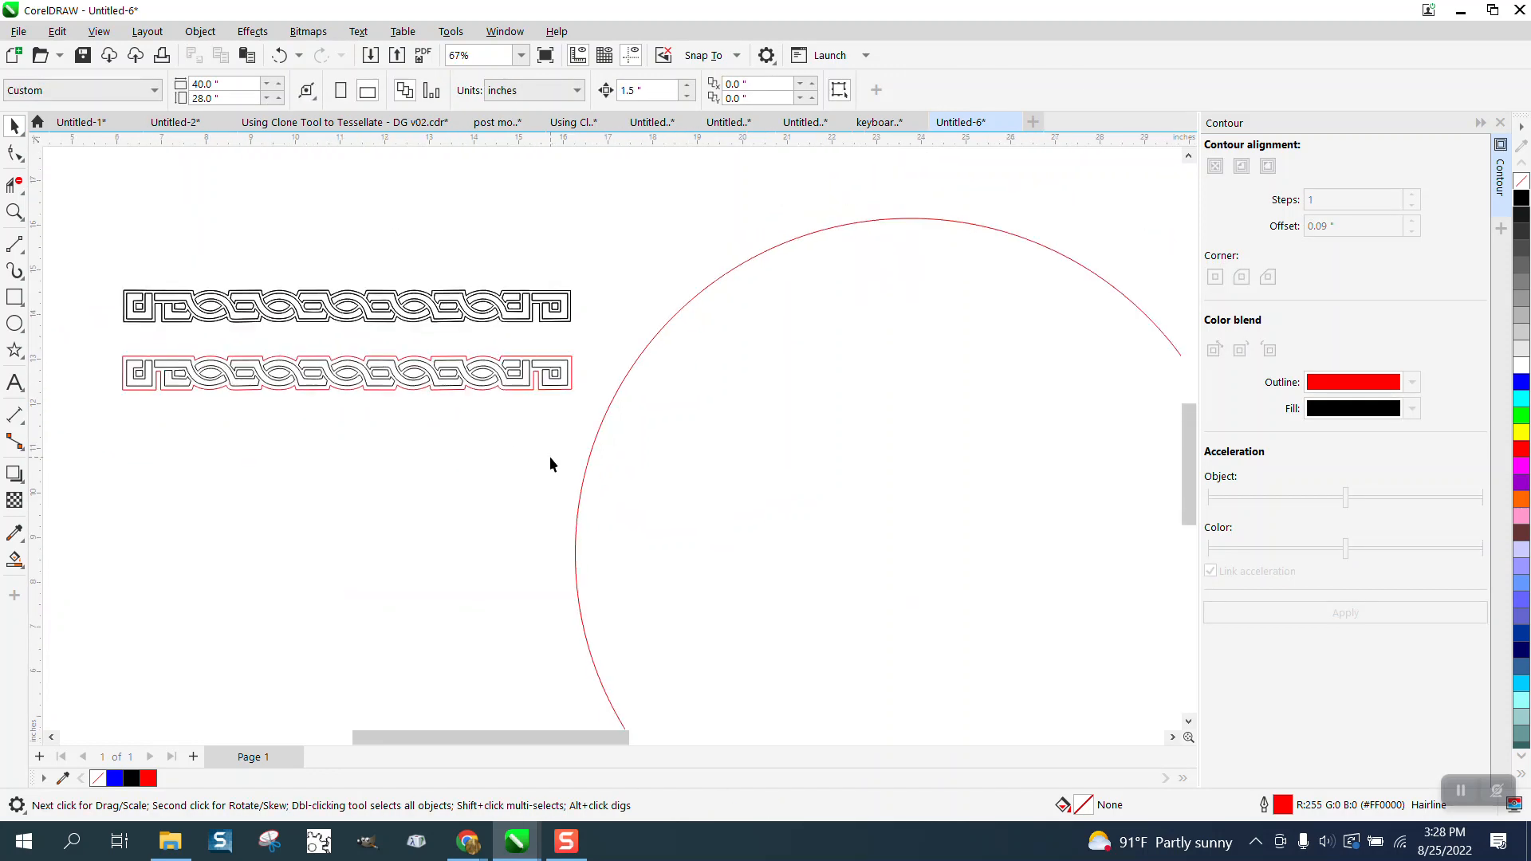
- Select the circle and reopen the Properties docker to view its red hairline outline
click(346, 373)
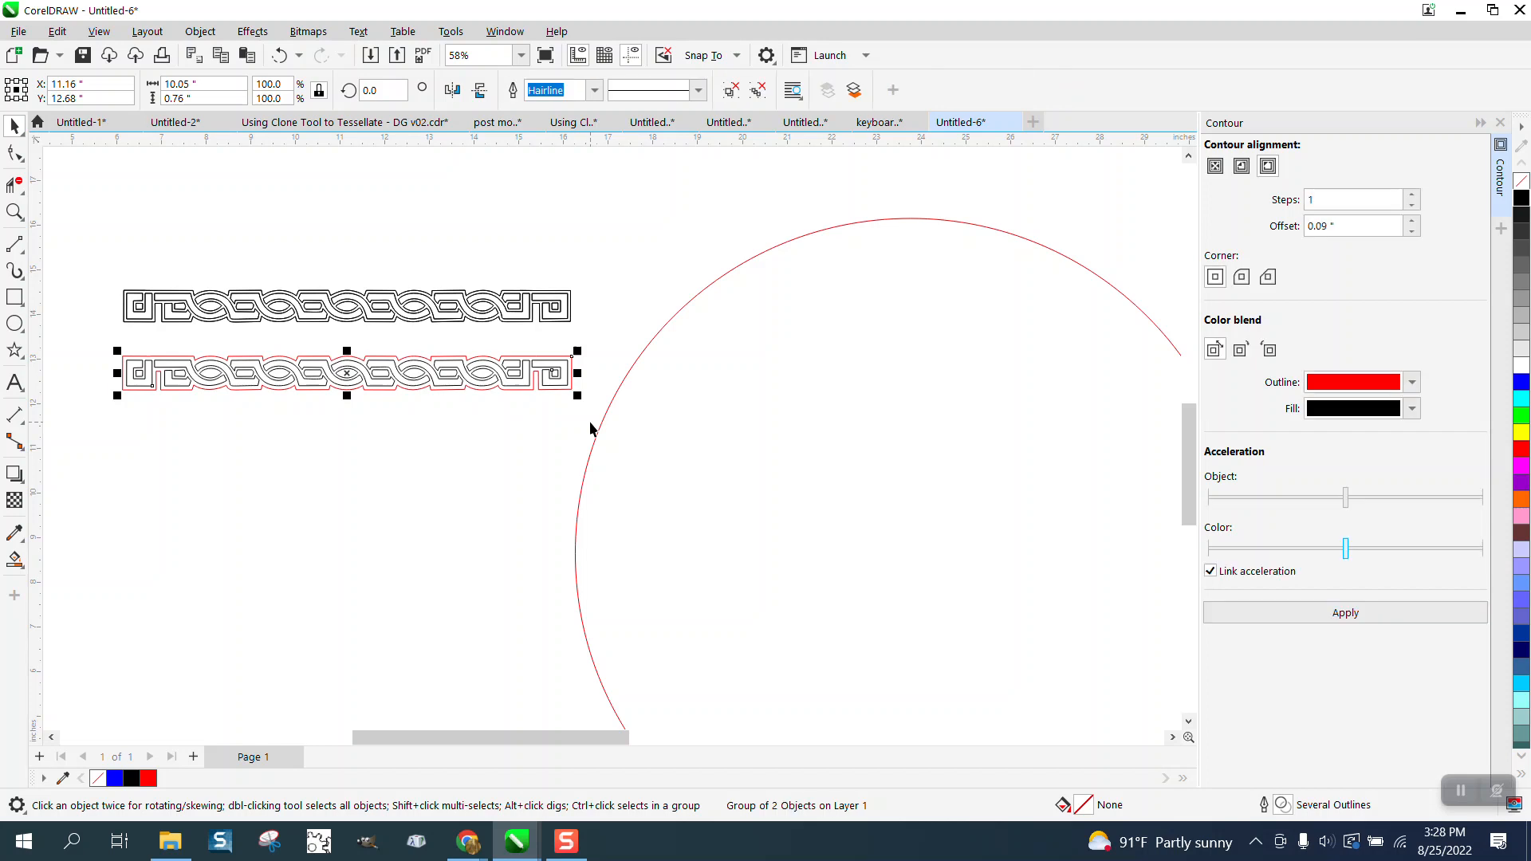
mouse_move(1014, 254)
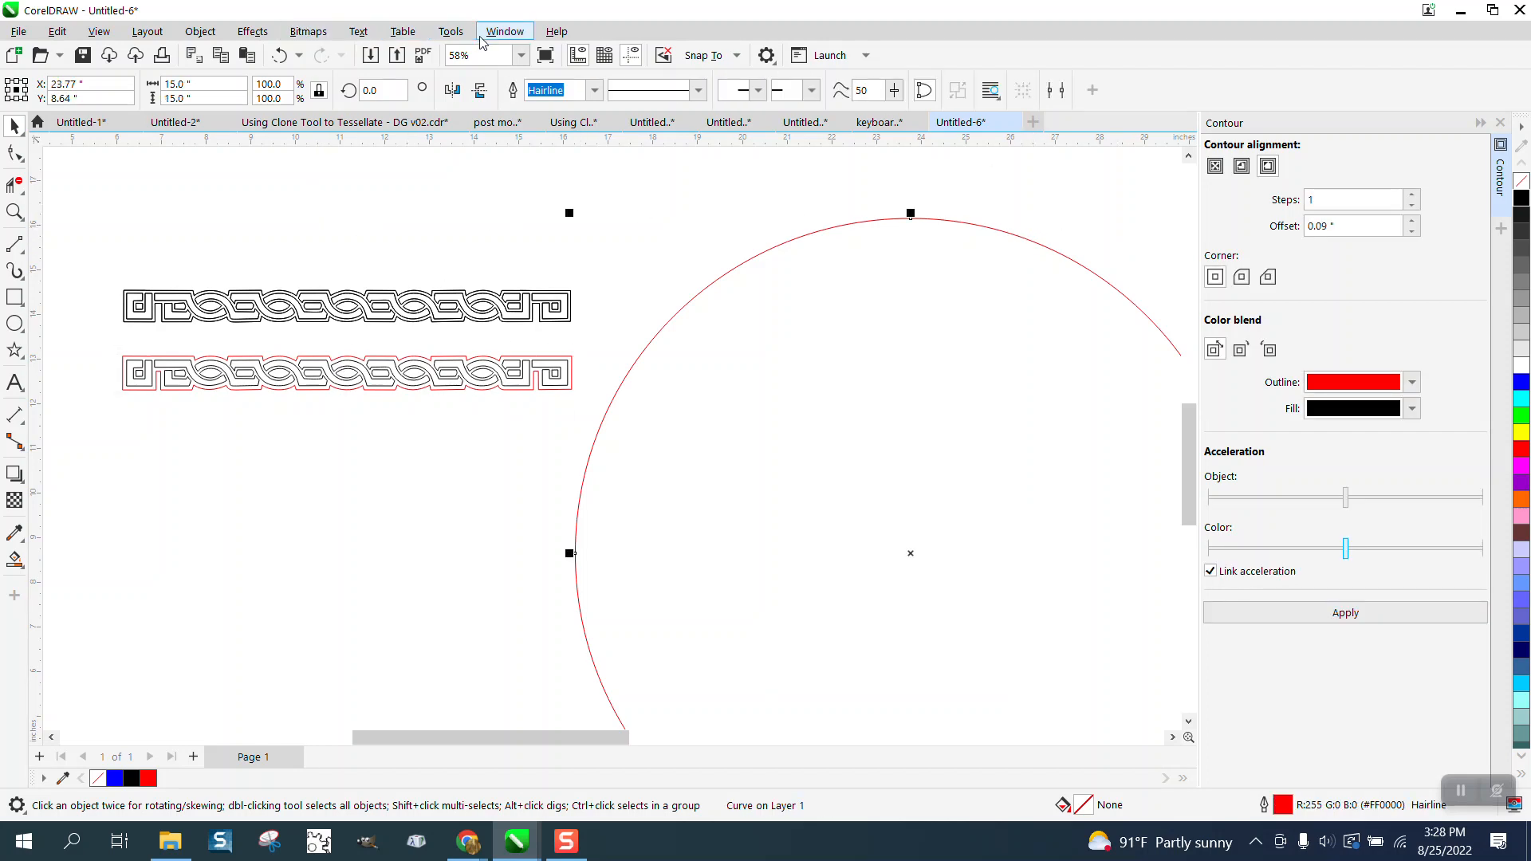
click(505, 31)
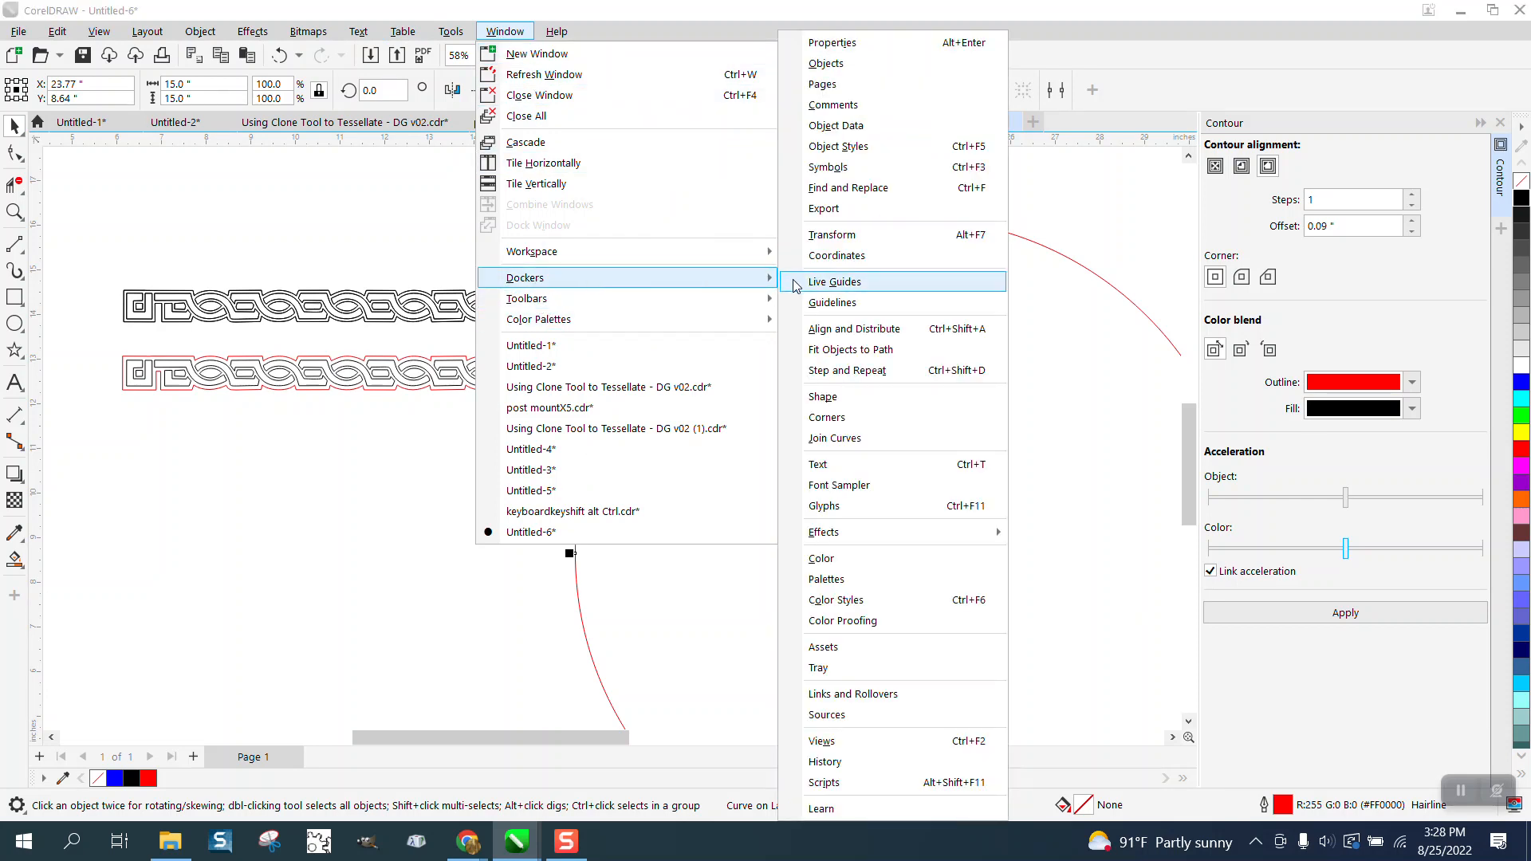
mouse_move(839, 417)
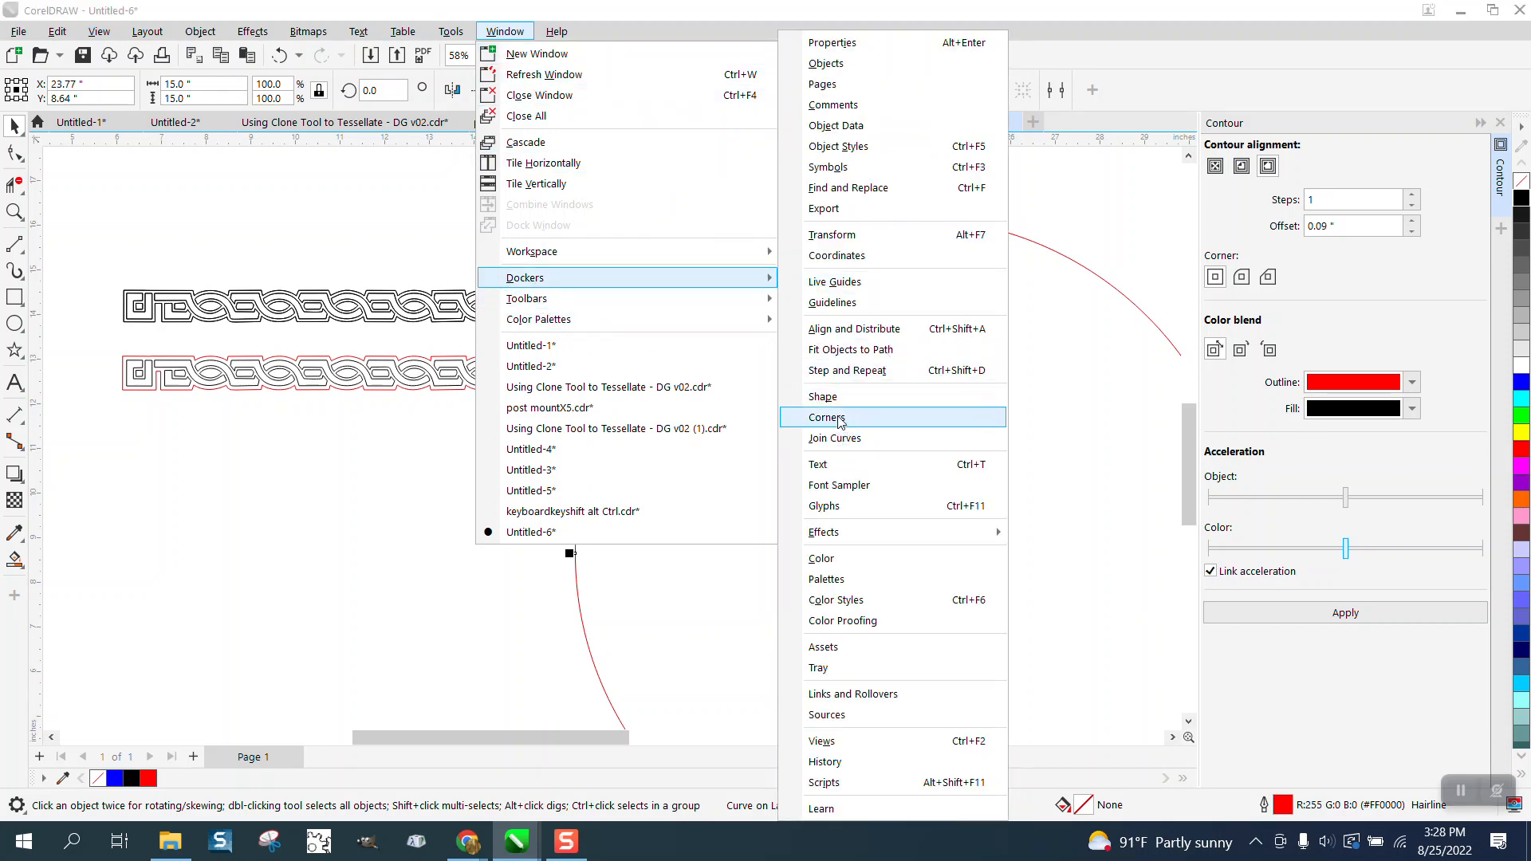
mouse_move(833, 49)
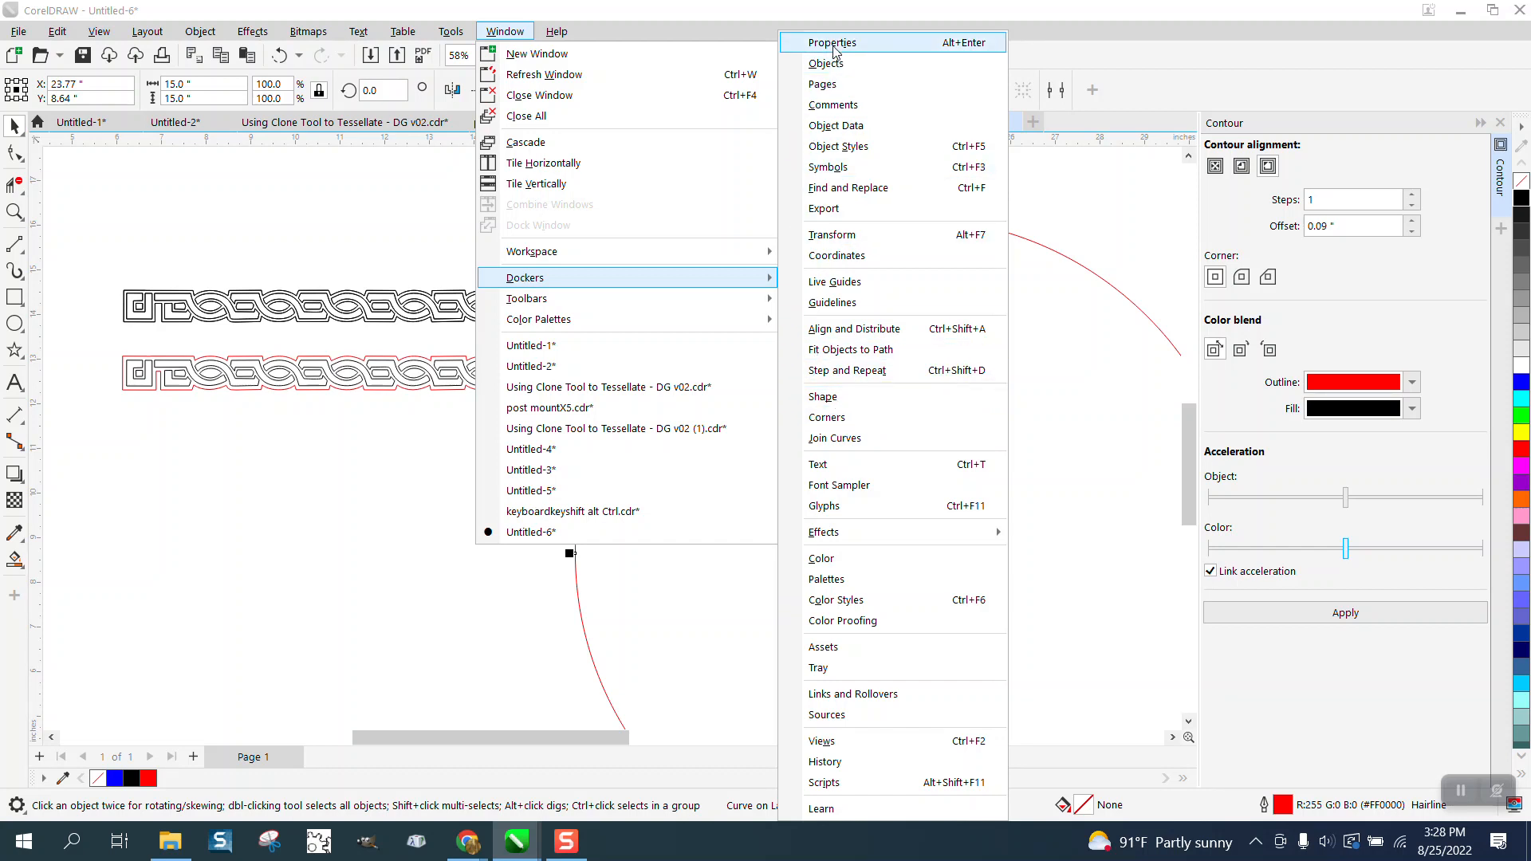
click(832, 43)
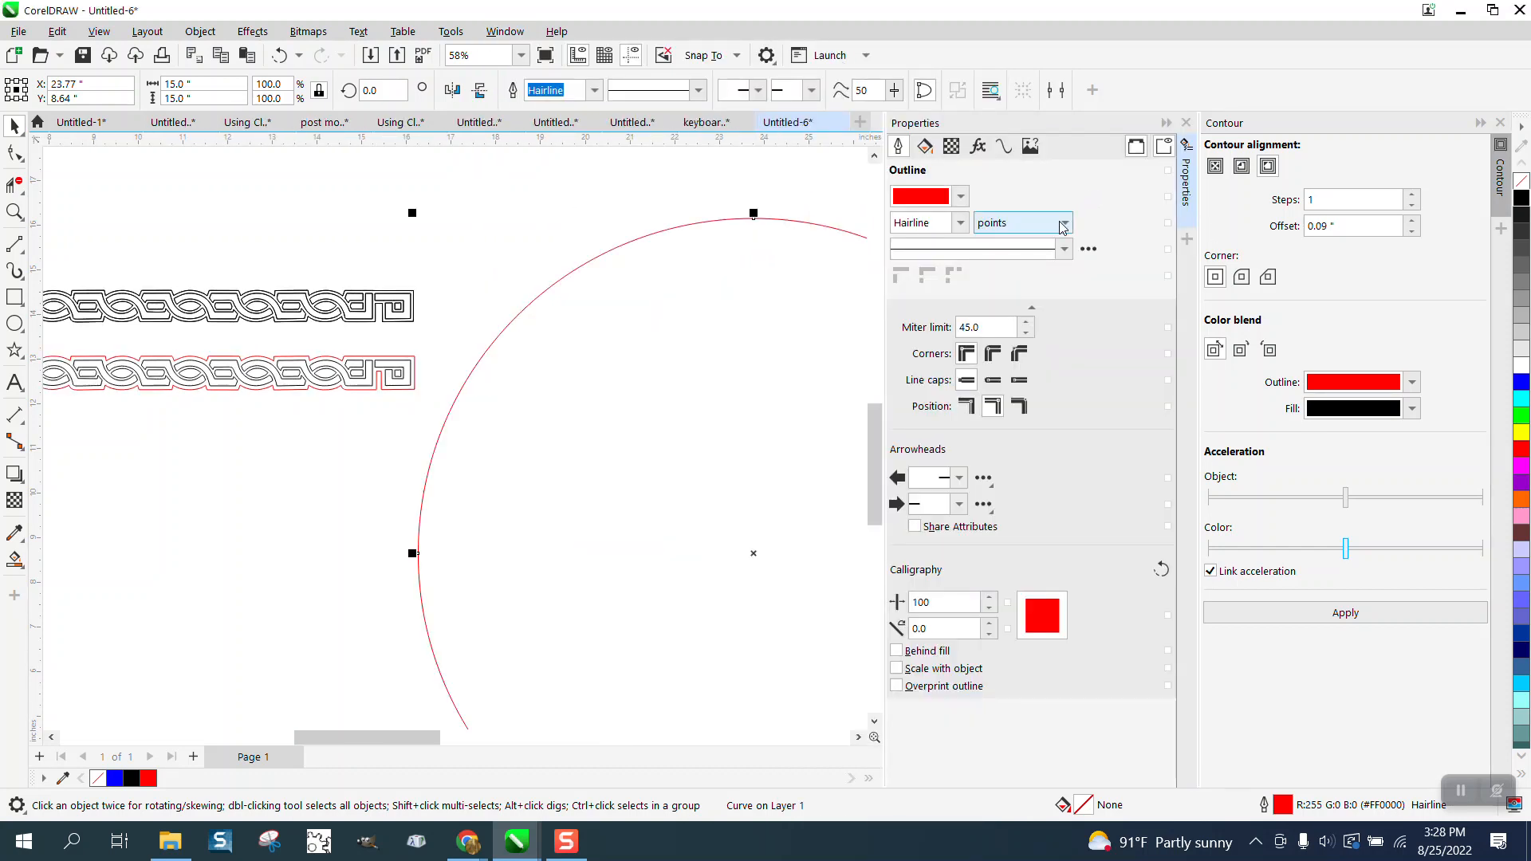
click(1003, 146)
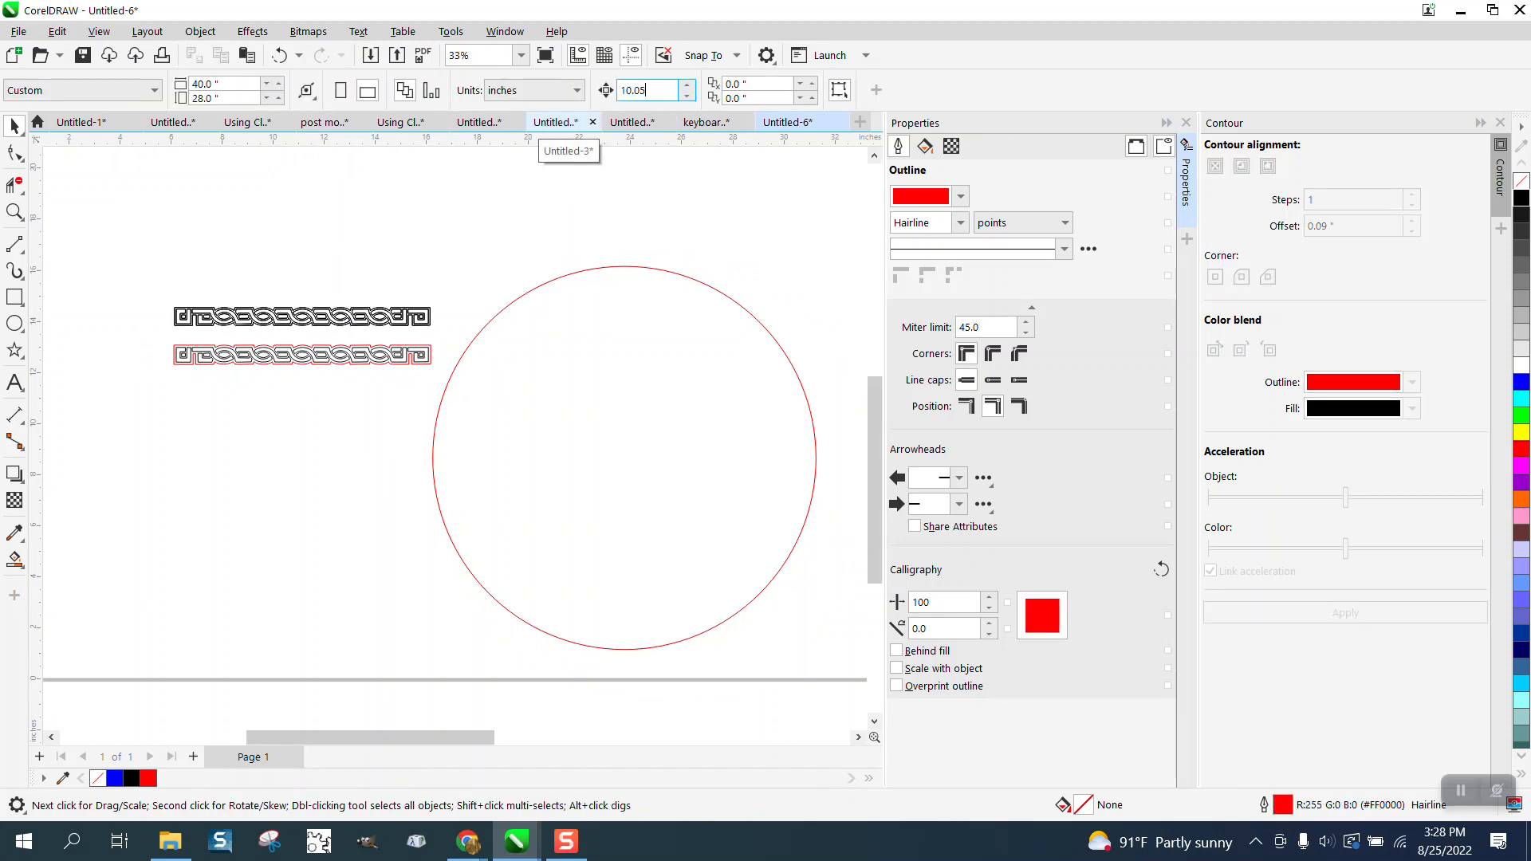
click(300, 355)
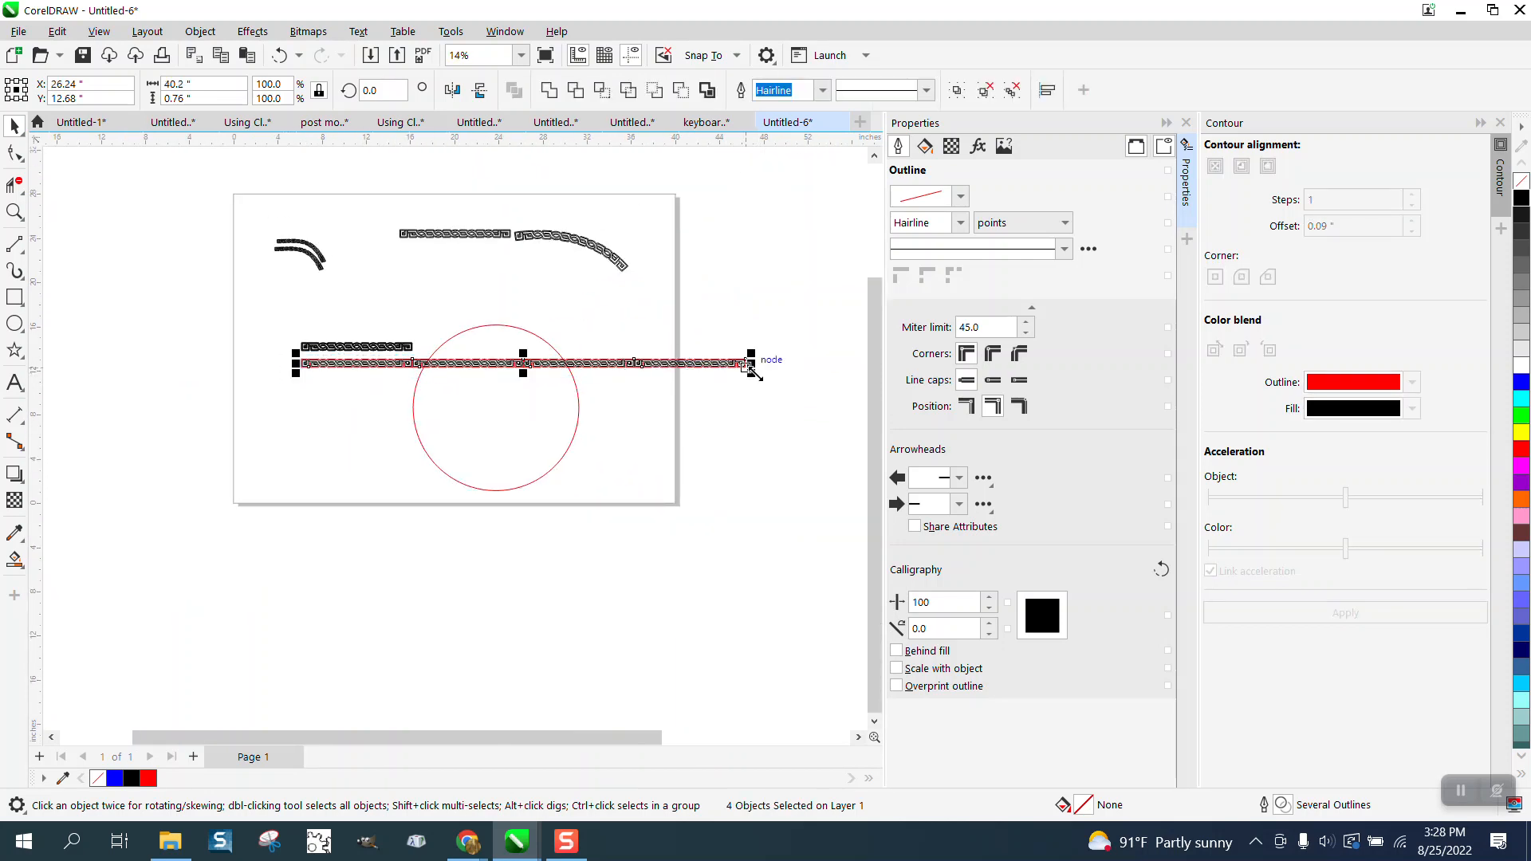
mouse_move(193, 254)
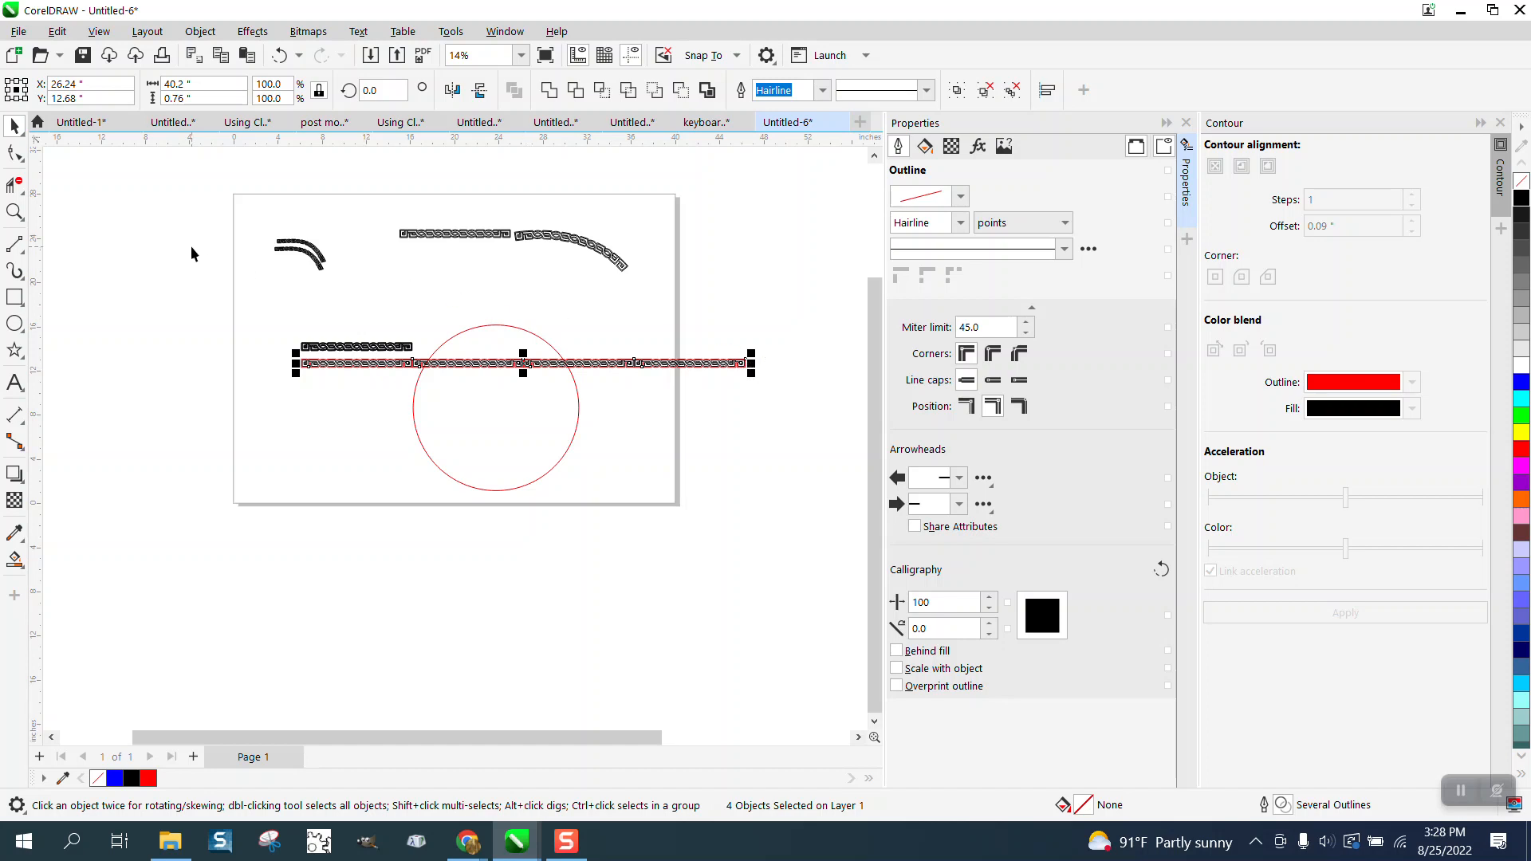
click(14, 214)
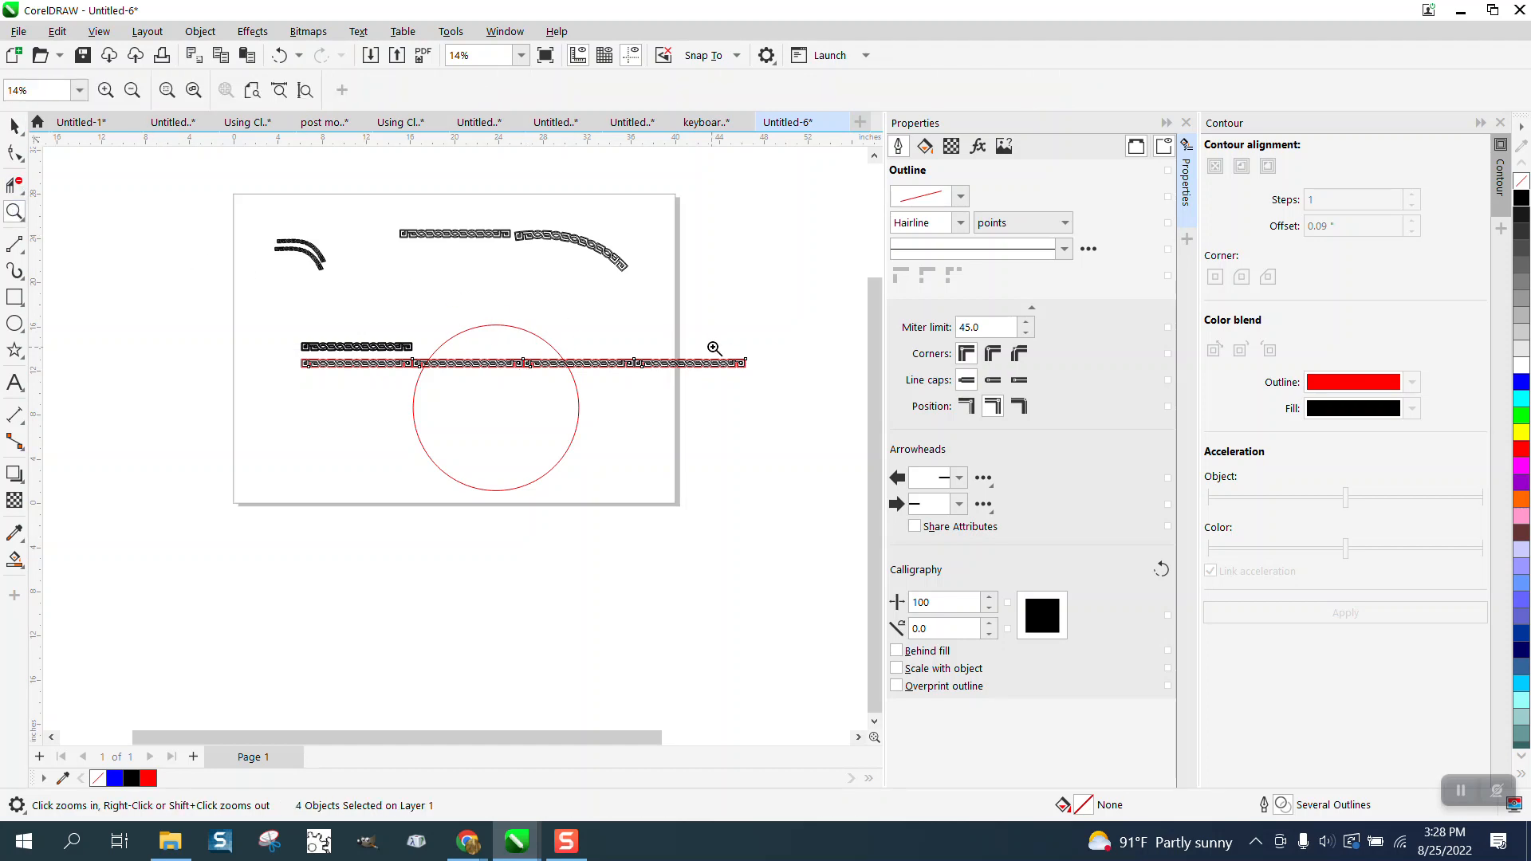
click(714, 349)
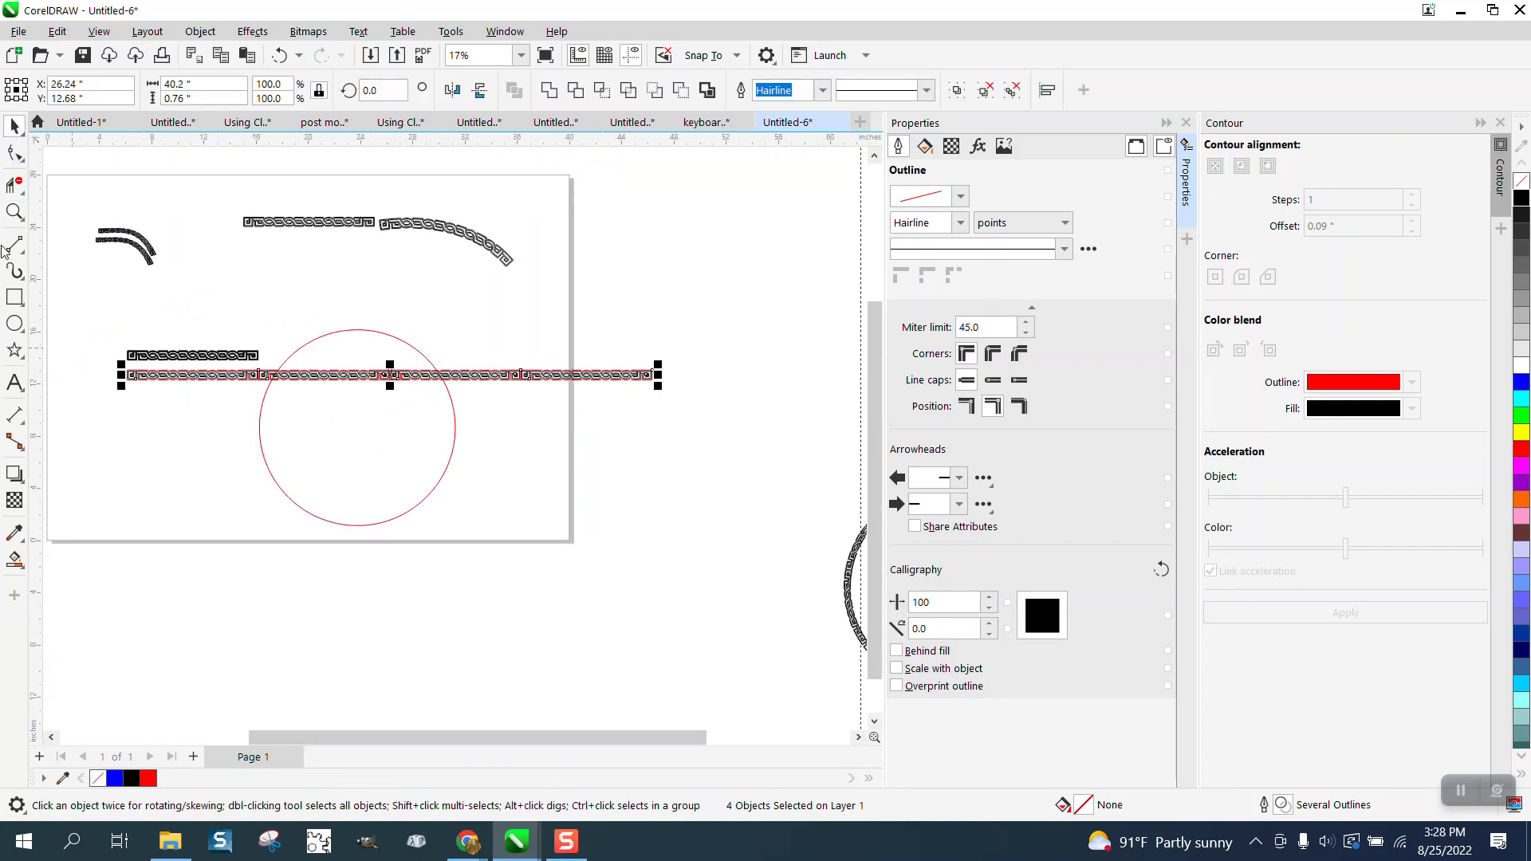
click(13, 212)
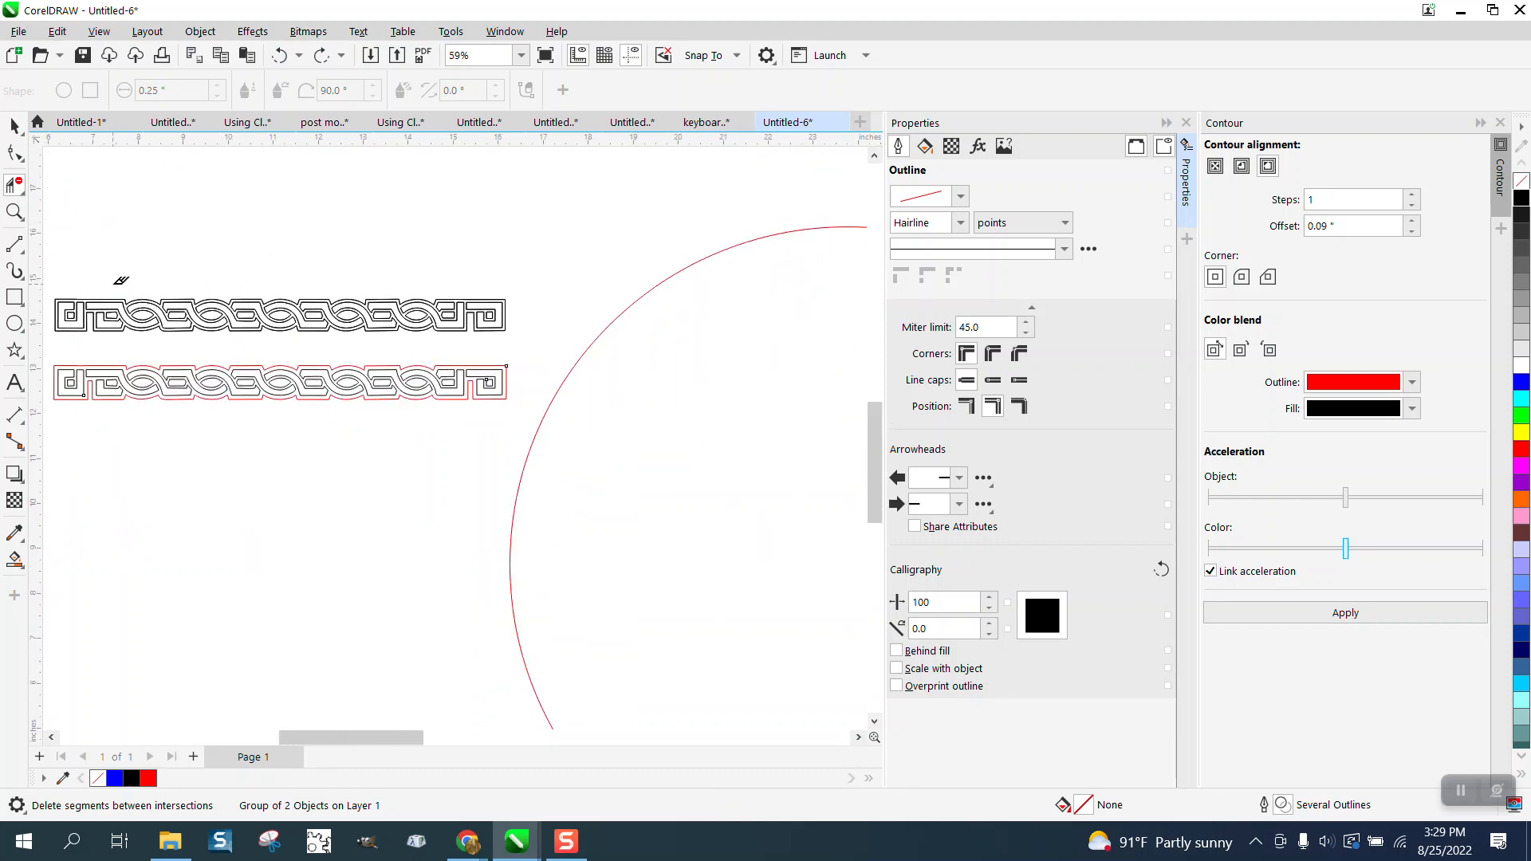
- Duplicate the knot strip and line the copies up end to end above the black strip
click(279, 382)
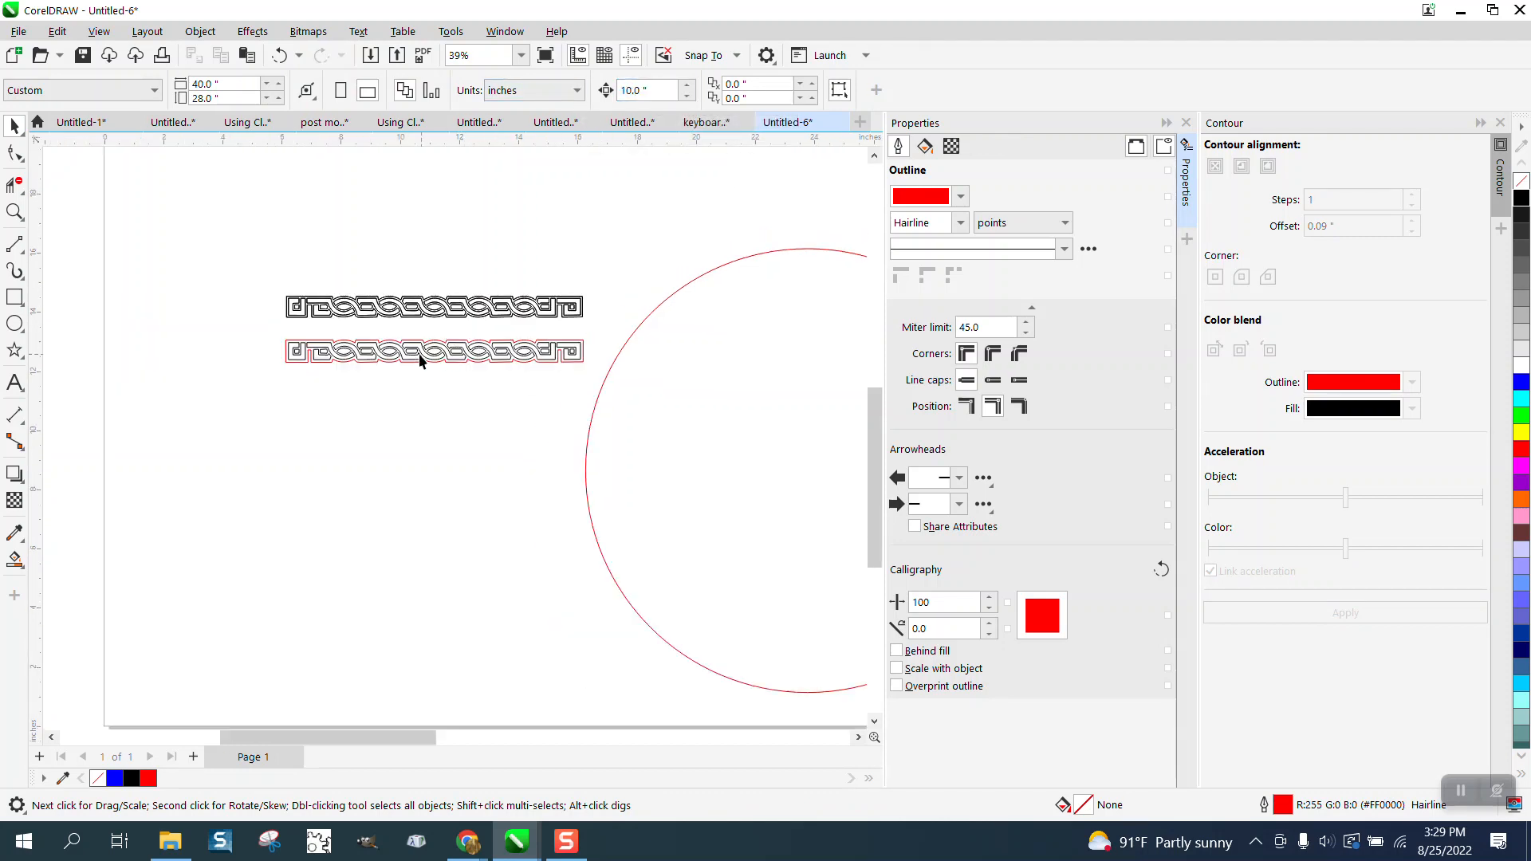
click(434, 351)
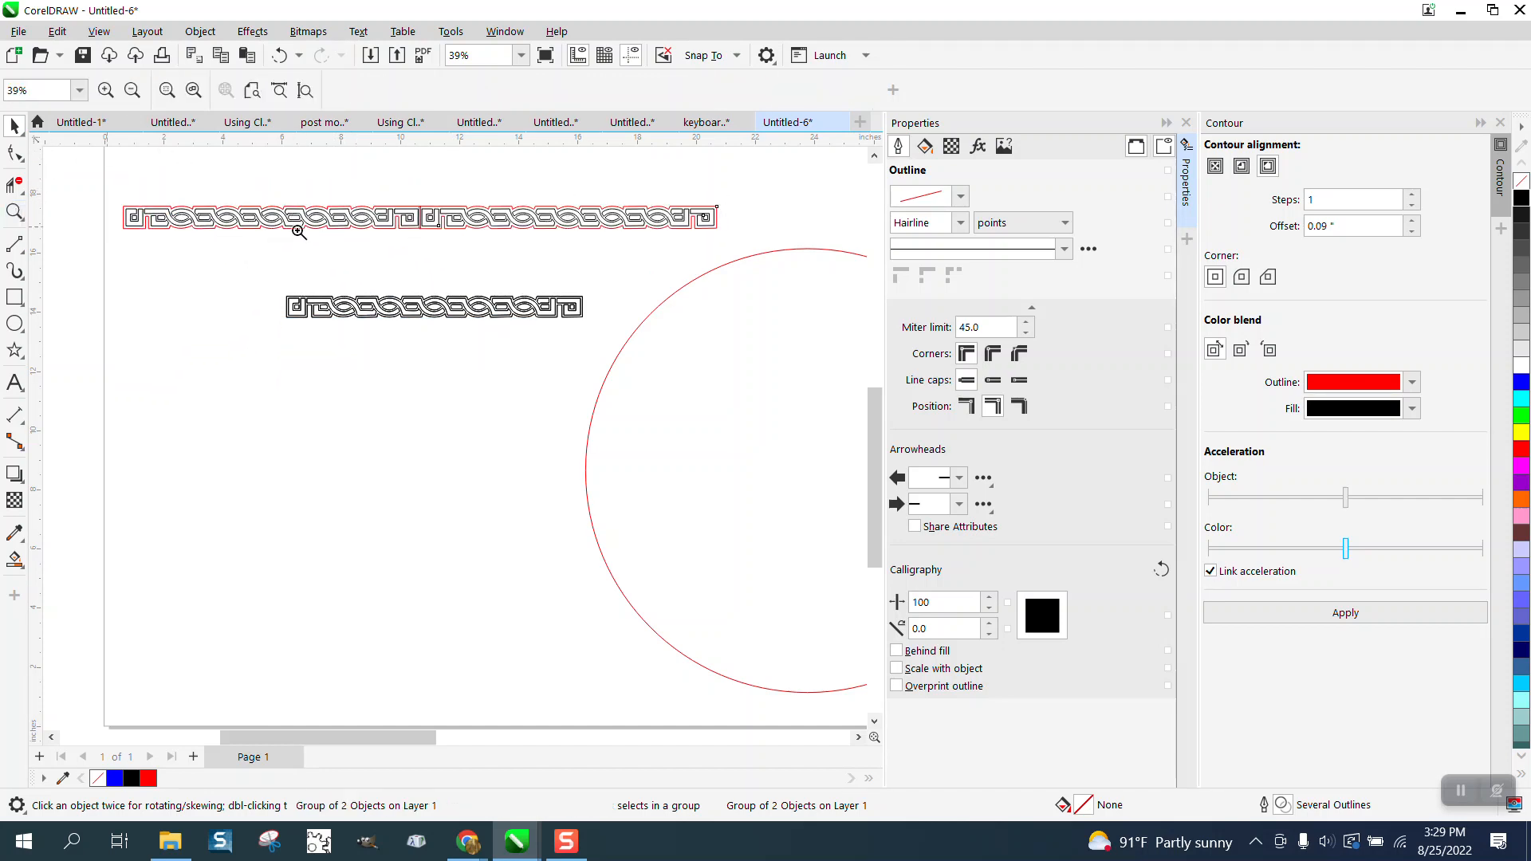
click(297, 232)
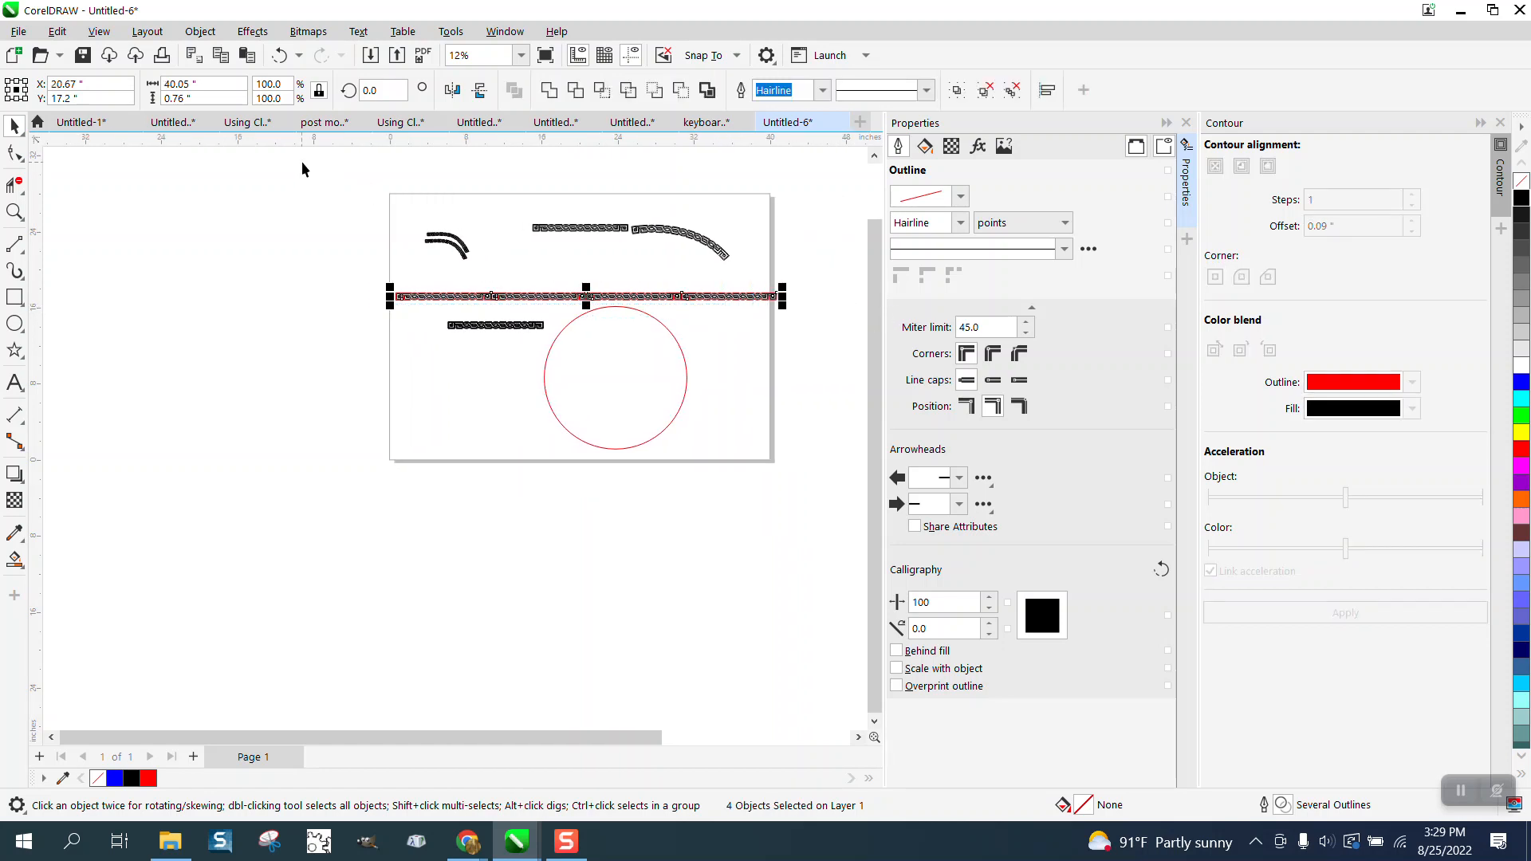
- Set the knot band's width to 47.13 inches and zoom in on the result
click(204, 88)
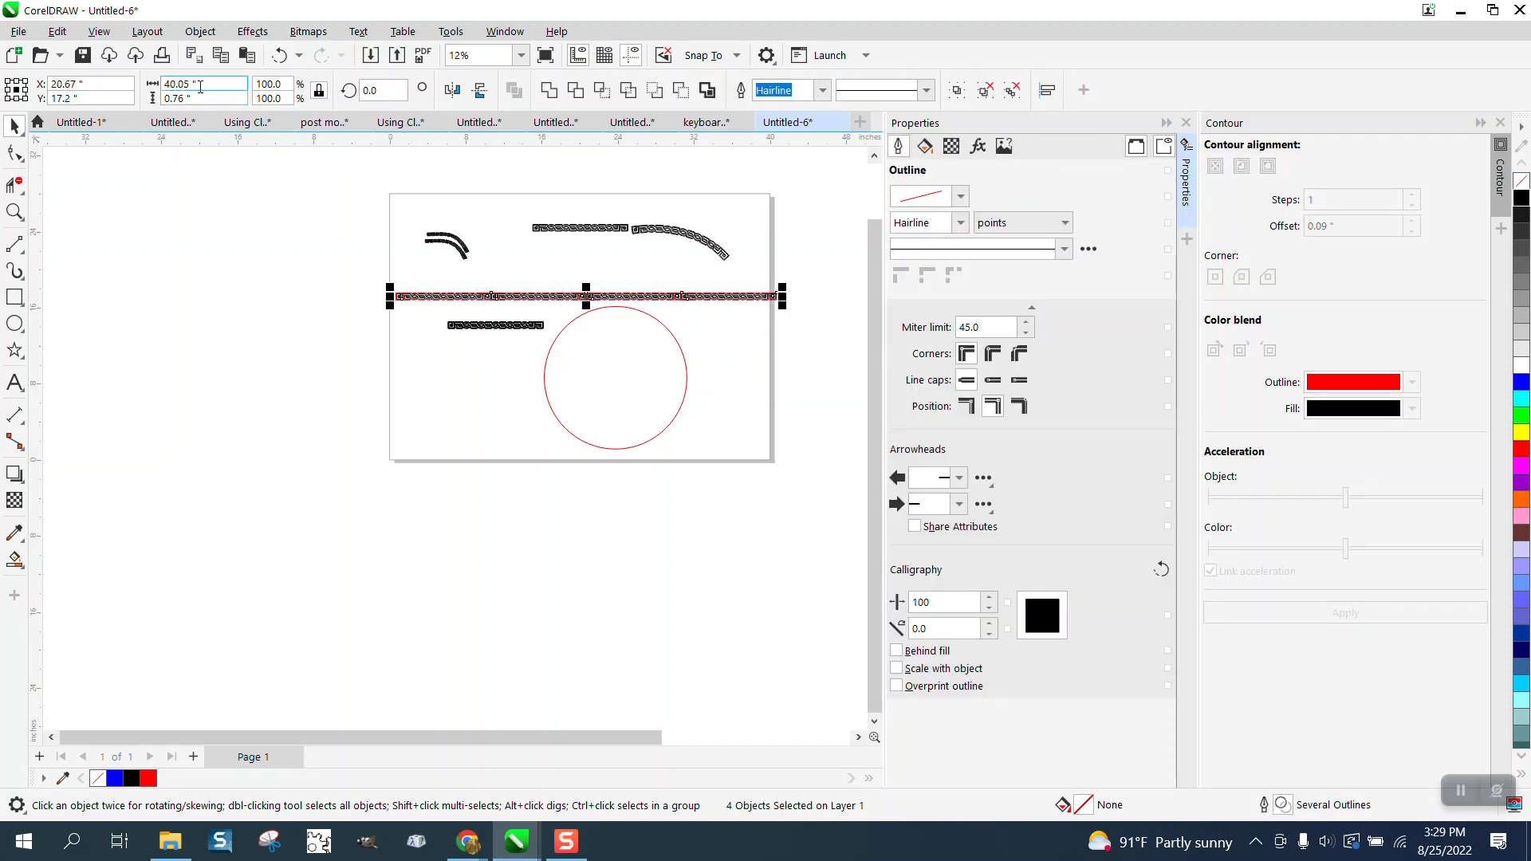
text(47.13)
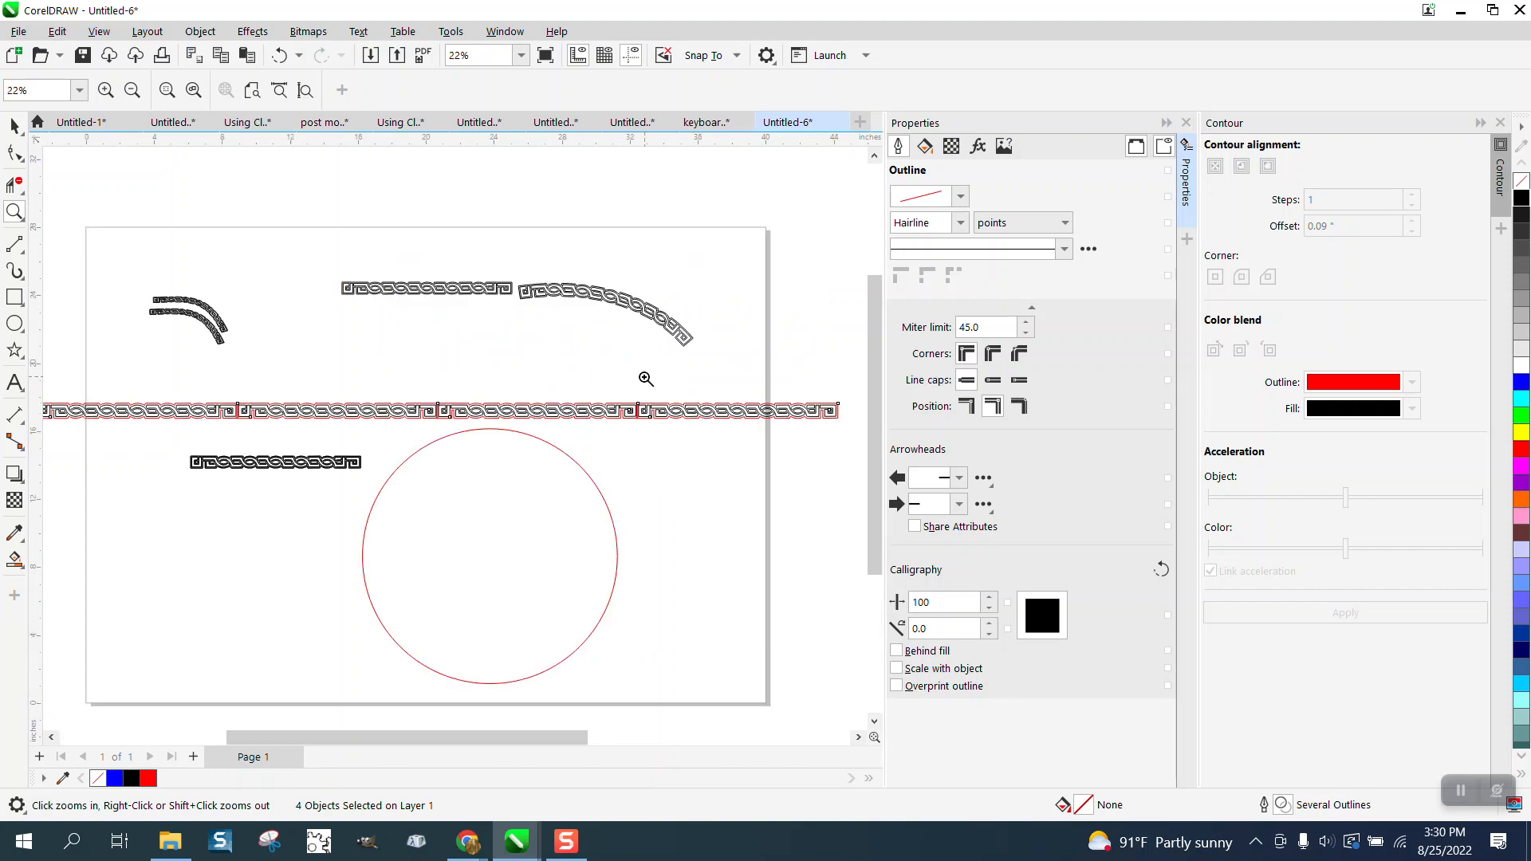
click(645, 380)
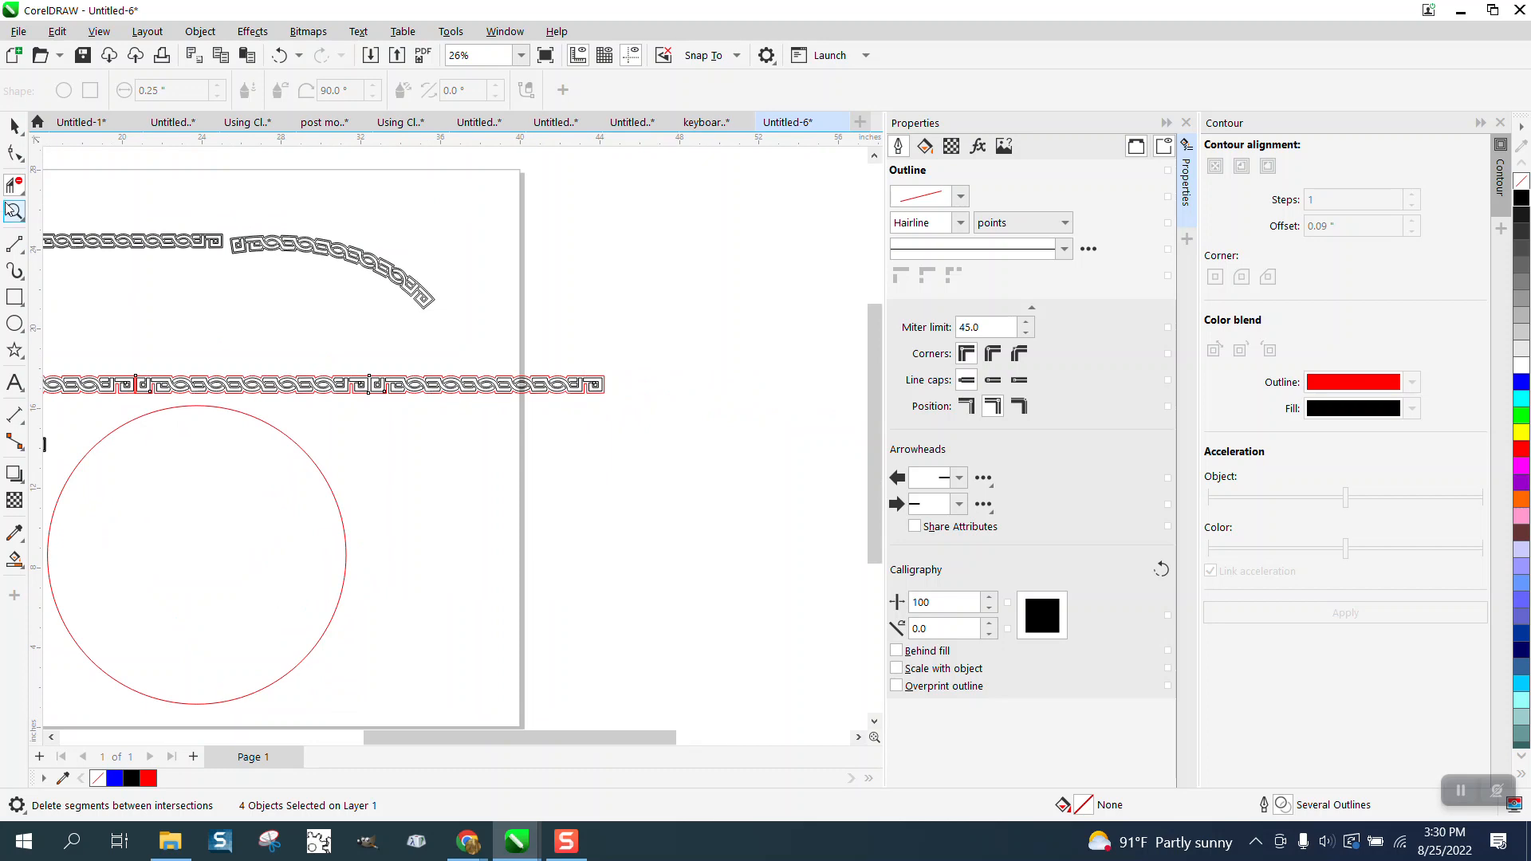
- Inspect the band's joins up close, then switch to the Smart Fill tool to fill it black
click(13, 181)
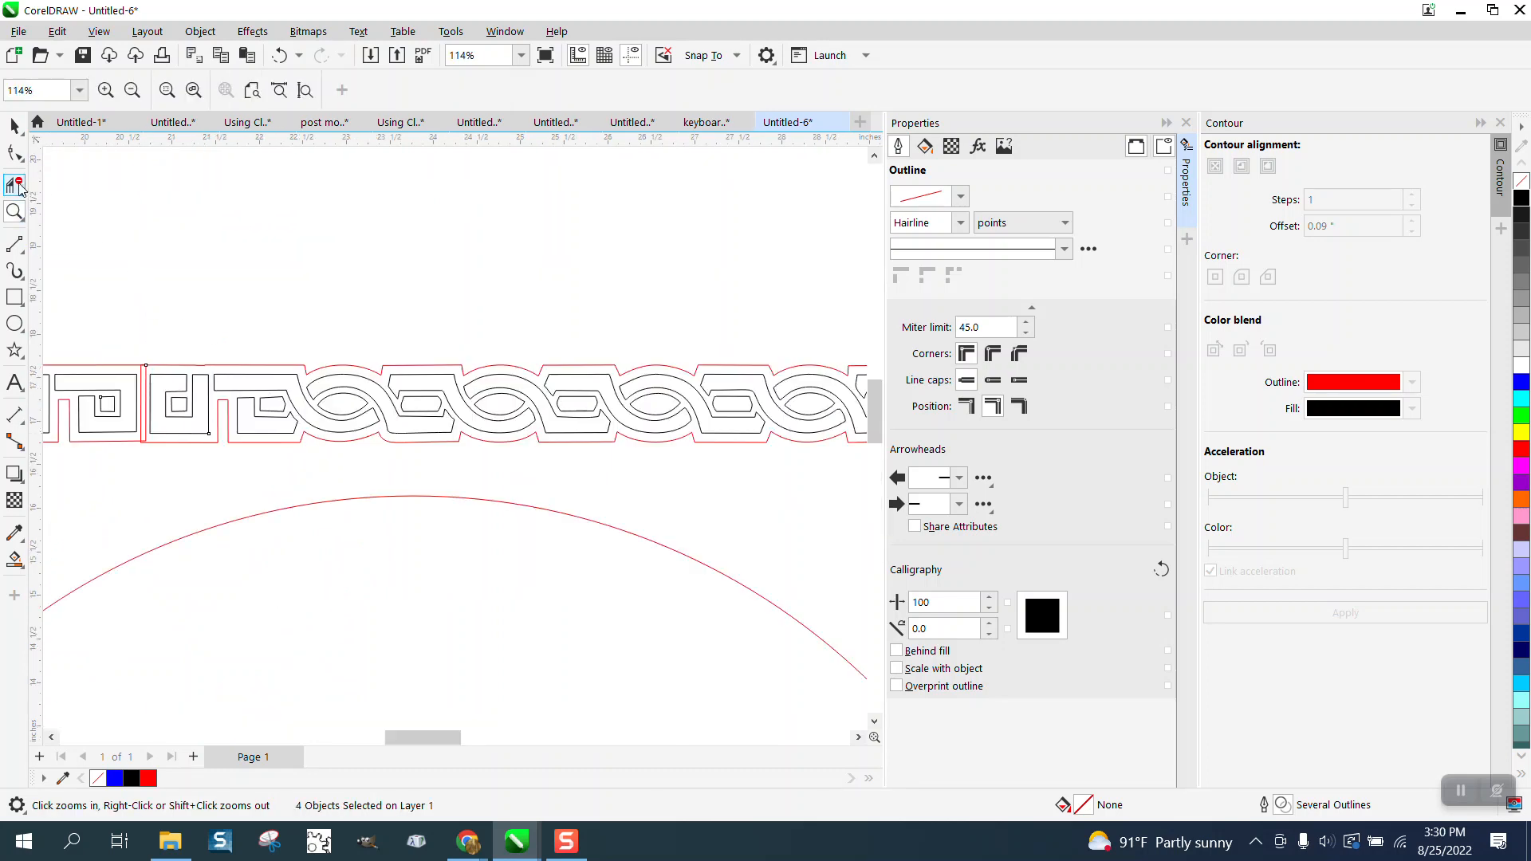
click(13, 184)
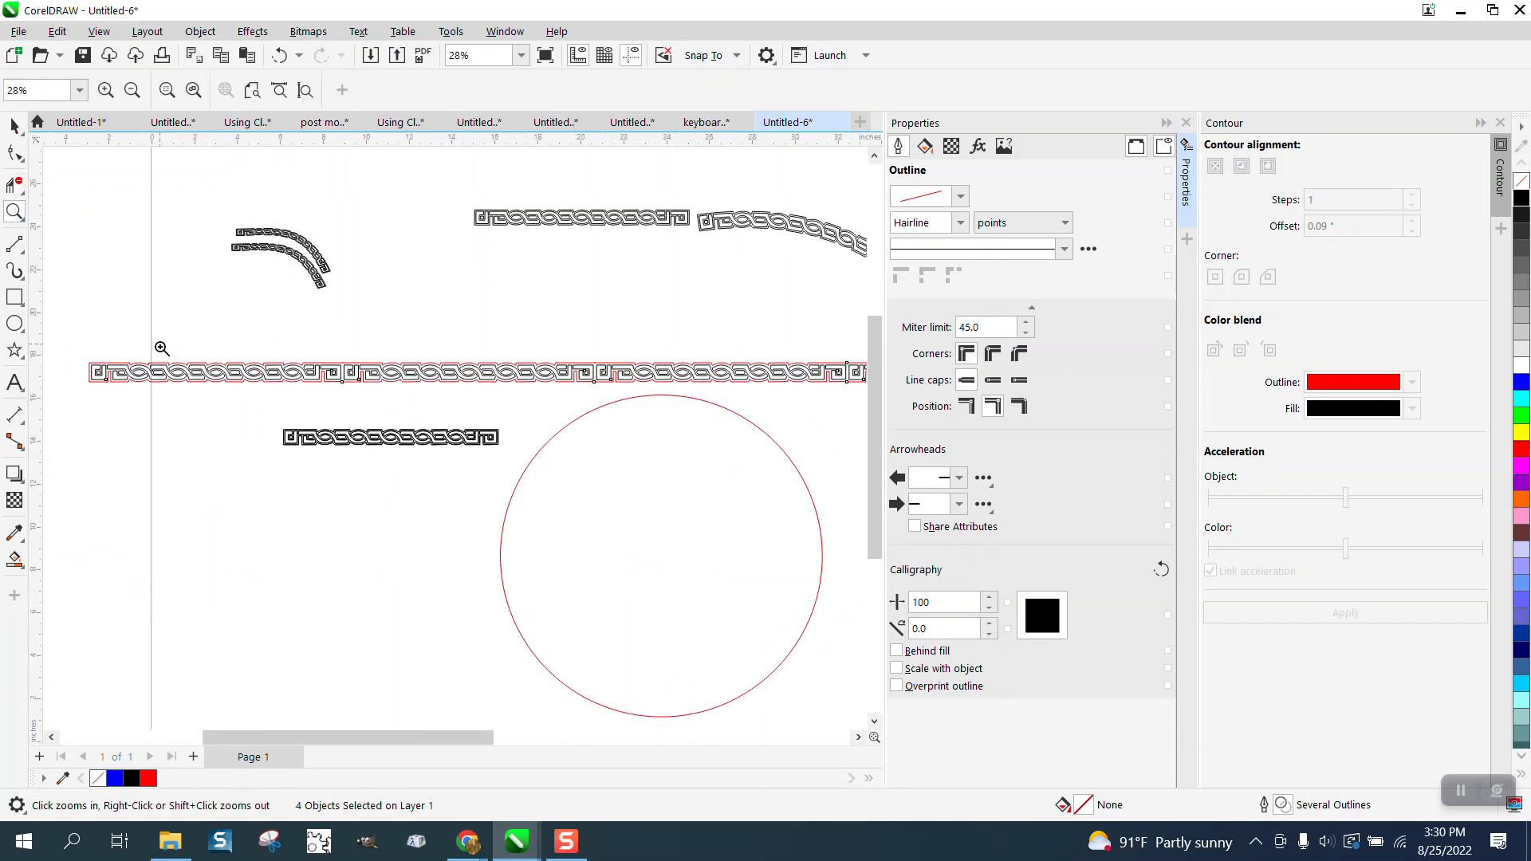
click(162, 348)
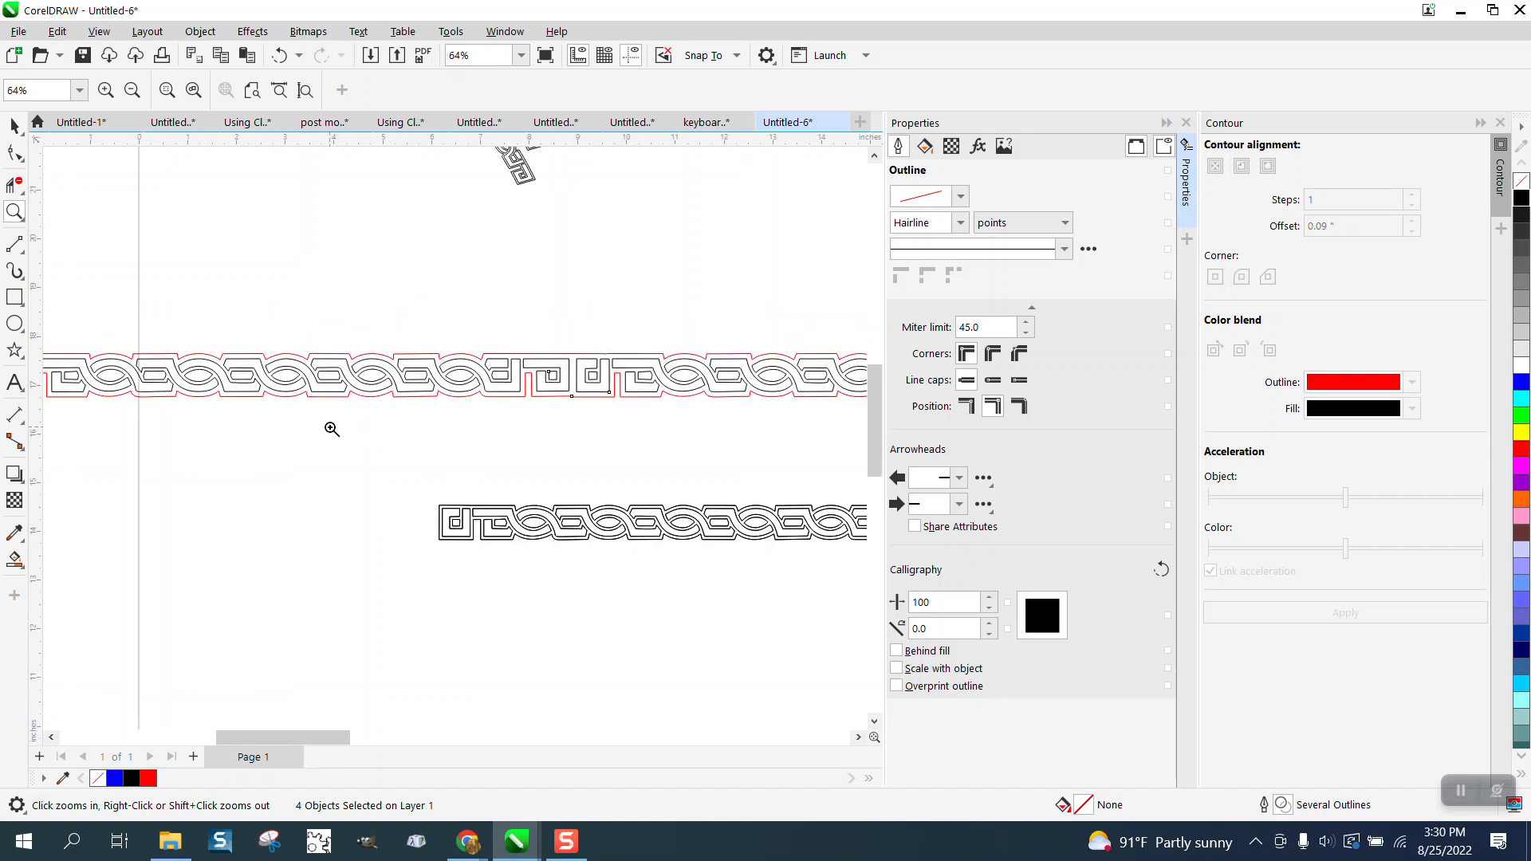
mouse_move(28, 223)
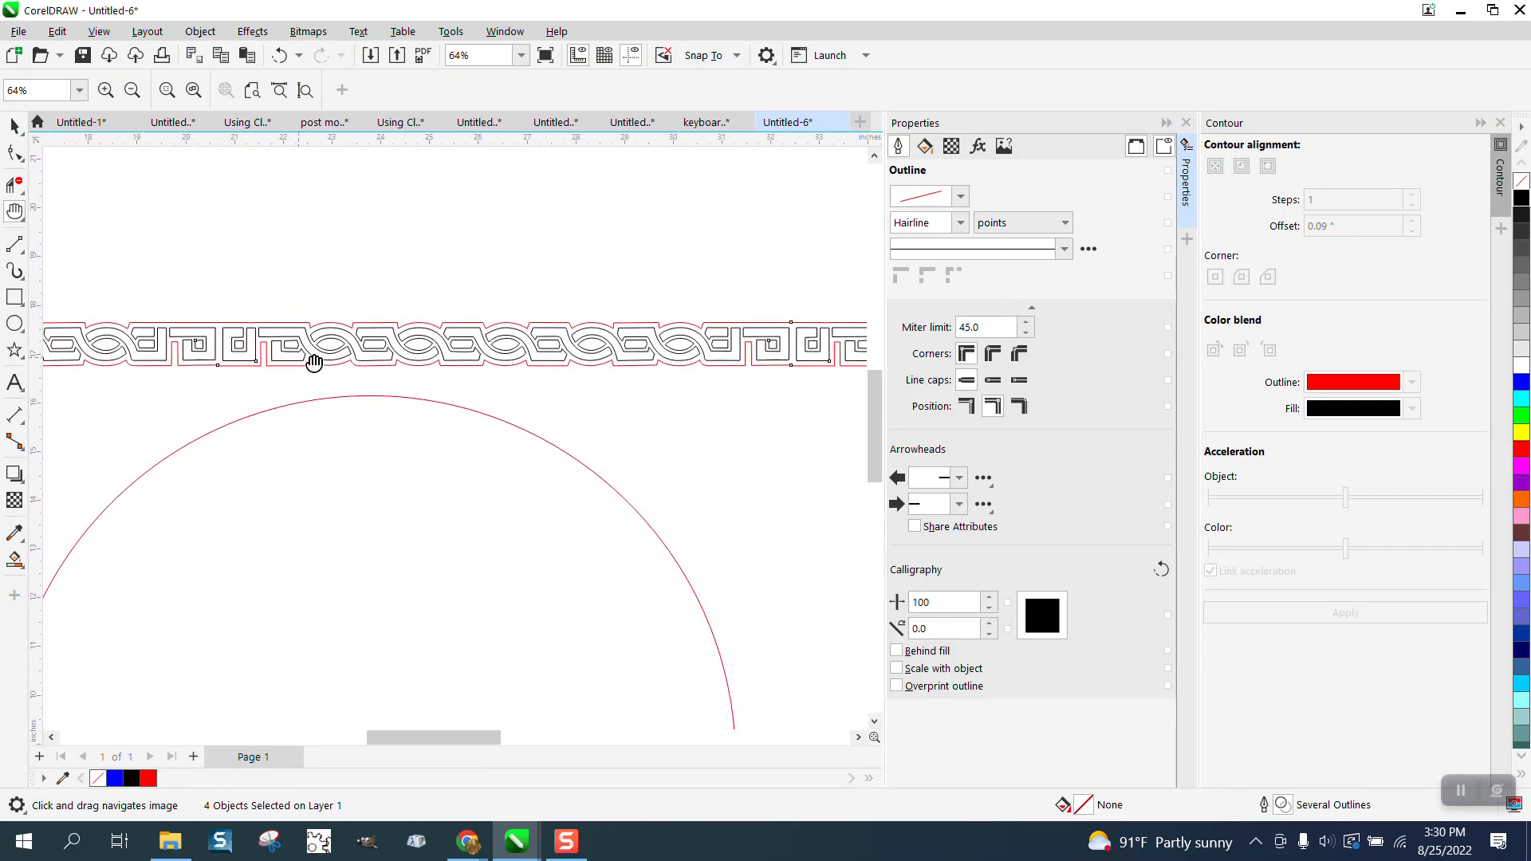
drag(315, 362, 213, 335)
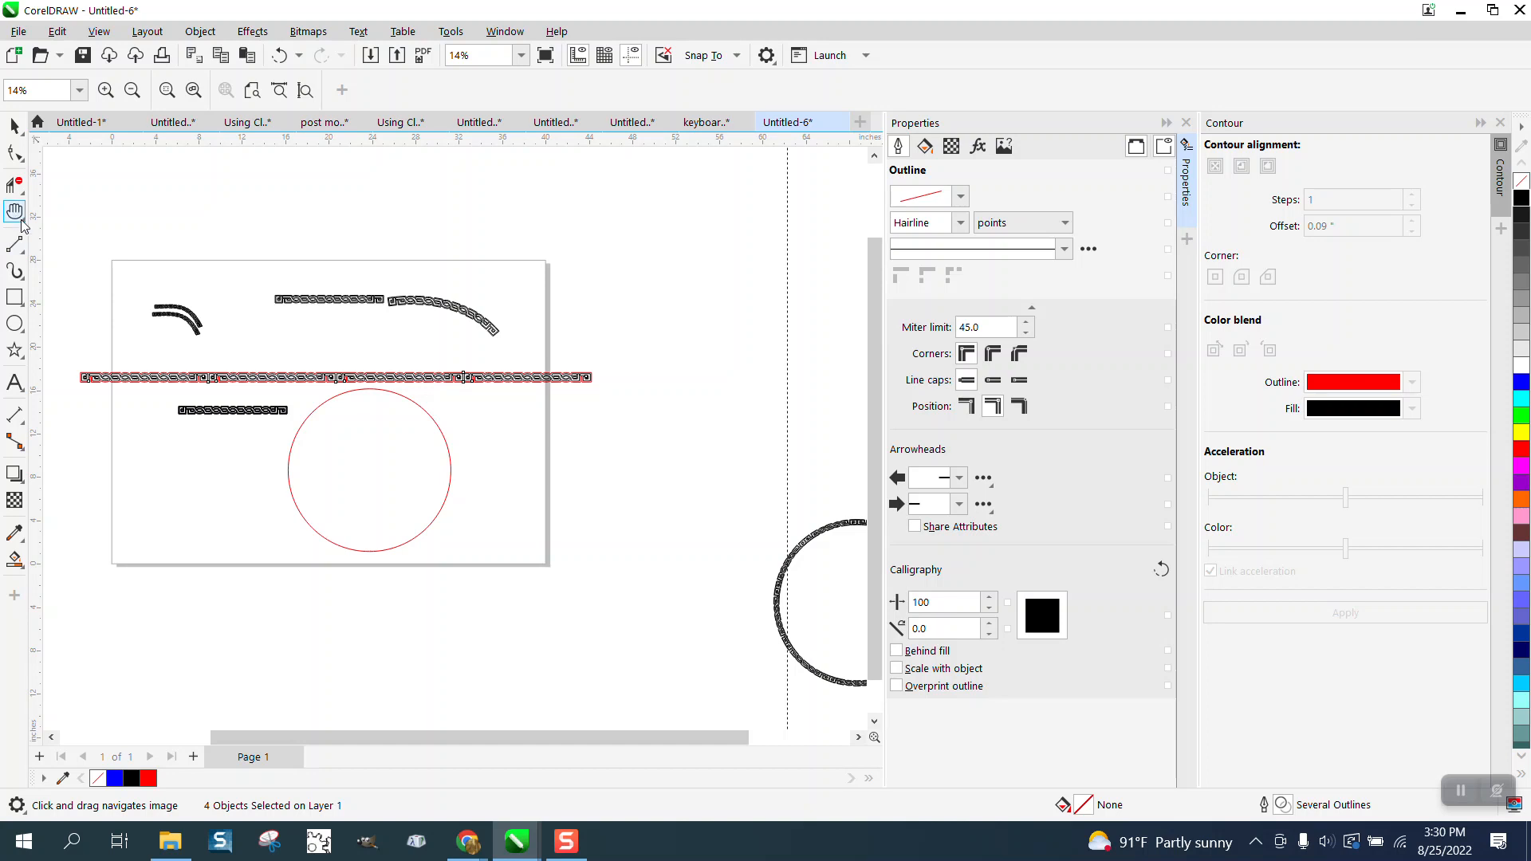
click(14, 211)
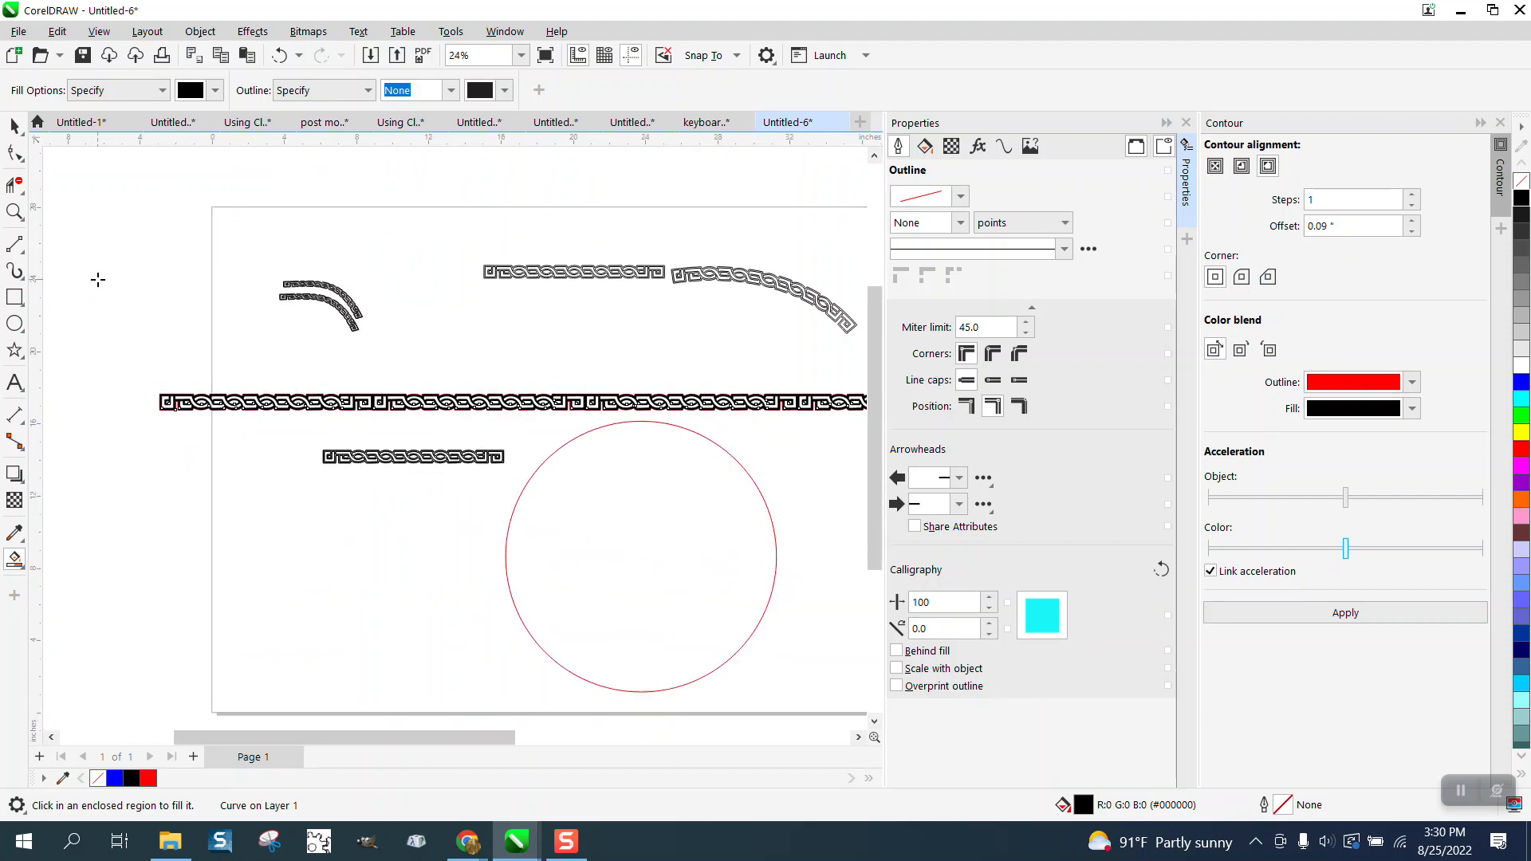
mouse_move(16, 149)
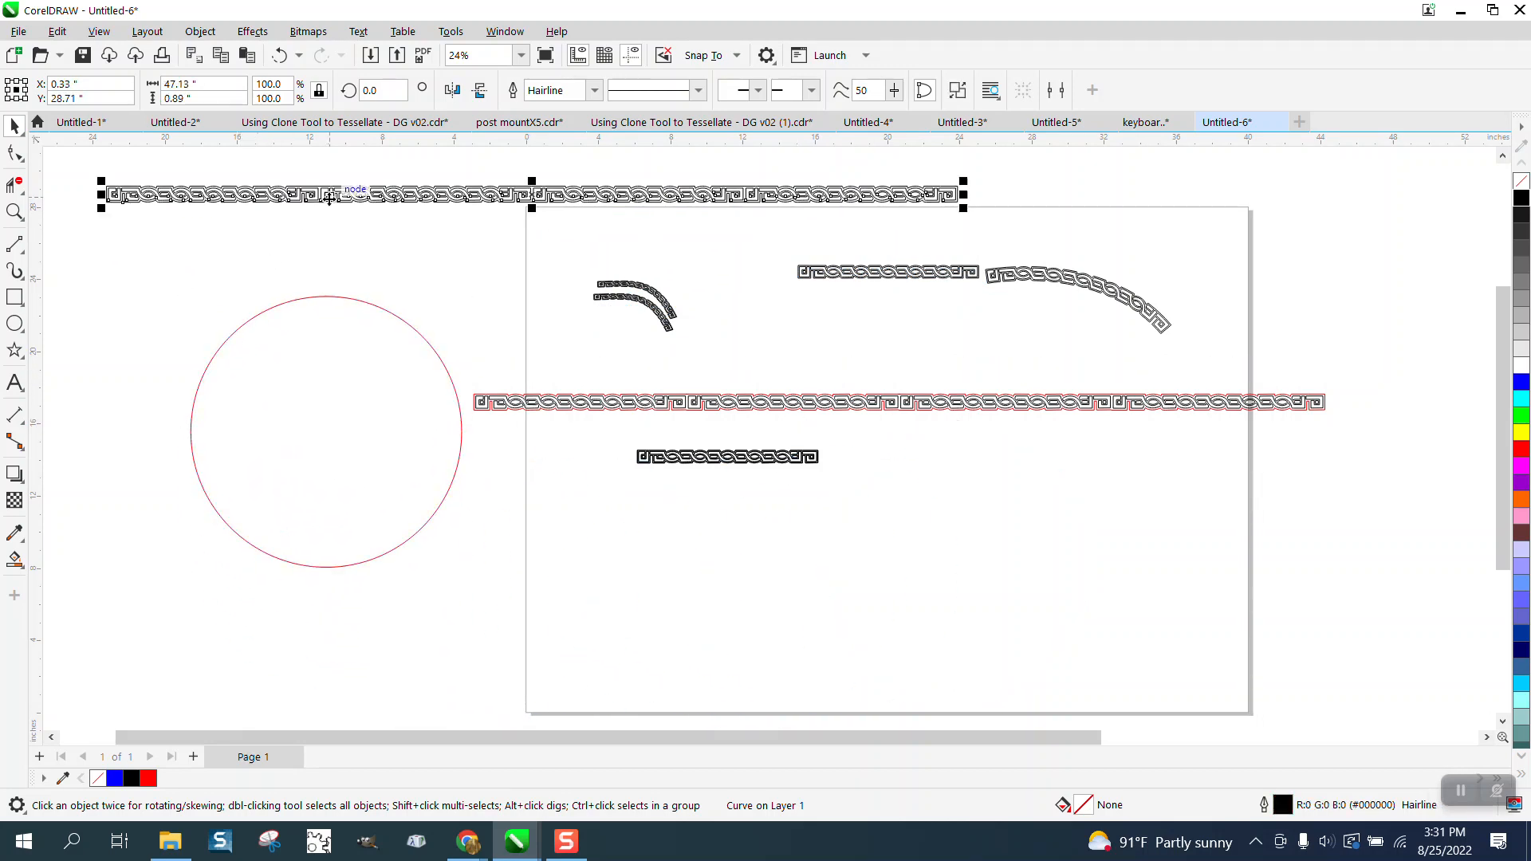
- Switch to the Artistic Media tool from the curve tool flyout and enter 4
click(14, 272)
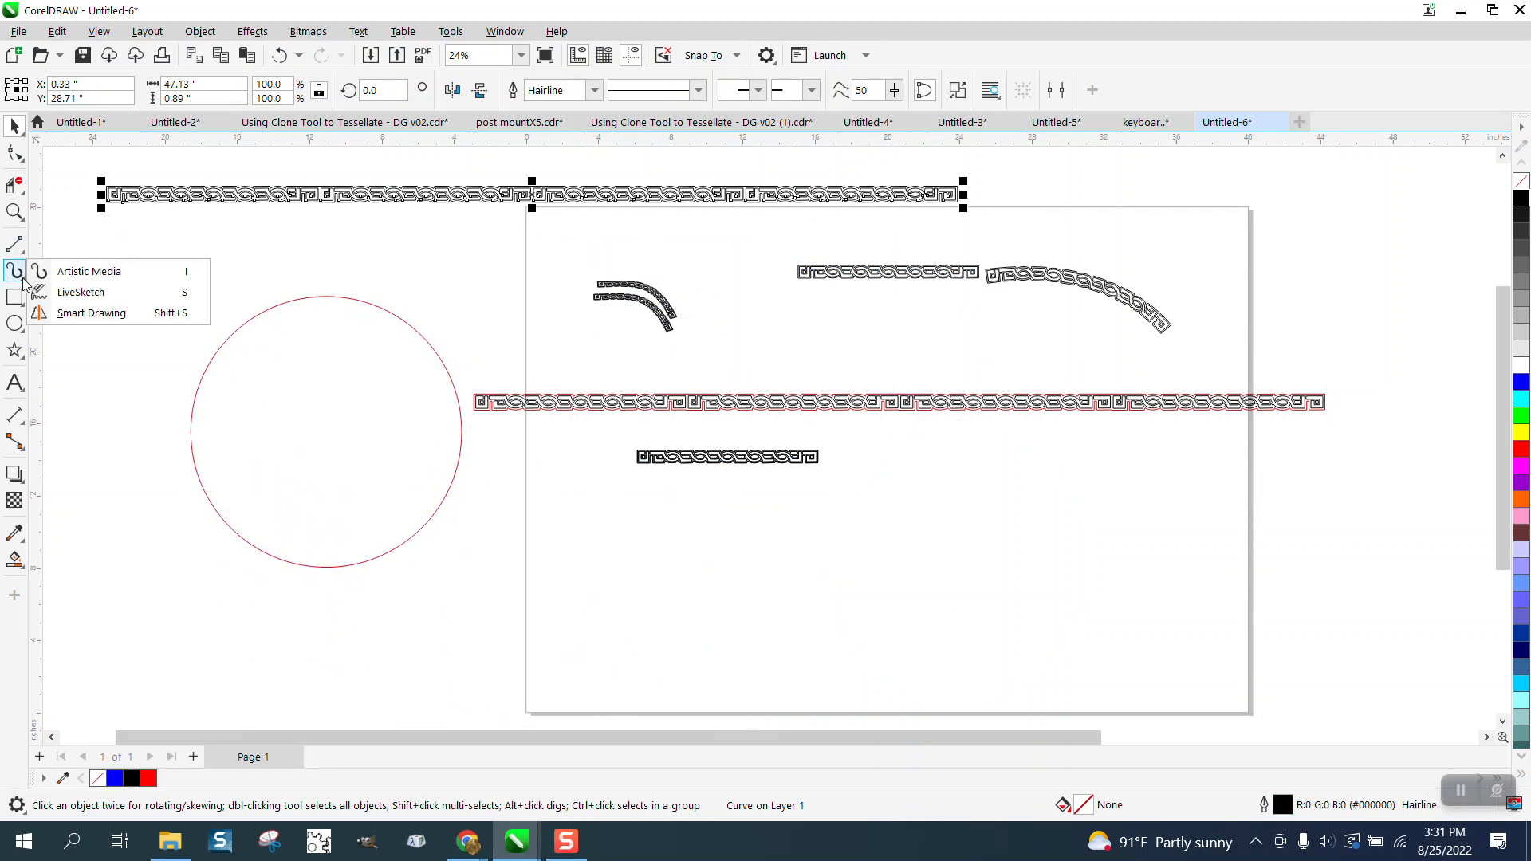
click(89, 271)
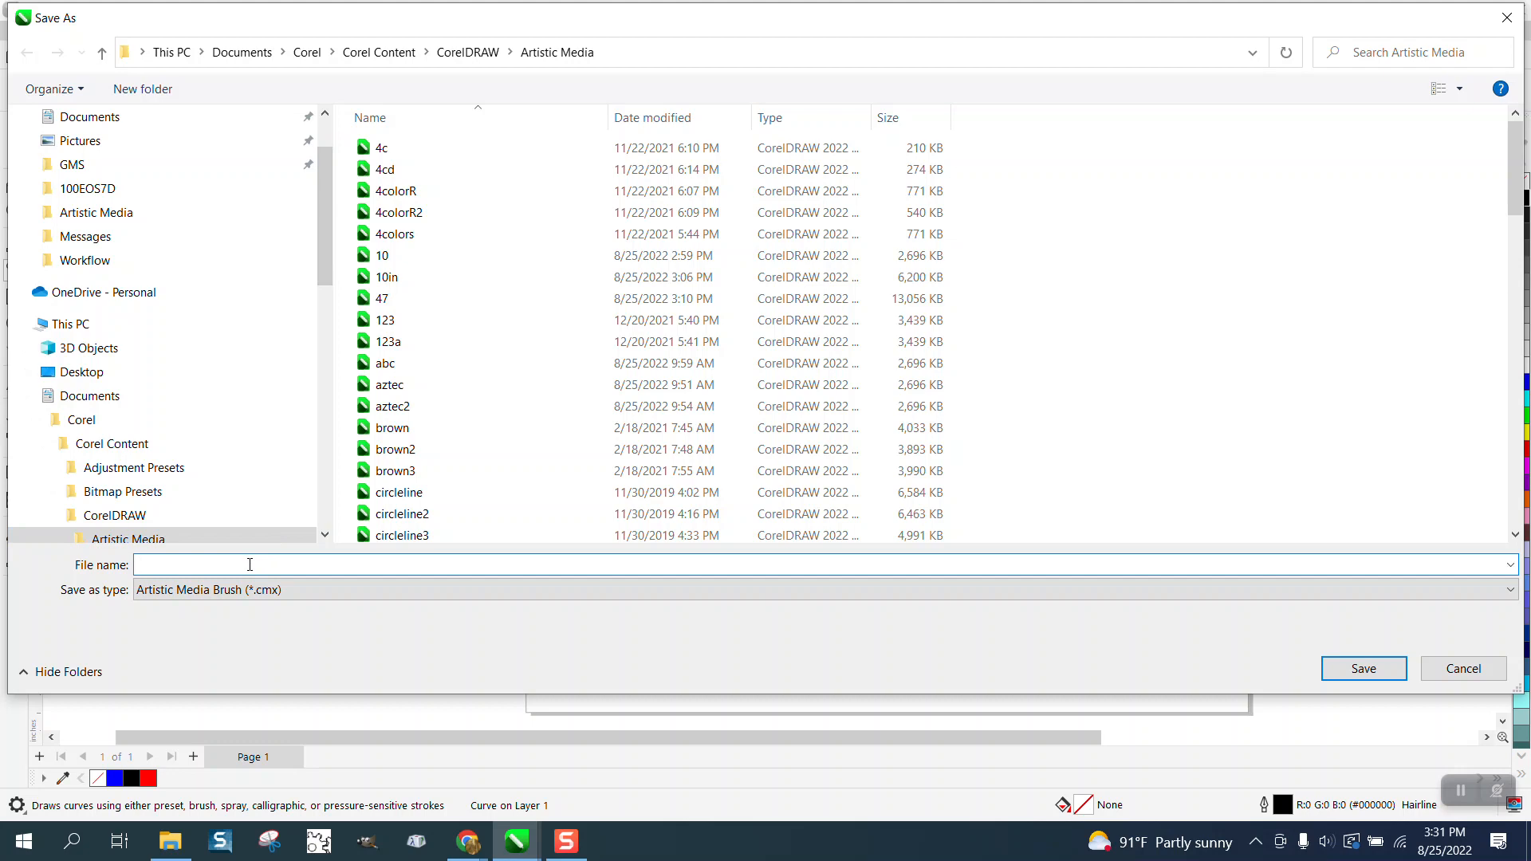
text(4)
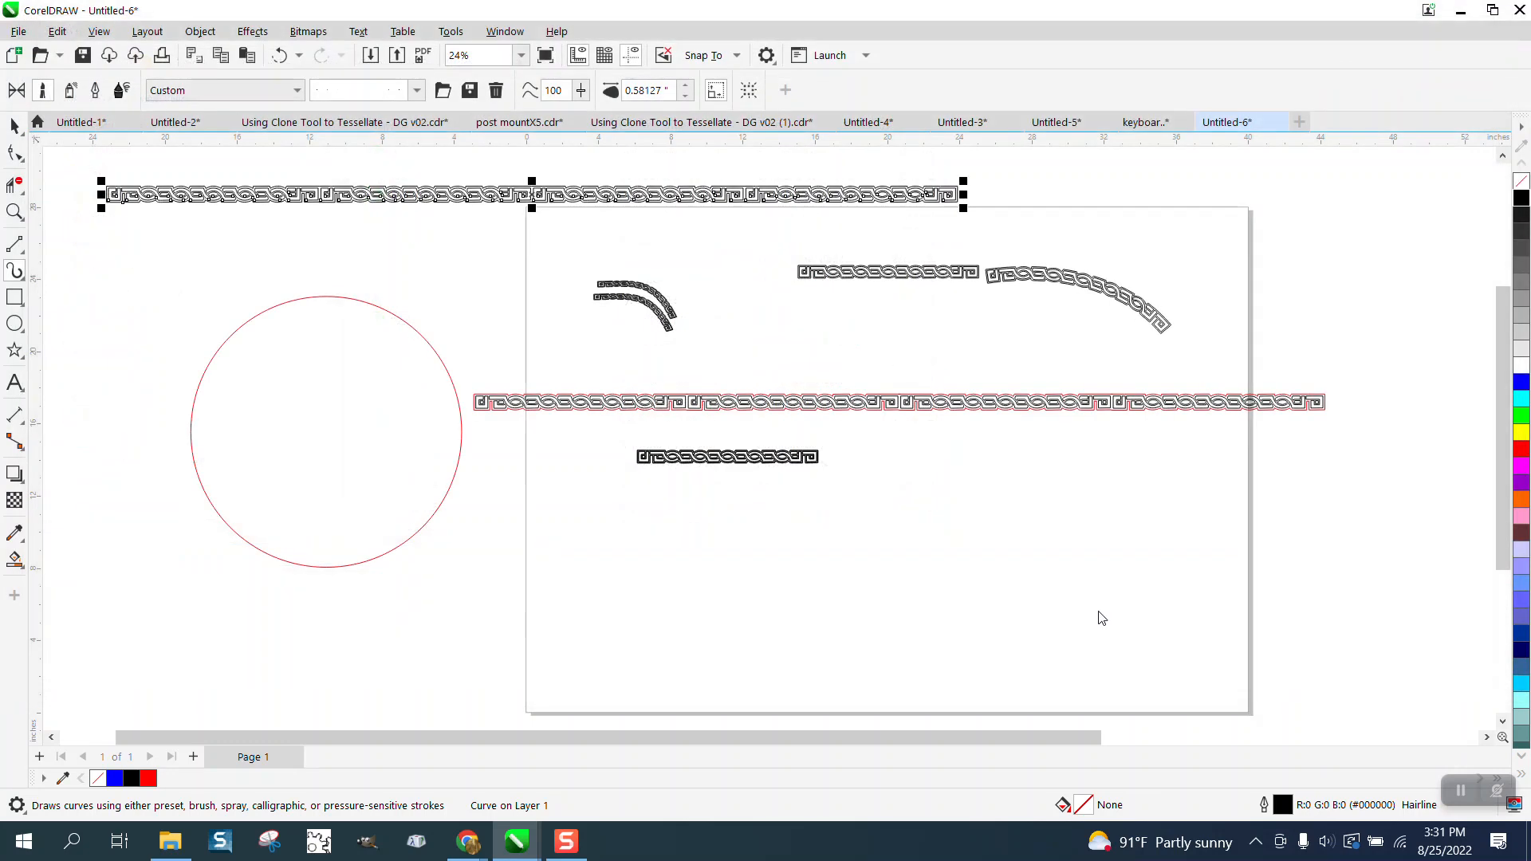
mouse_move(449, 378)
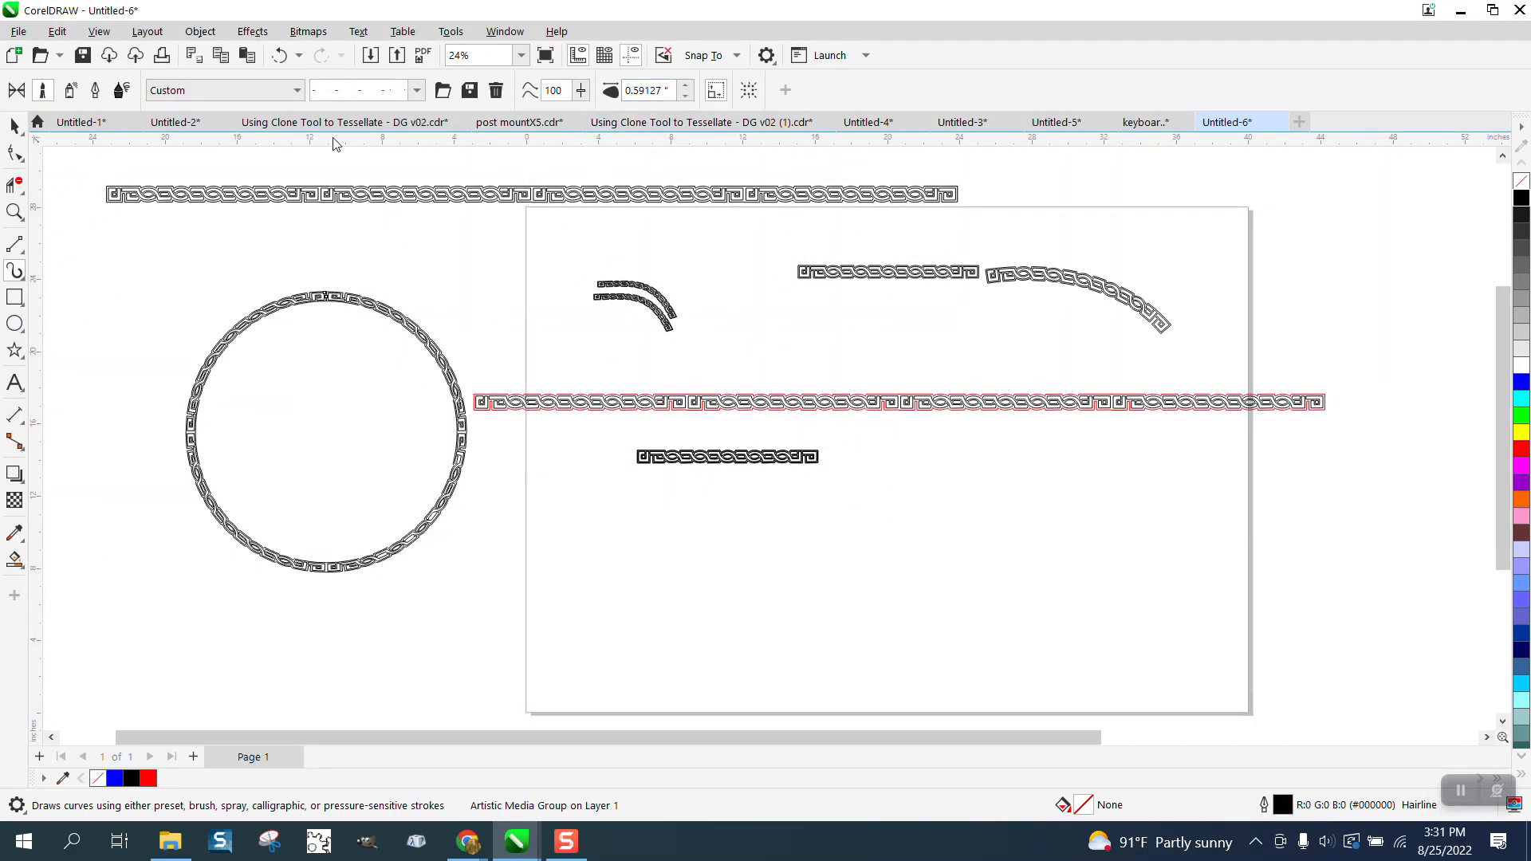
click(13, 212)
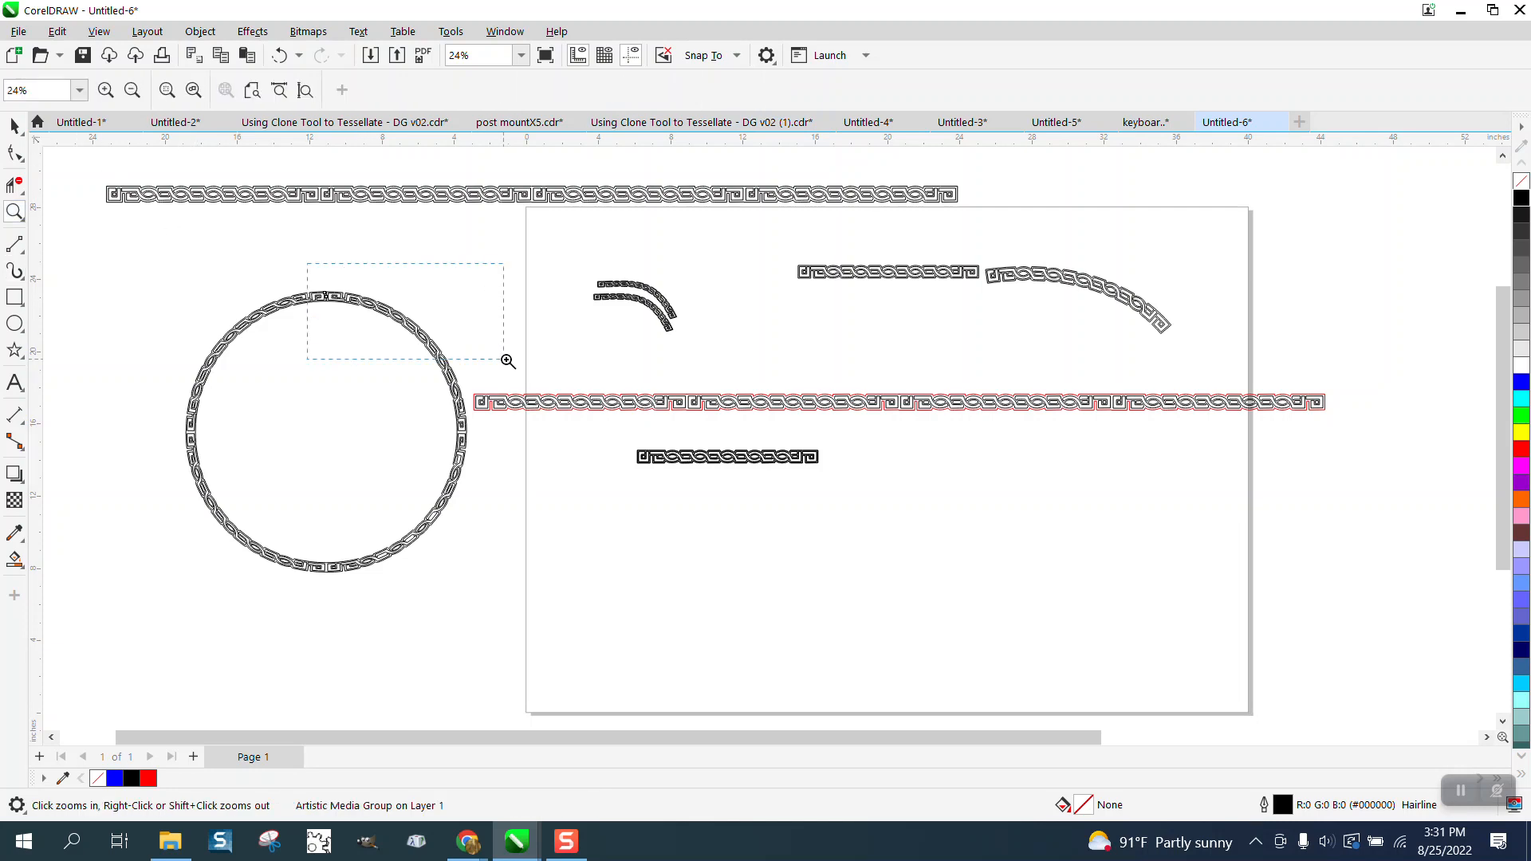
click(505, 362)
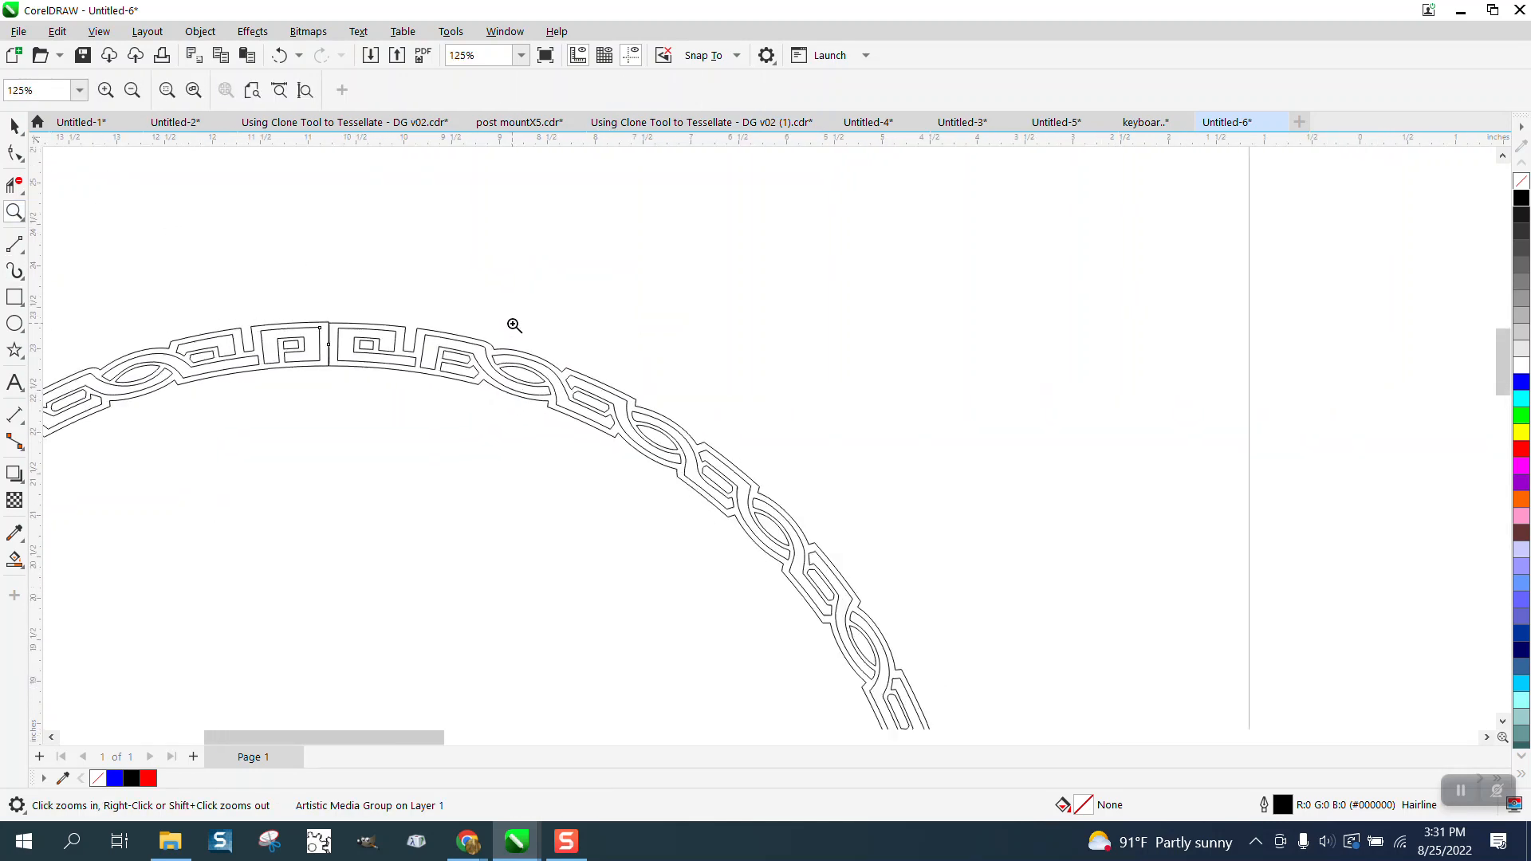
click(513, 325)
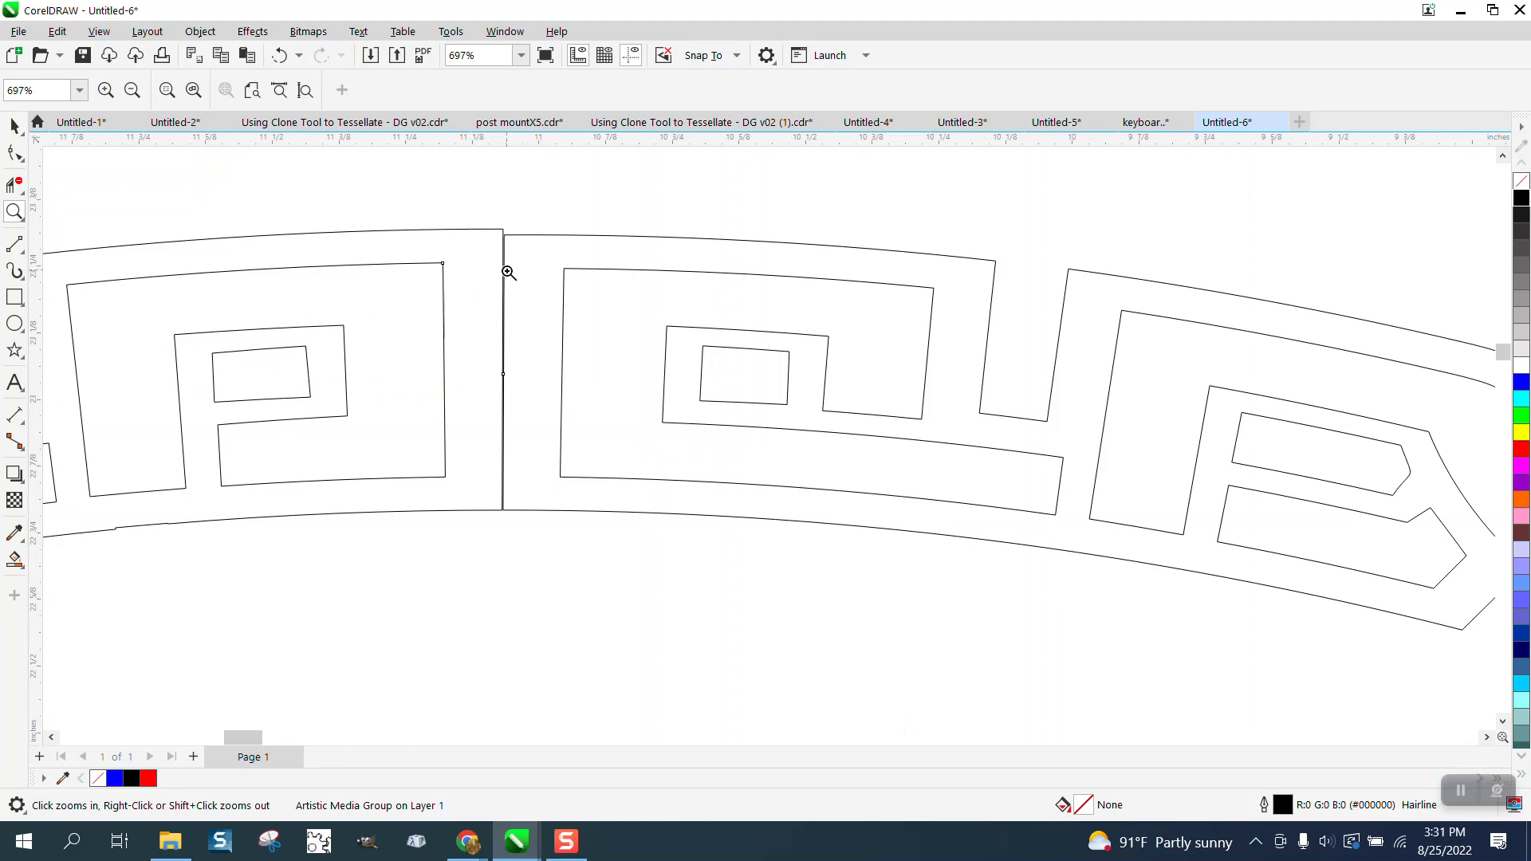
mouse_move(500, 273)
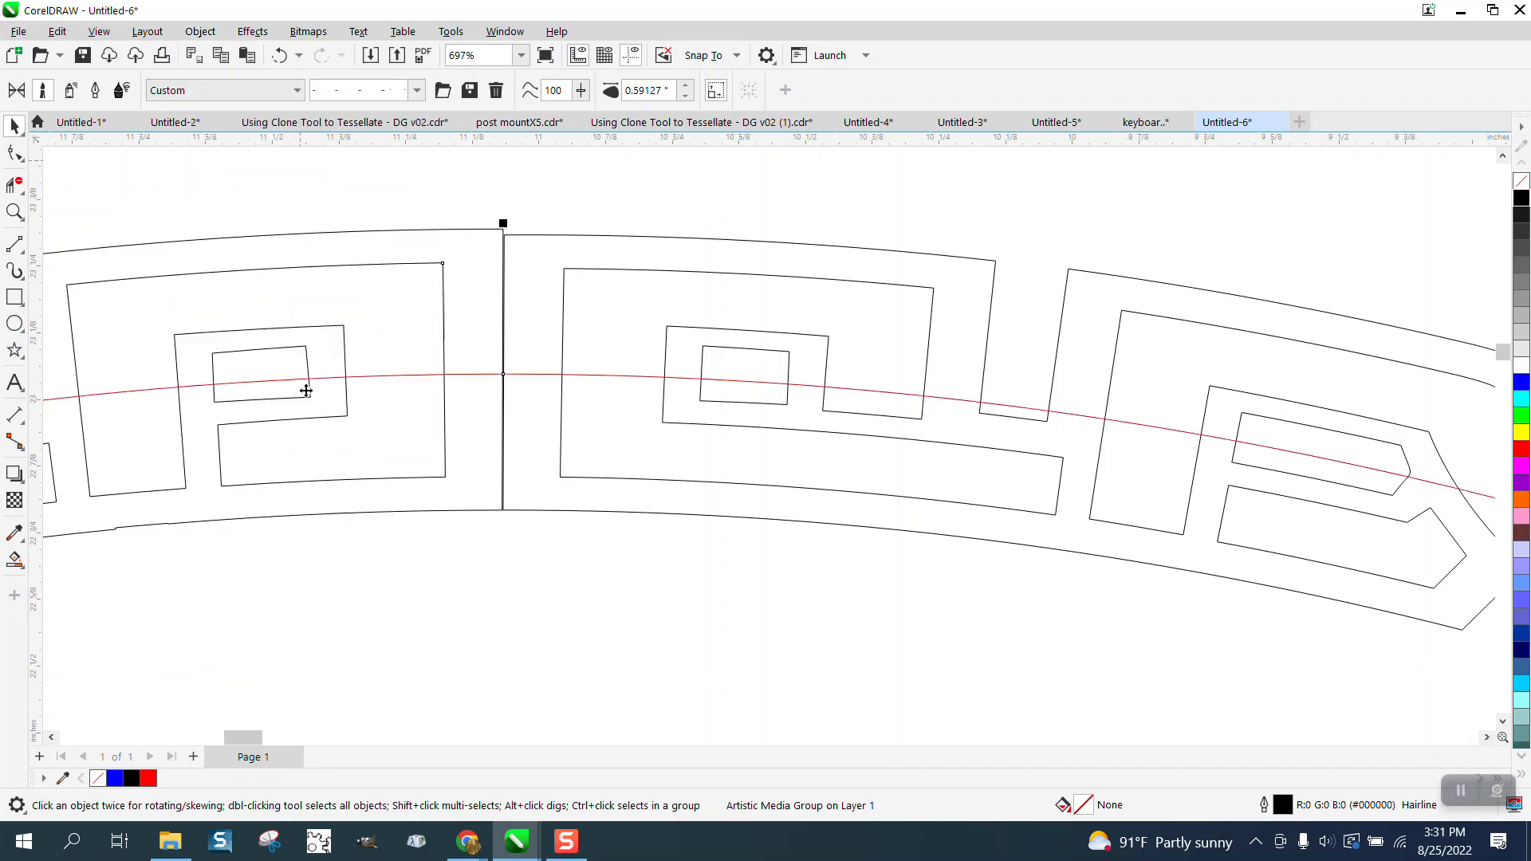
- Select the brushed circle and zoom into the segment seams, then back out
click(529, 383)
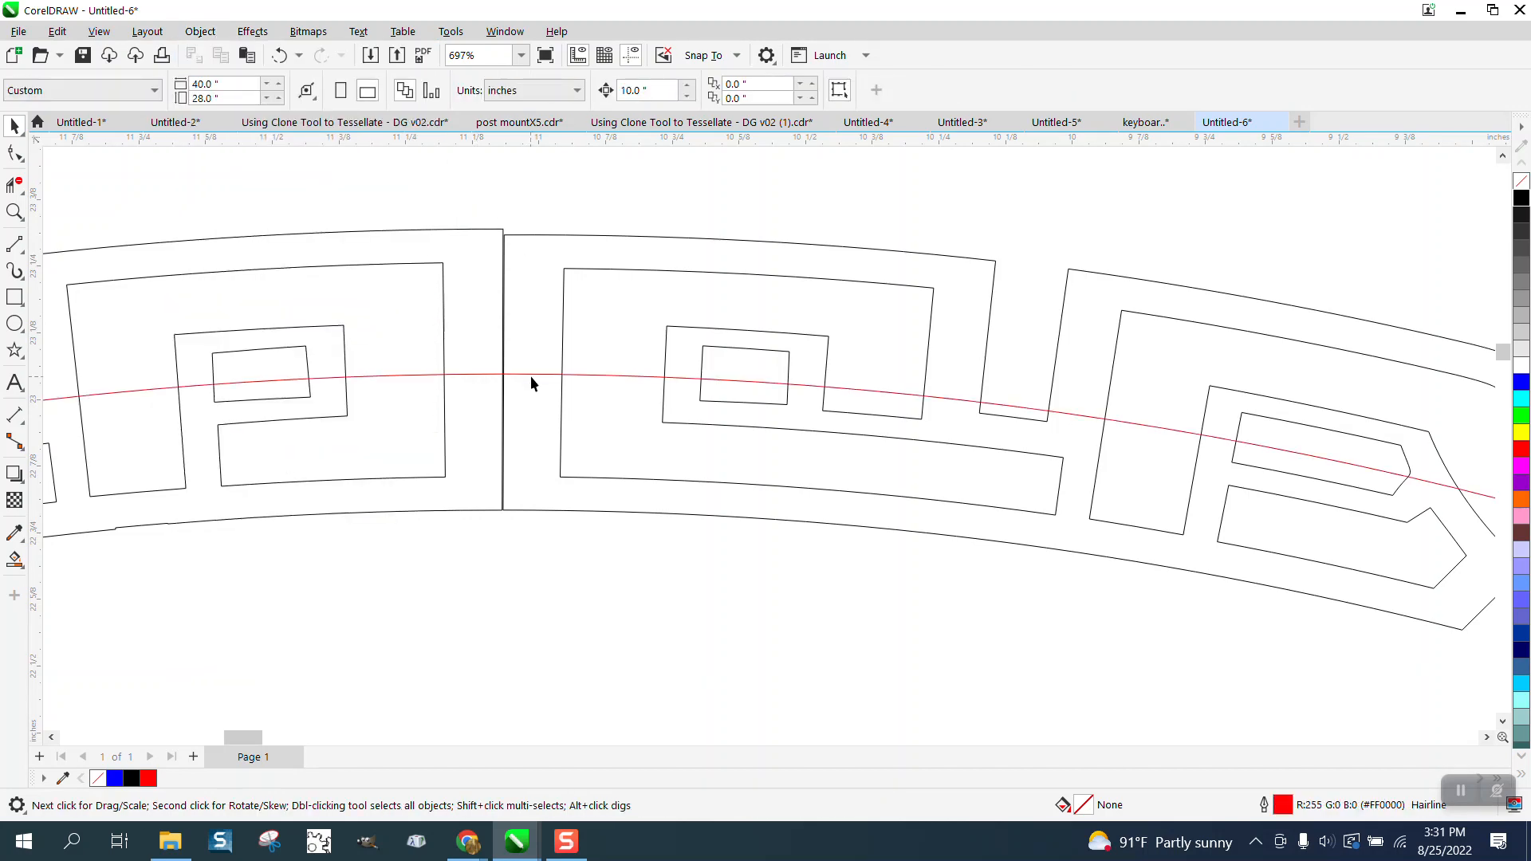
click(523, 379)
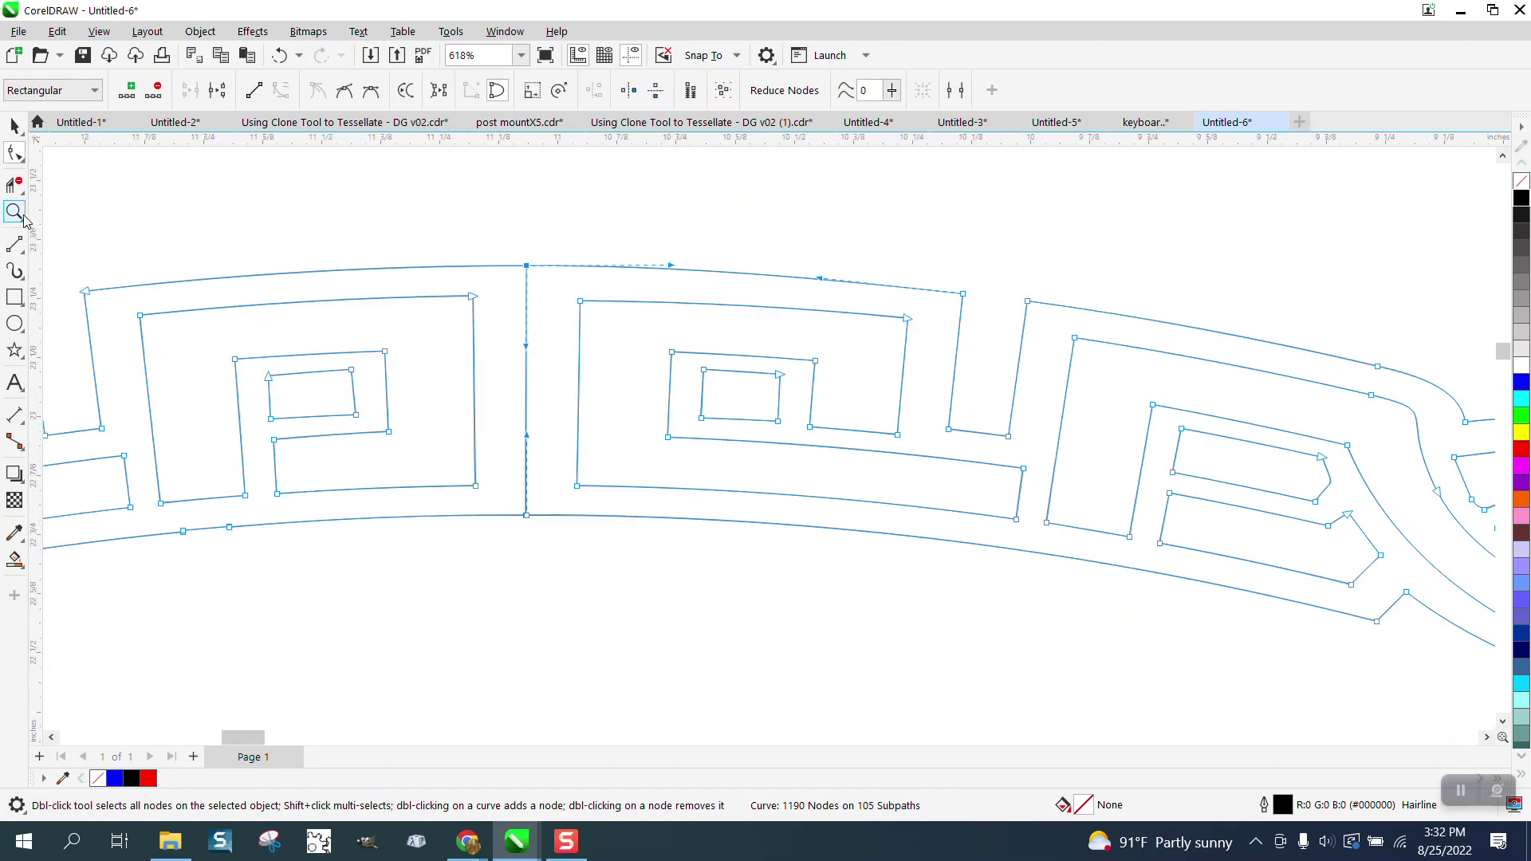
click(13, 212)
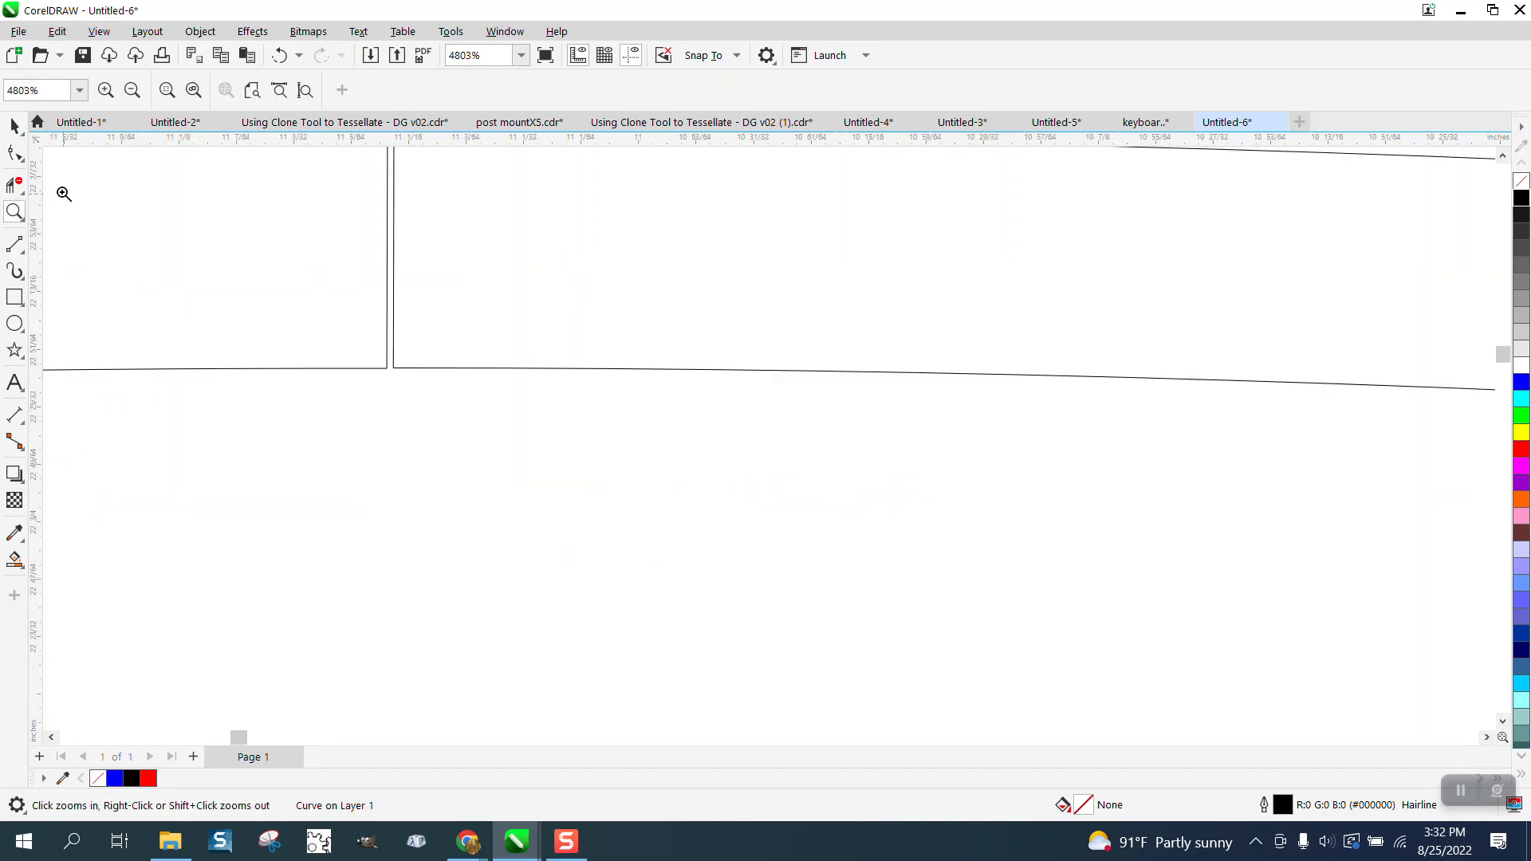
click(12, 151)
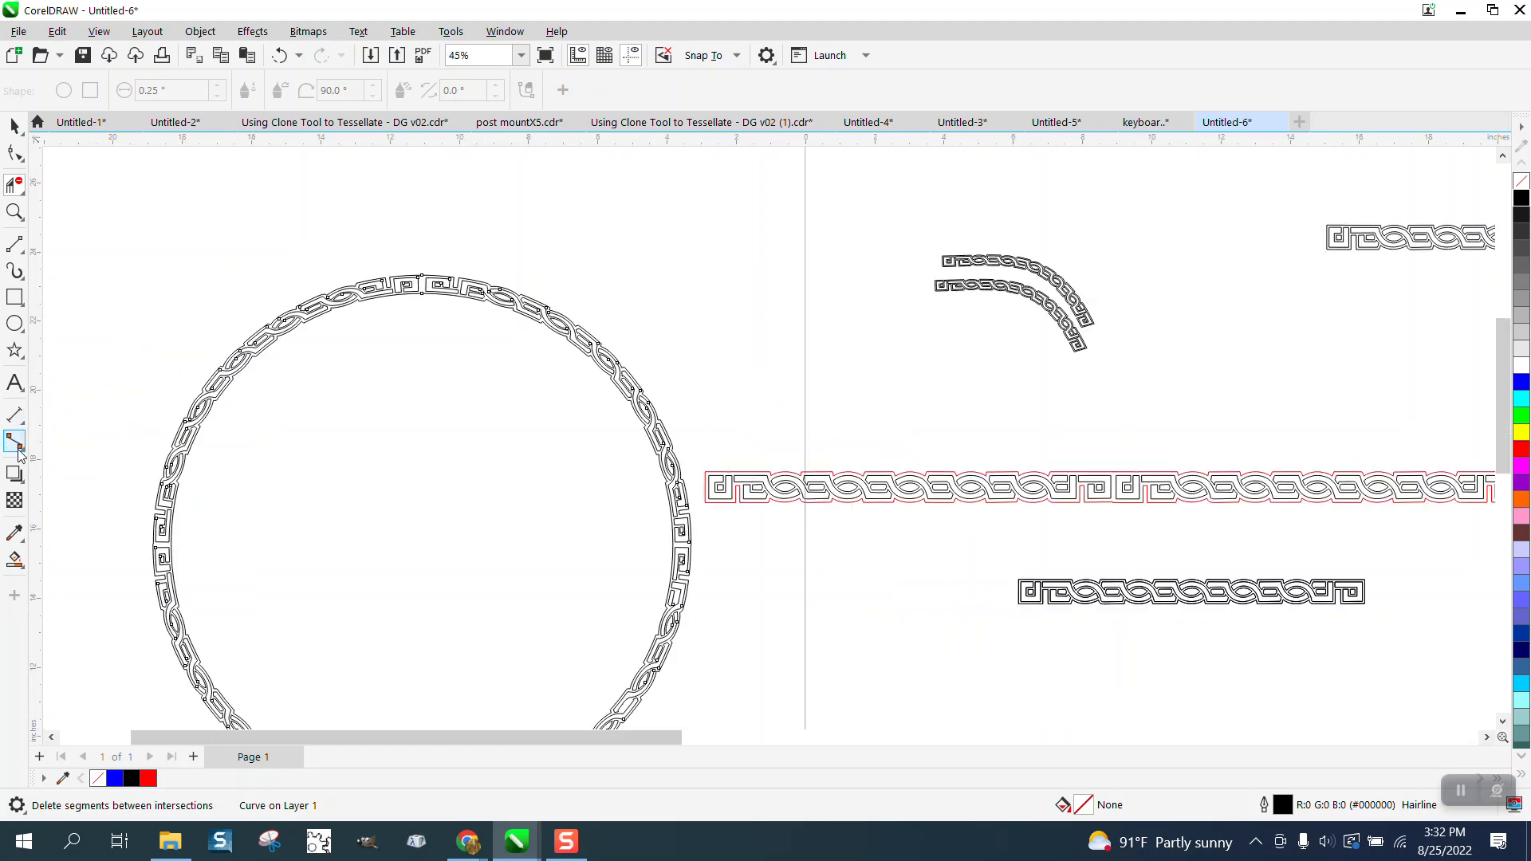
- Smart Fill the circular knot border black and zoom in to check the fill
click(15, 442)
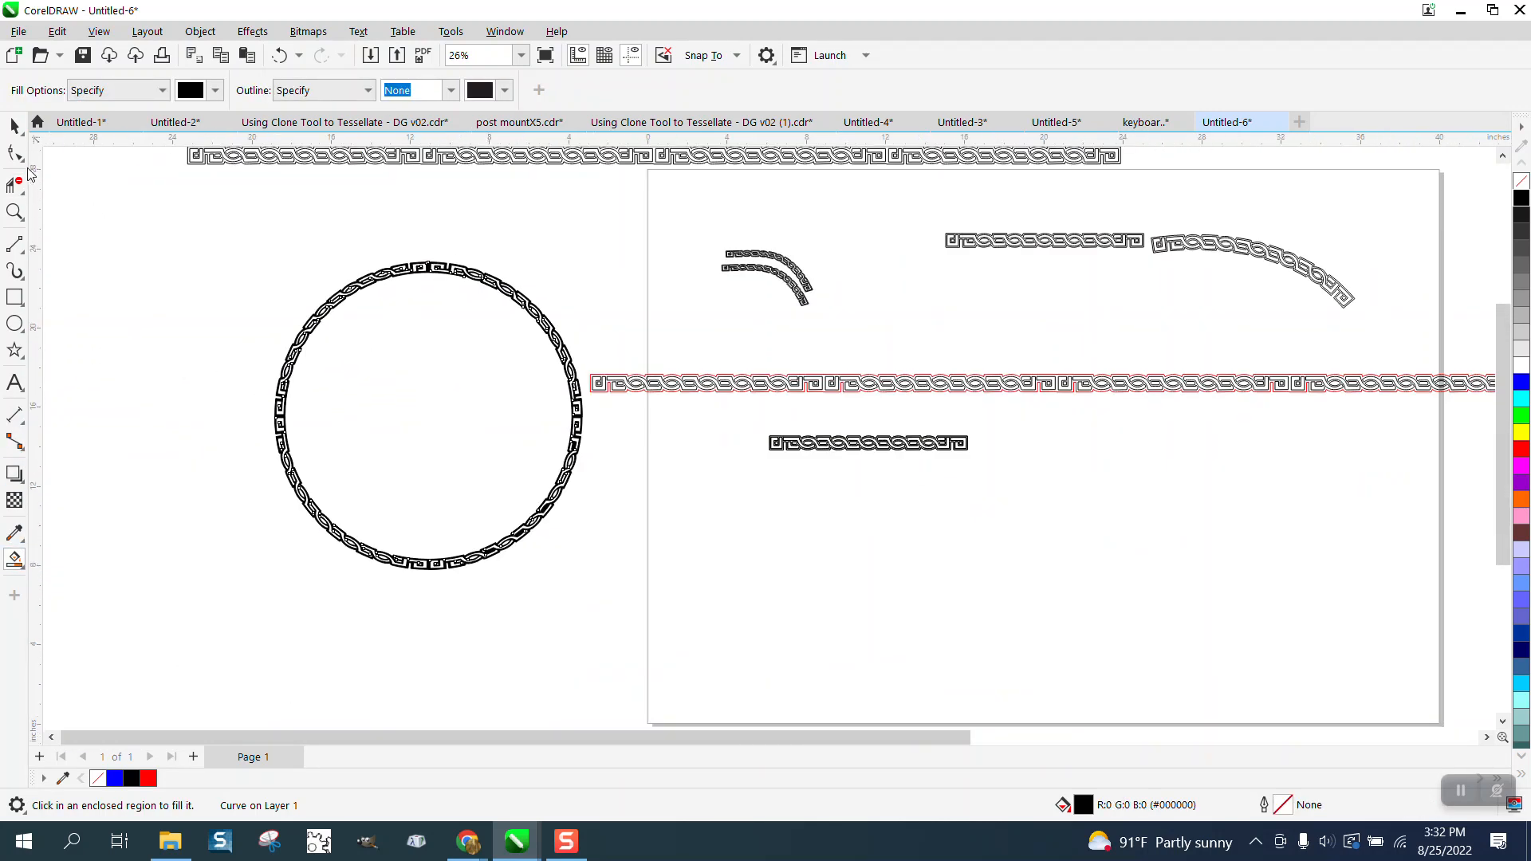
click(428, 416)
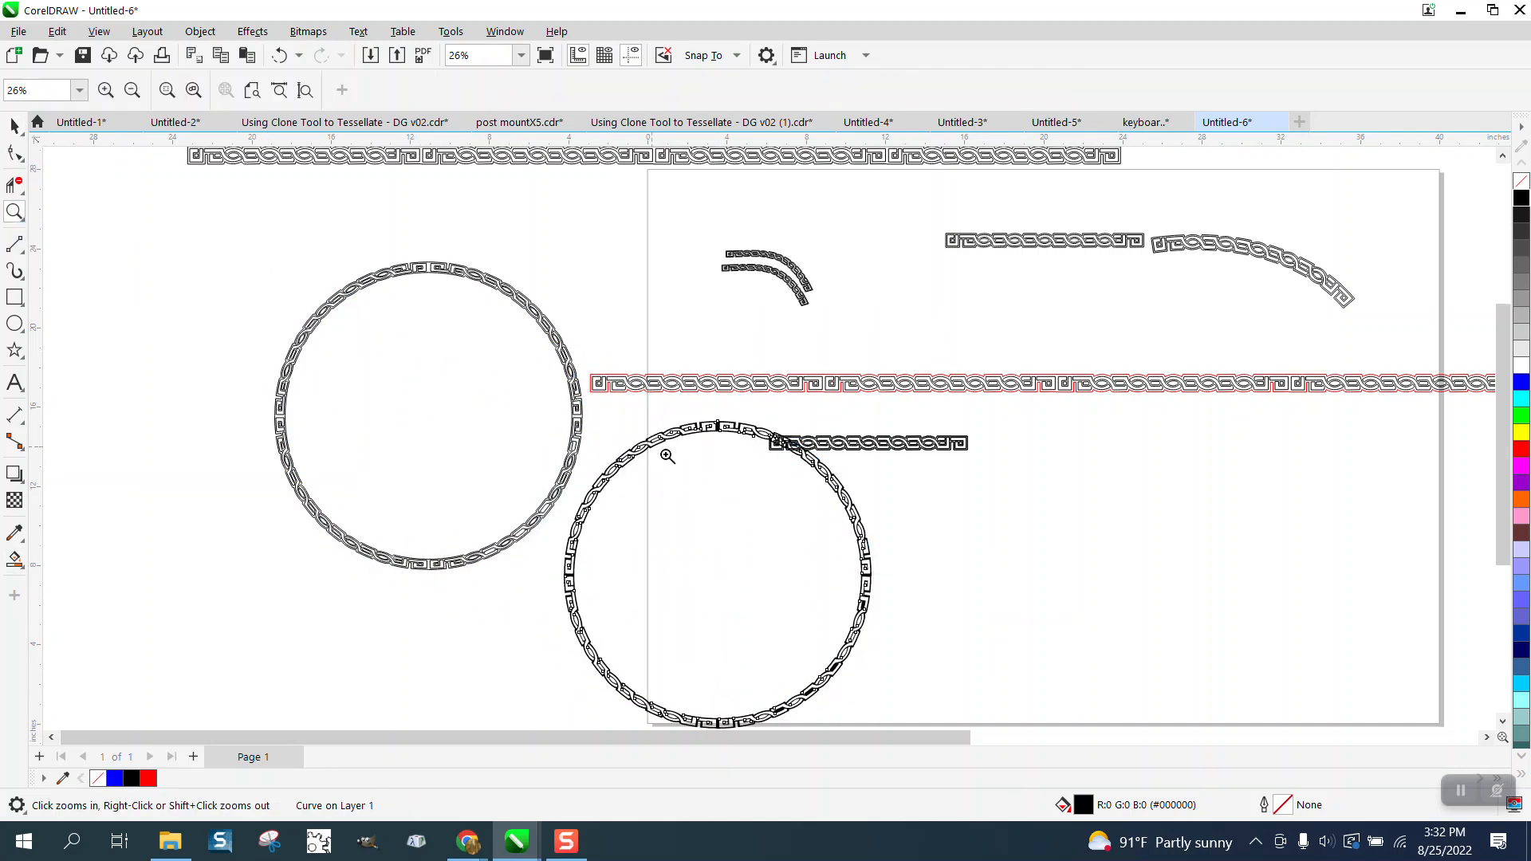
click(663, 455)
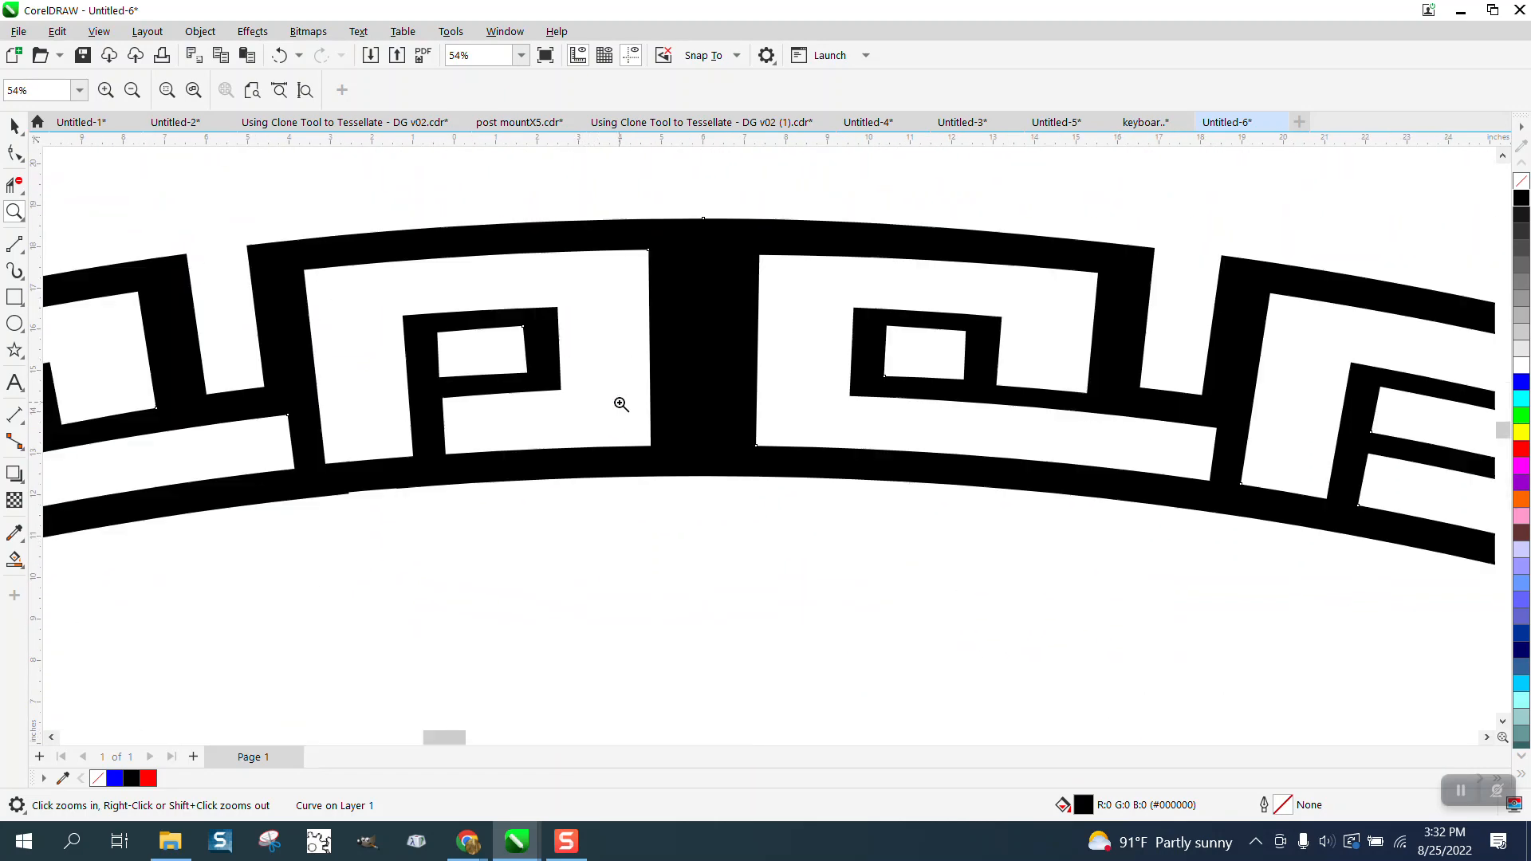
click(622, 404)
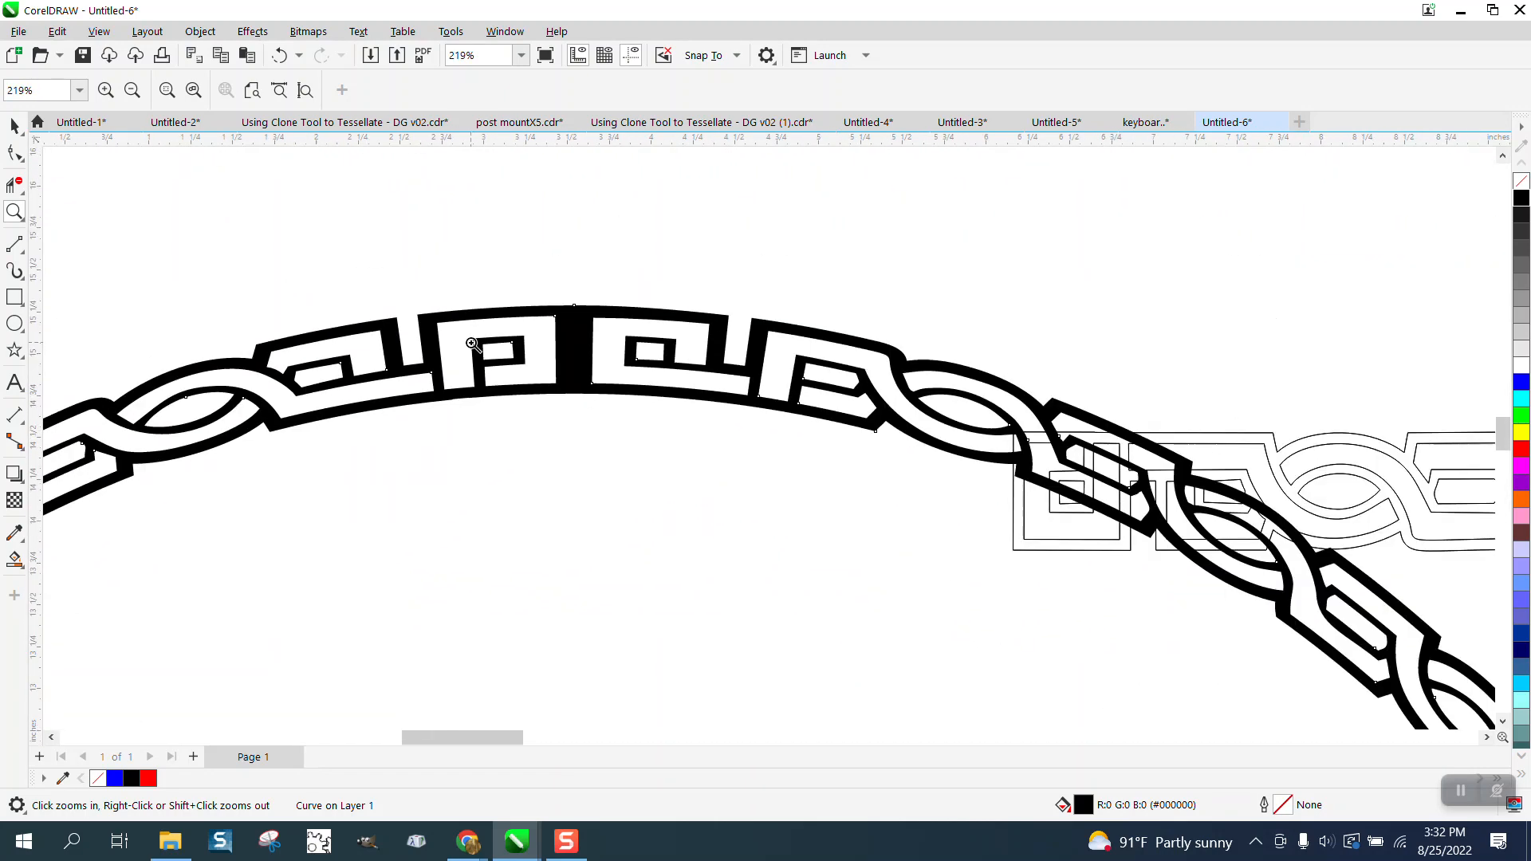